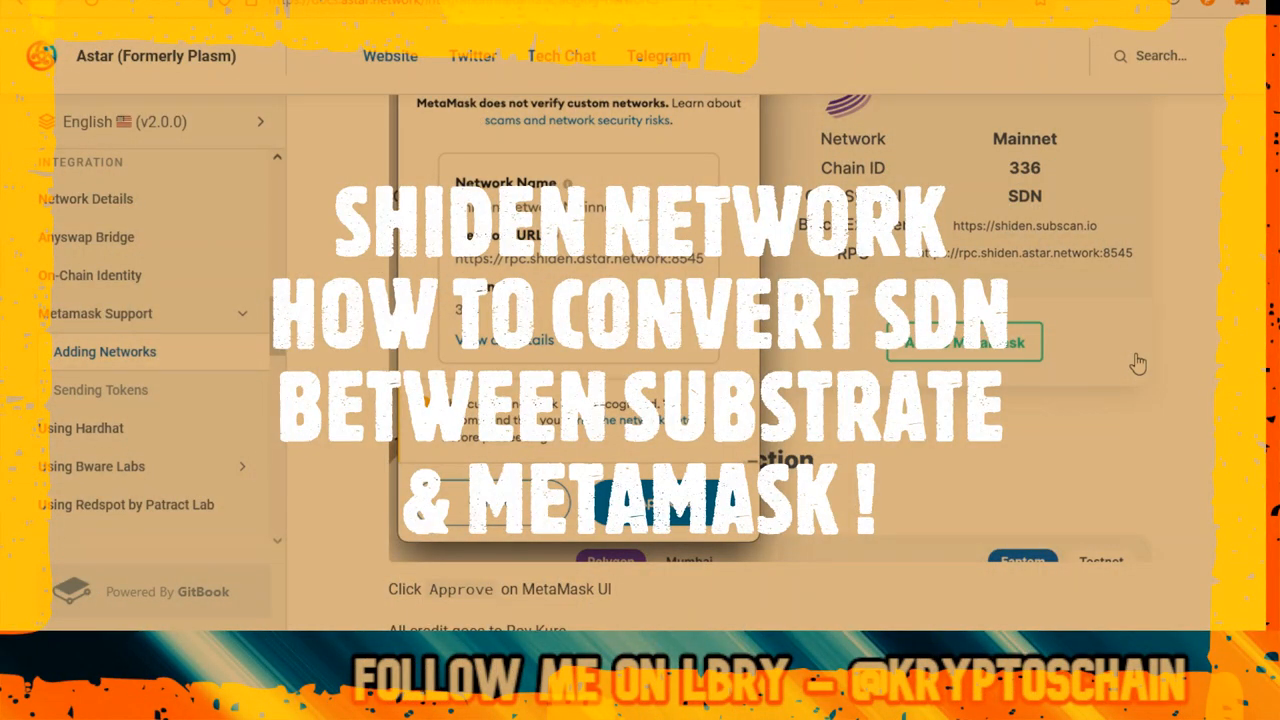
mouse_move(1038, 443)
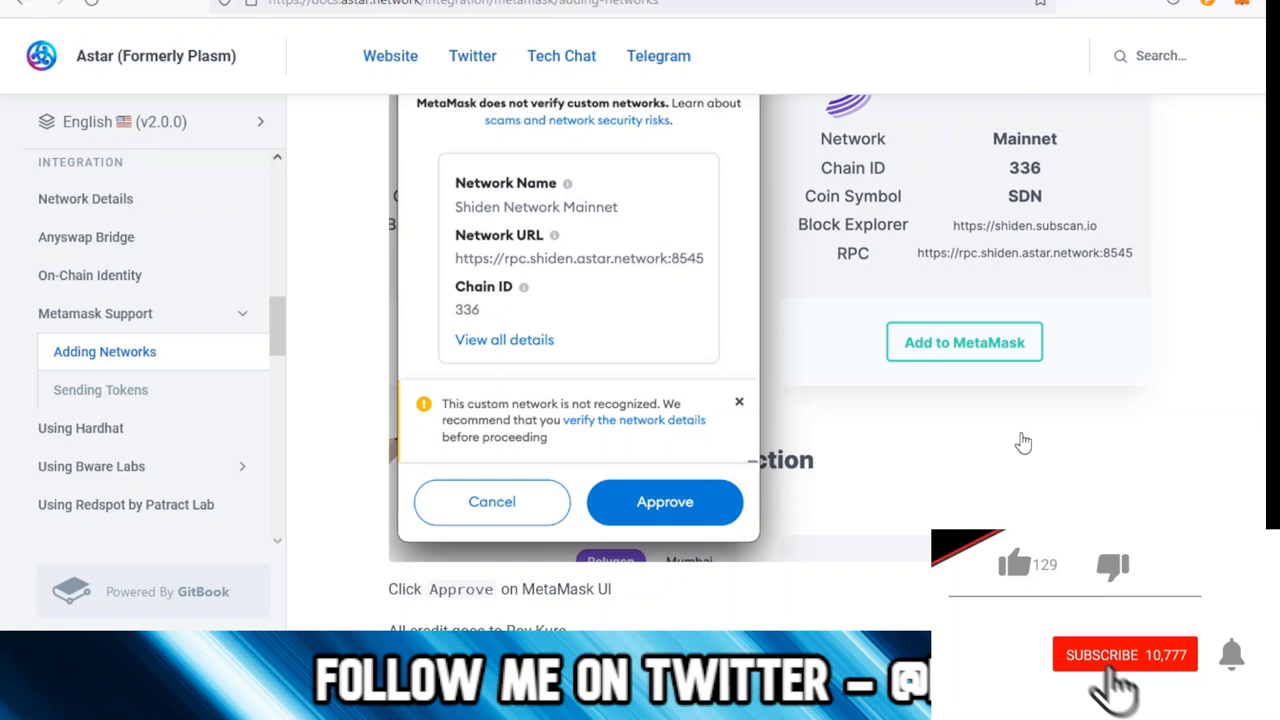
- Bring up the Astar Docs page with the Shiden Network Mainnet MetaMask settings
click(1014, 564)
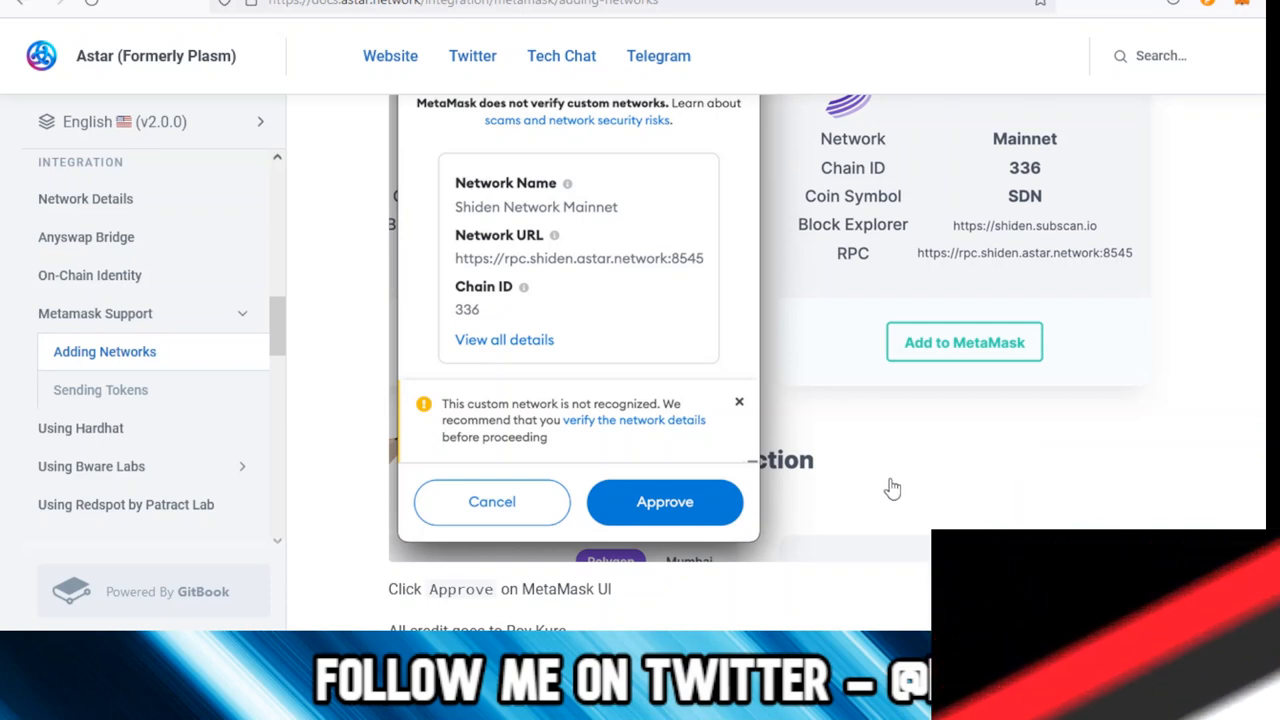
mouse_move(854, 406)
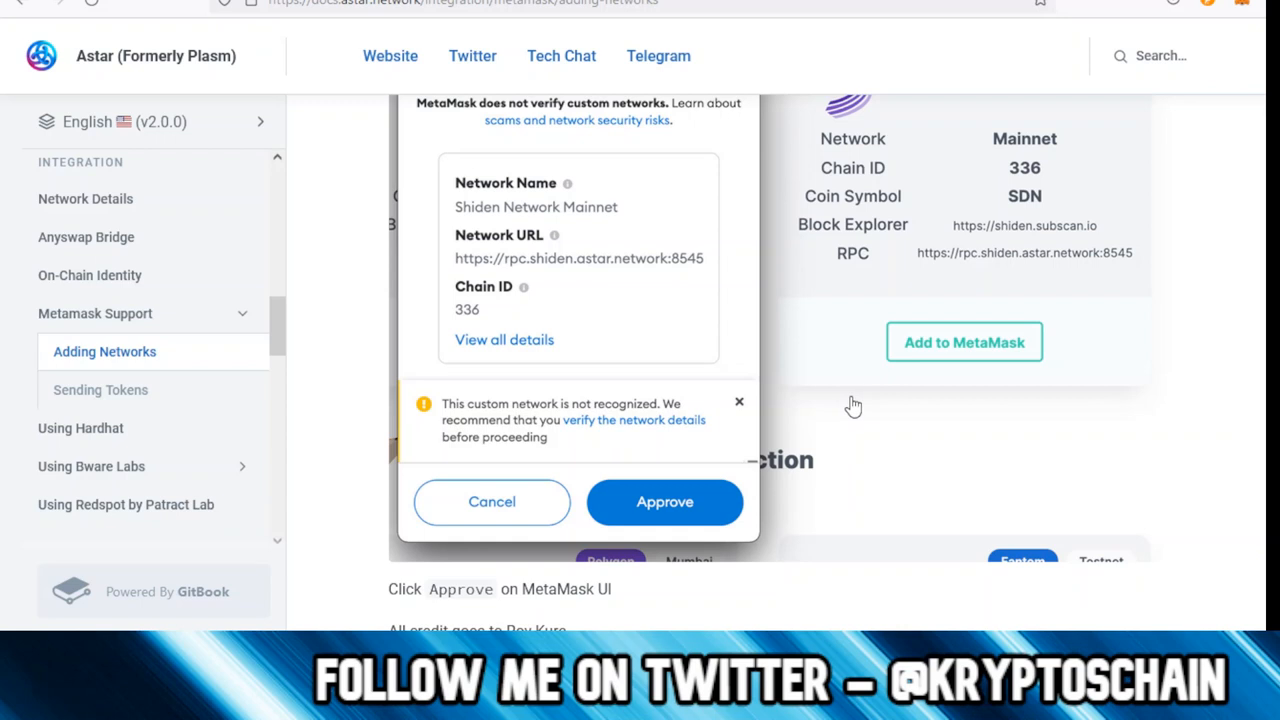
mouse_move(627, 303)
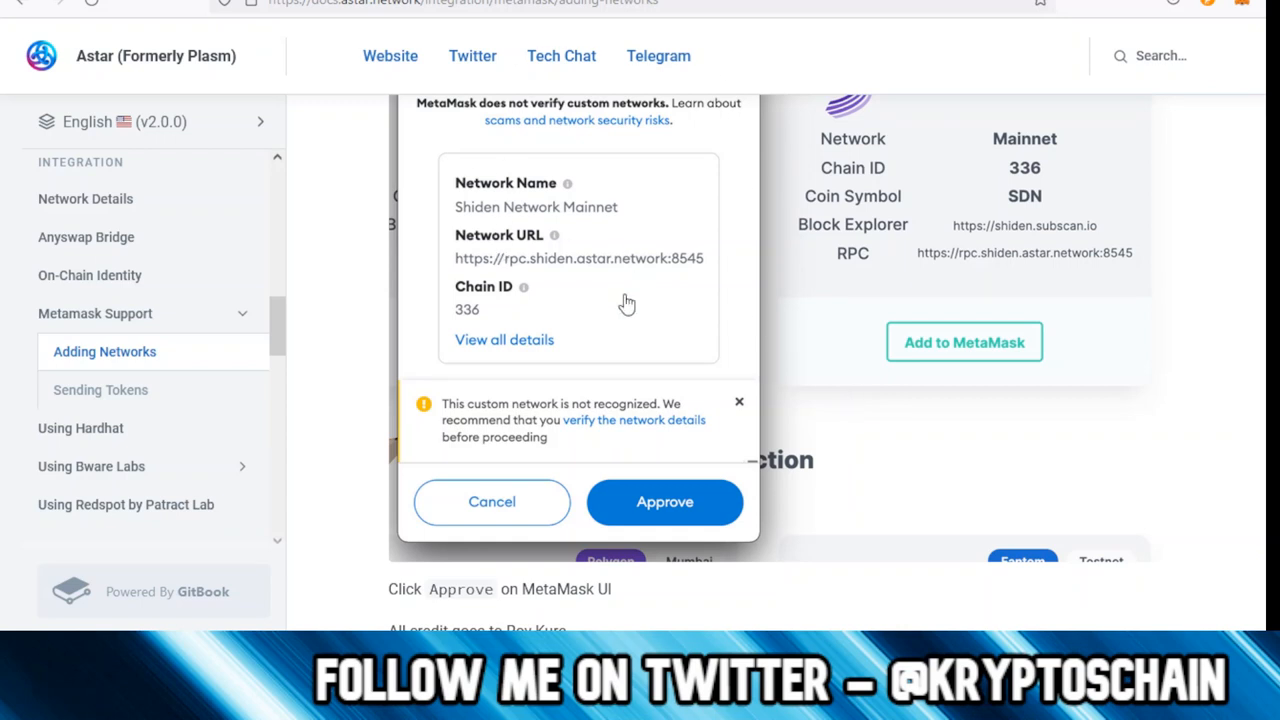
mouse_move(1075, 265)
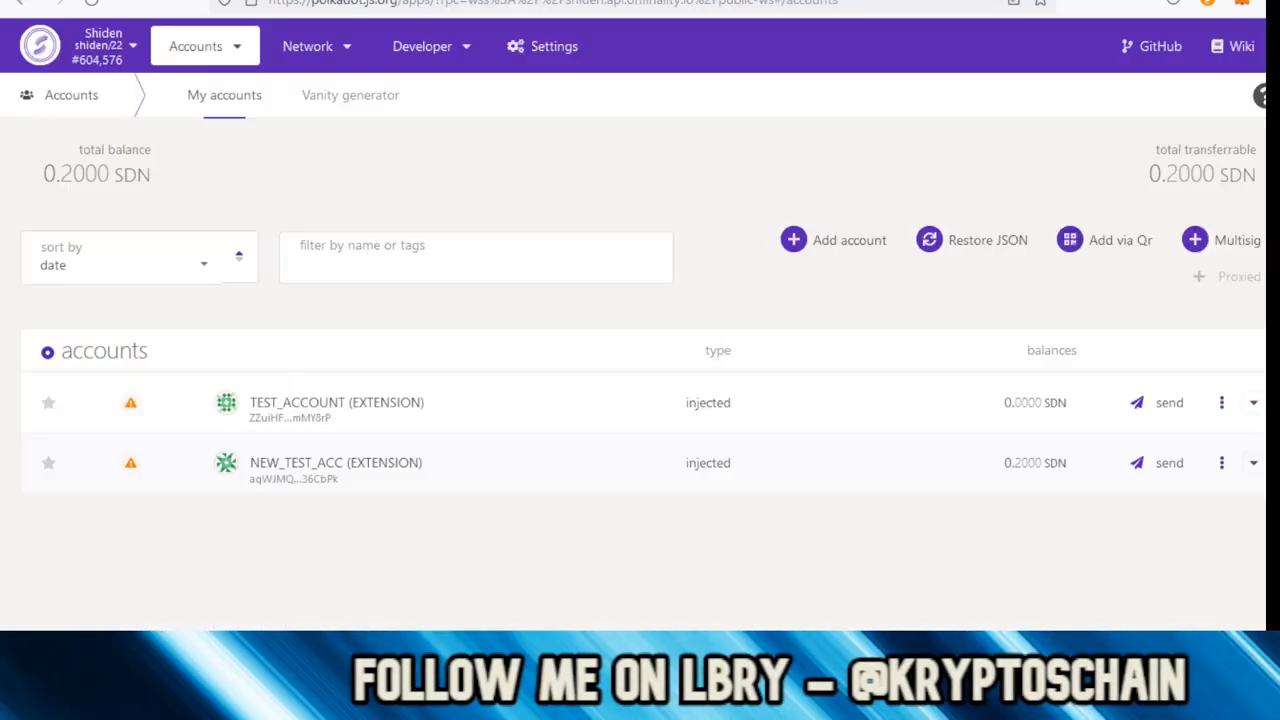
mouse_move(790, 345)
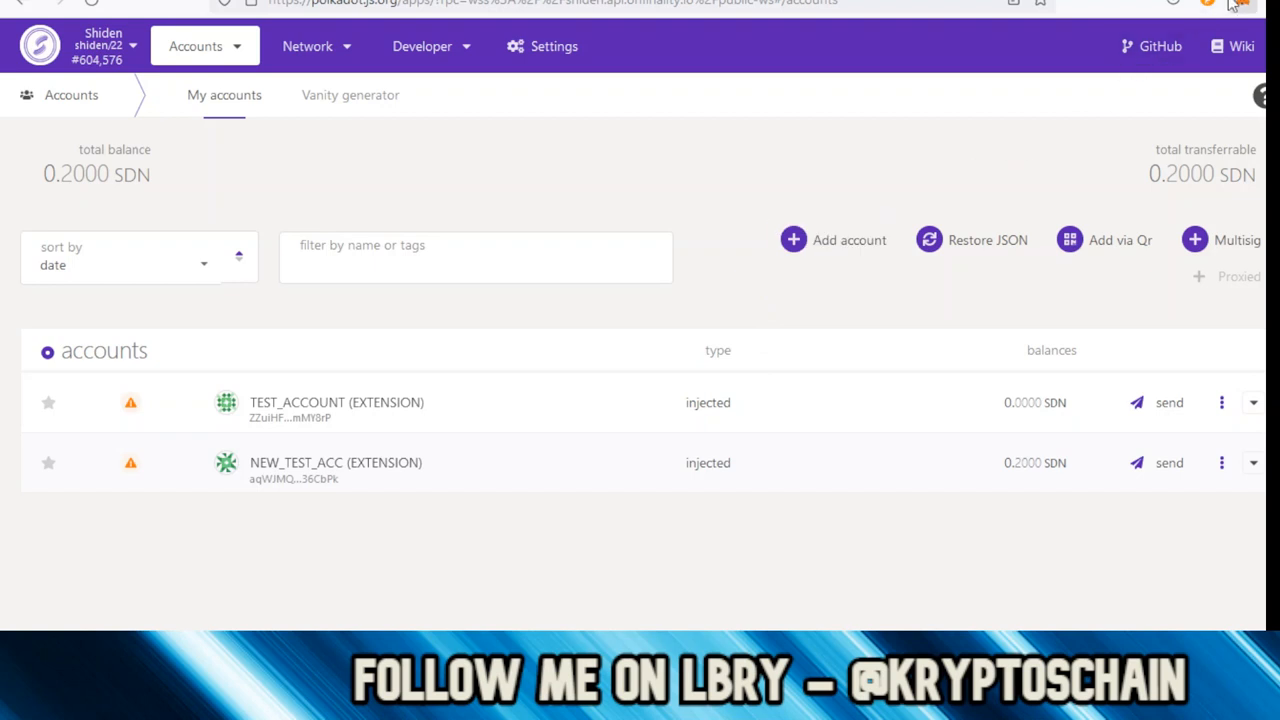
- Check the MetaMask wallet, still on Ethereum Mainnet holding 0 ETH
click(1242, 4)
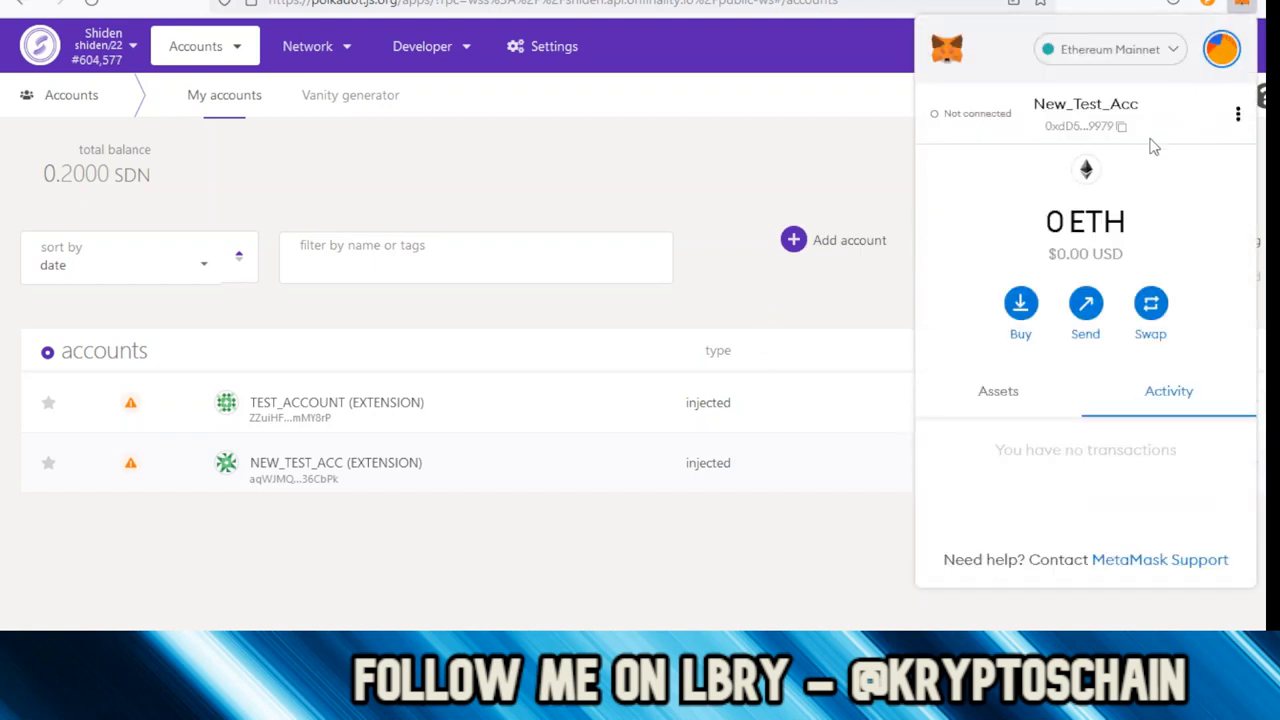
mouse_move(1163, 160)
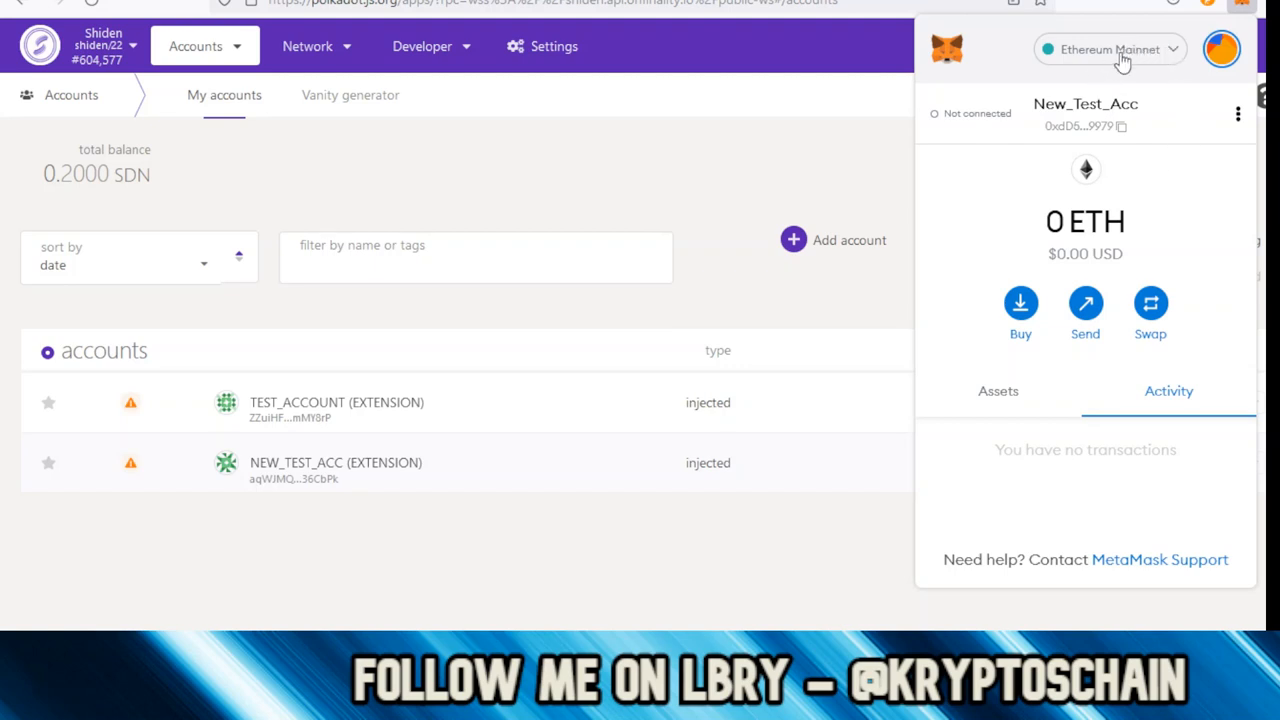
mouse_move(450, 155)
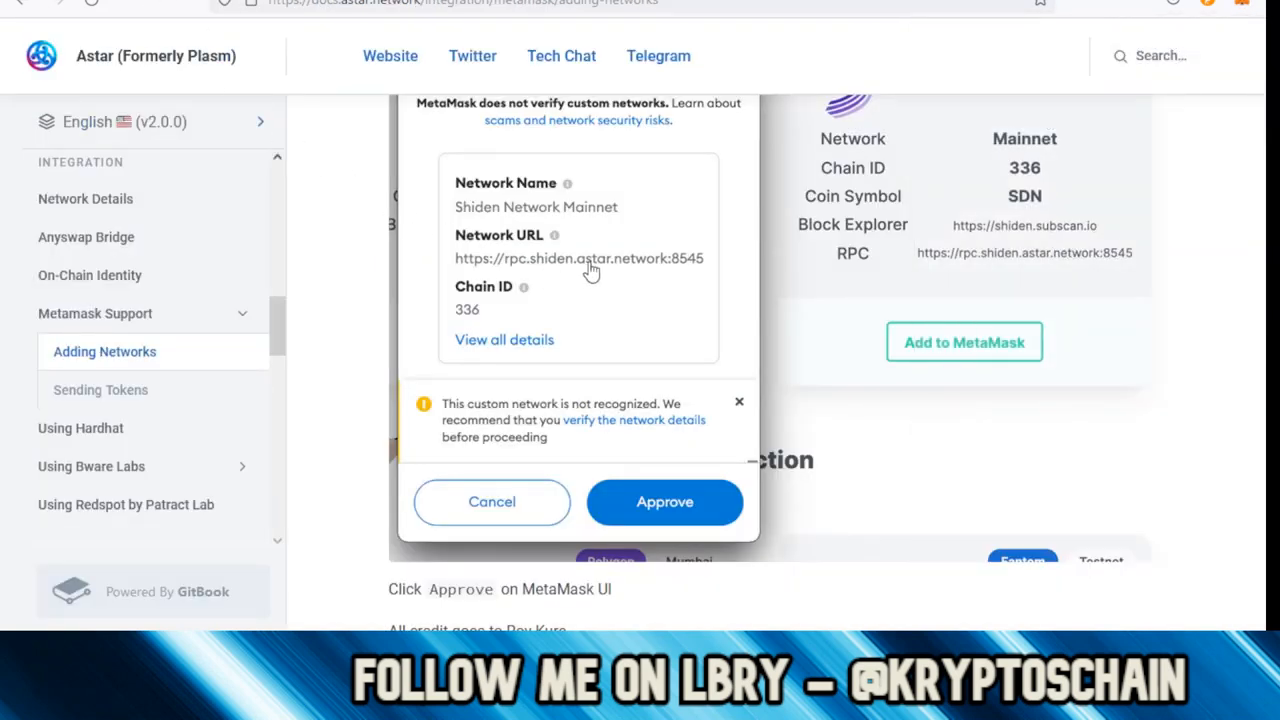
mouse_move(770, 335)
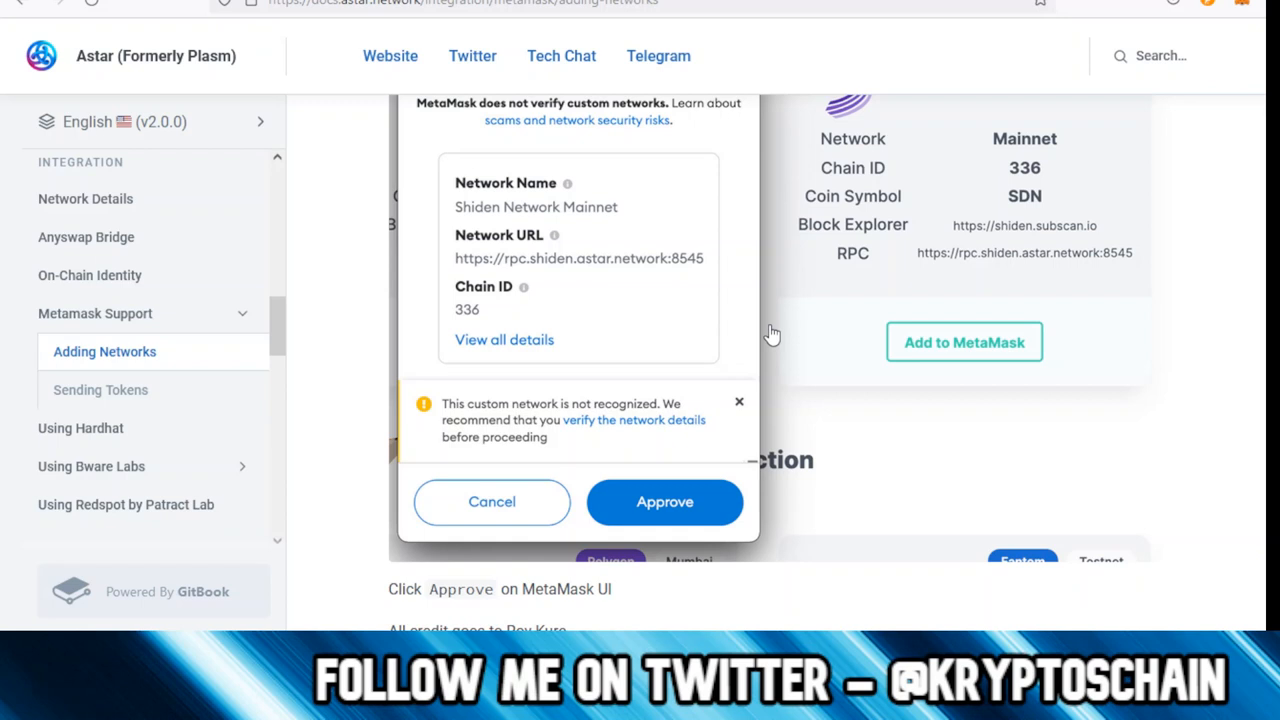
mouse_move(808, 344)
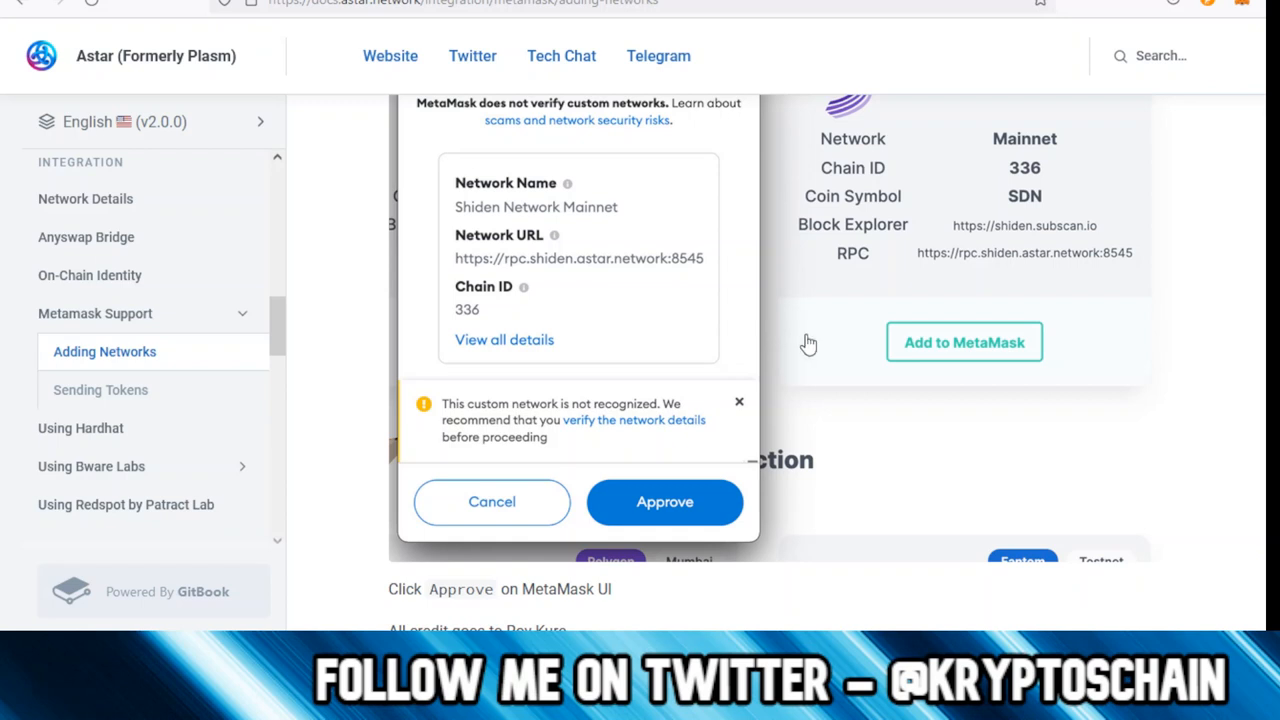
mouse_move(818, 347)
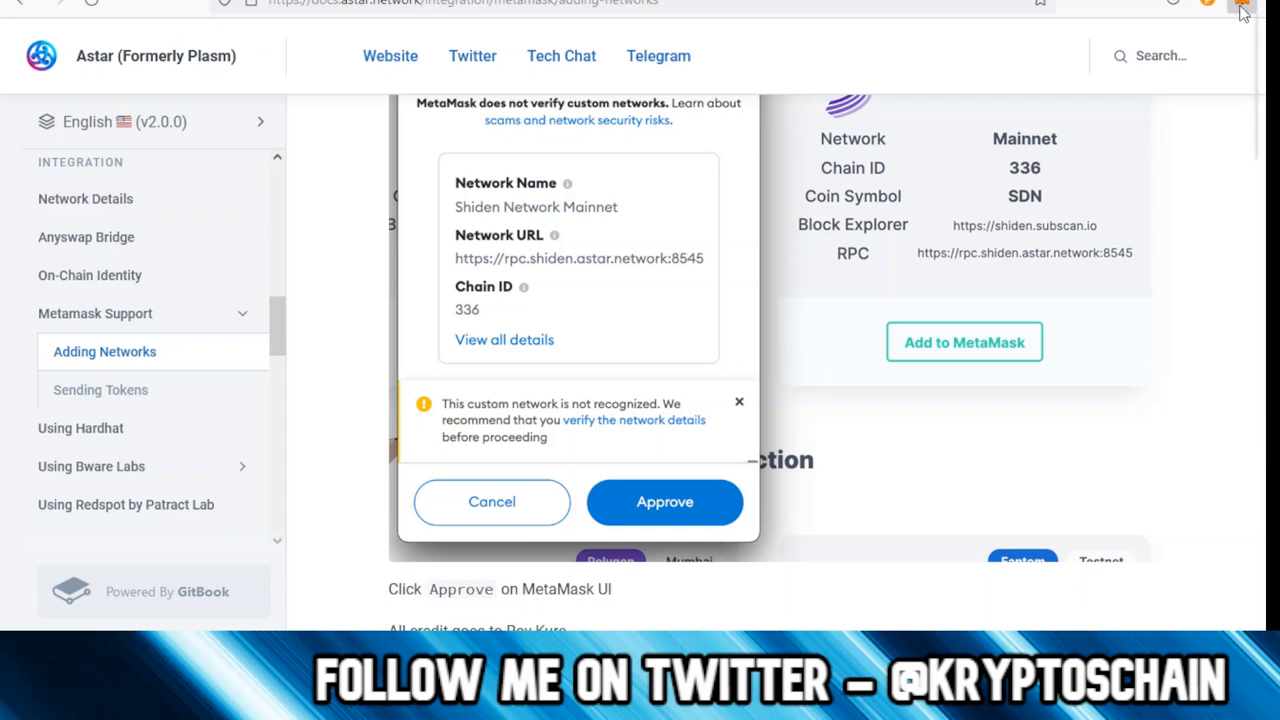
- Open MetaMask's network dropdown listing Ethereum Mainnet, test networks and Custom RPC
click(1242, 5)
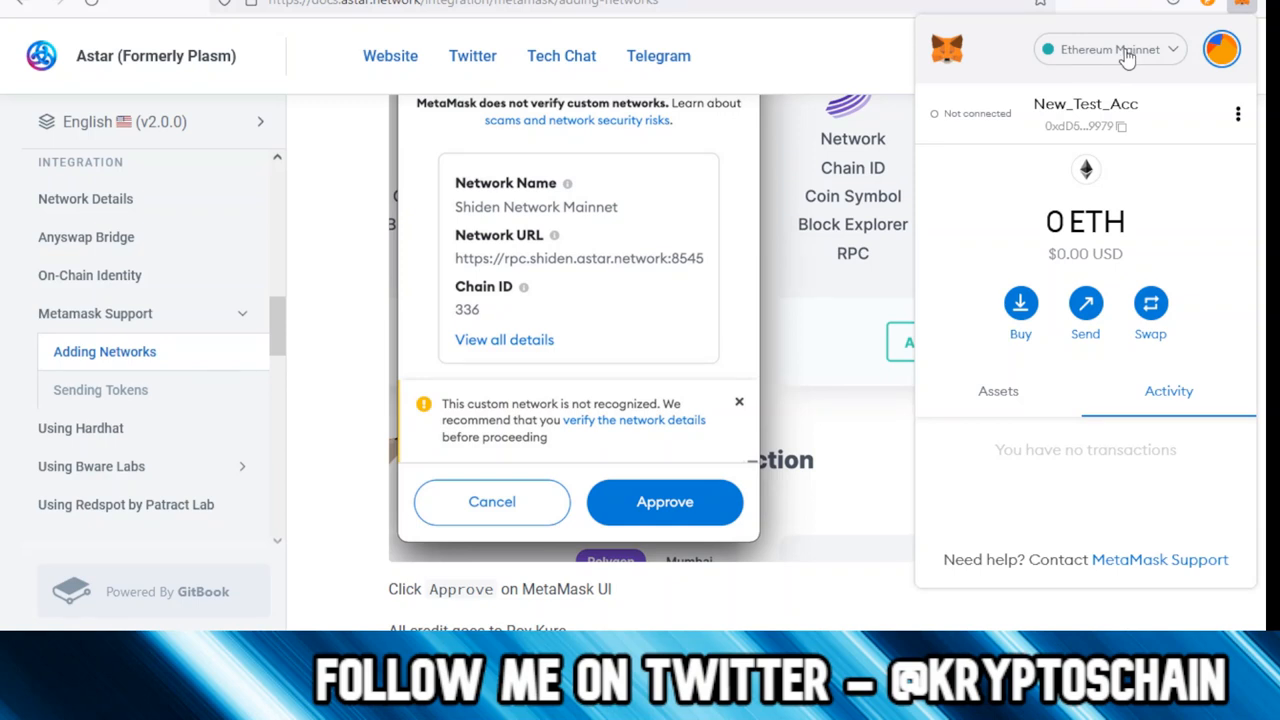
mouse_move(615, 220)
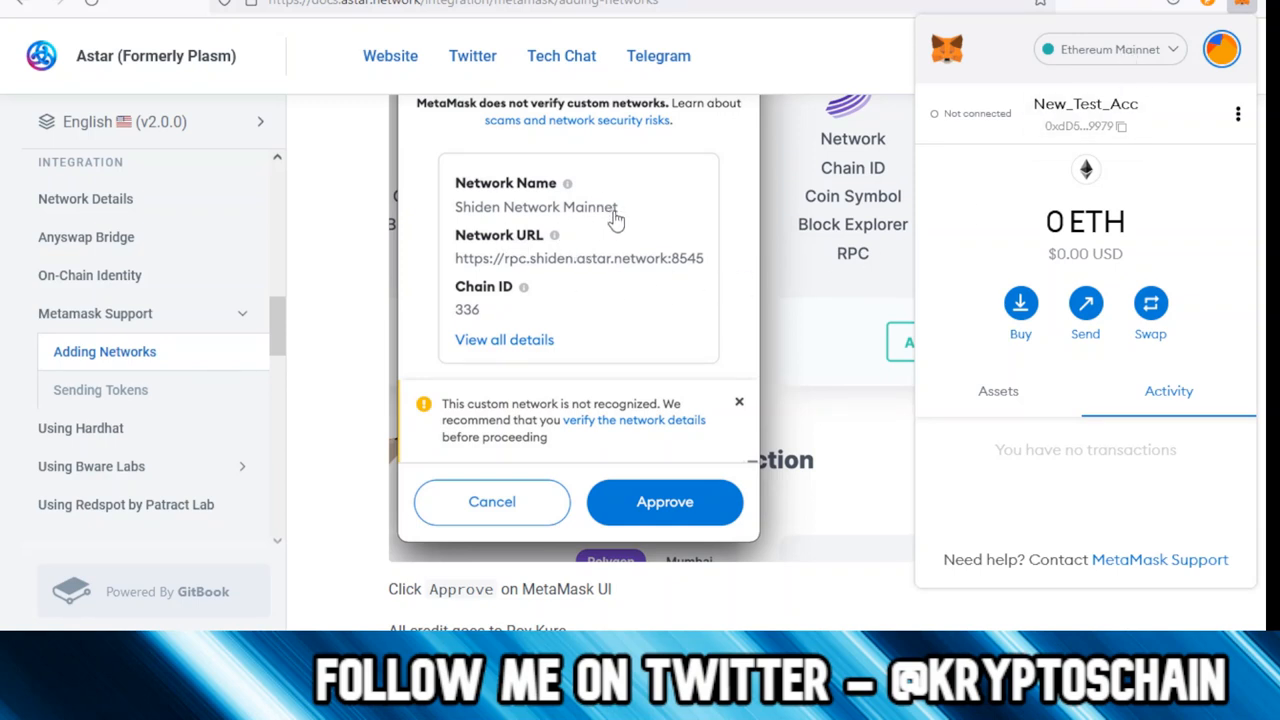
mouse_move(1120, 62)
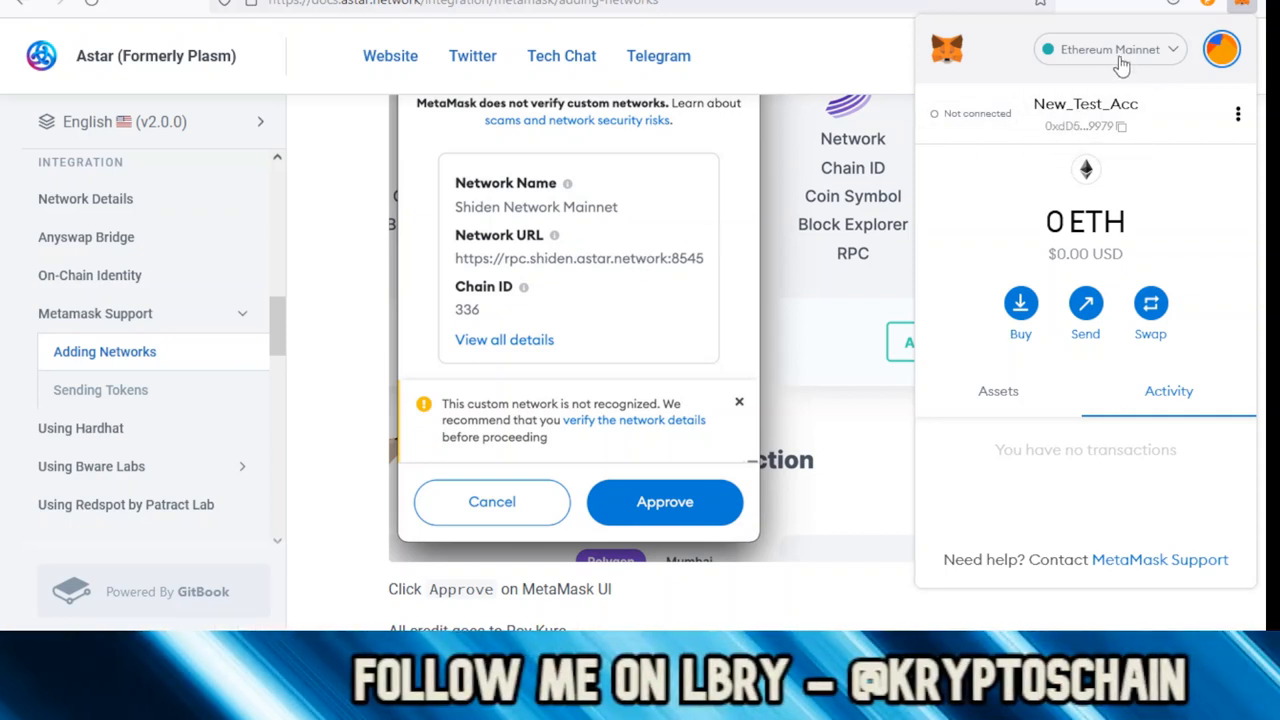
click(1108, 49)
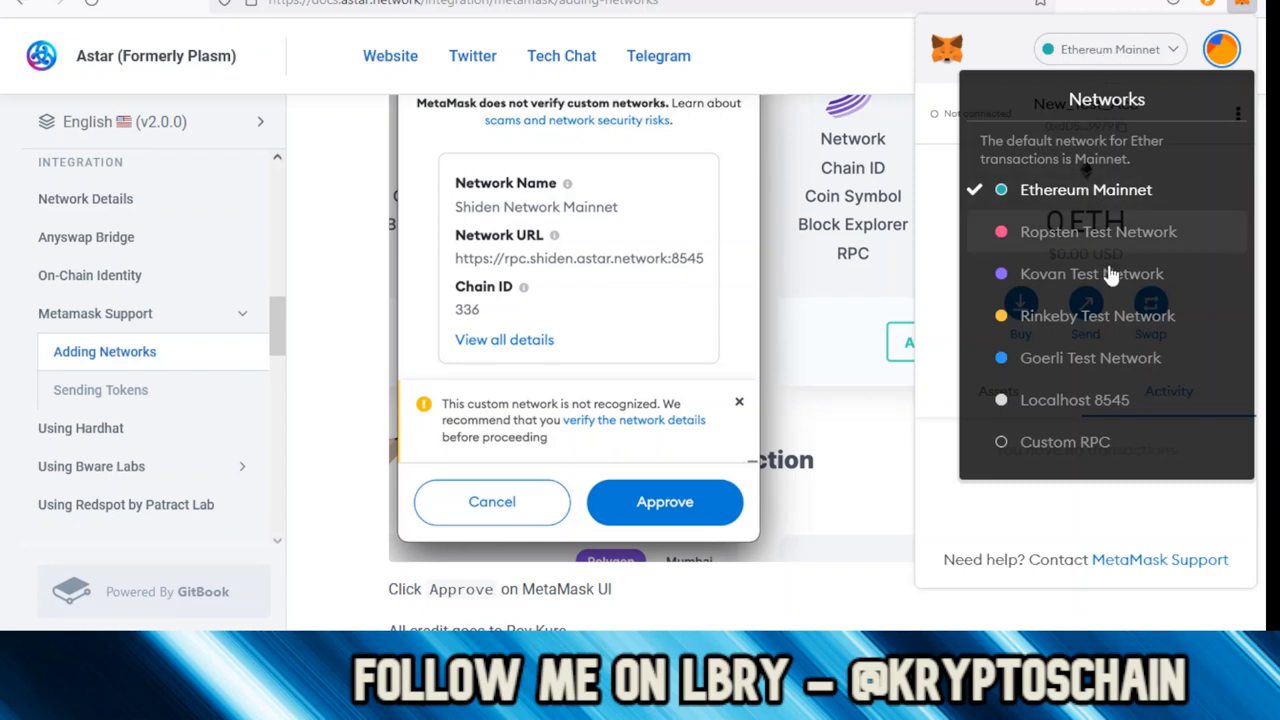
mouse_move(1078, 450)
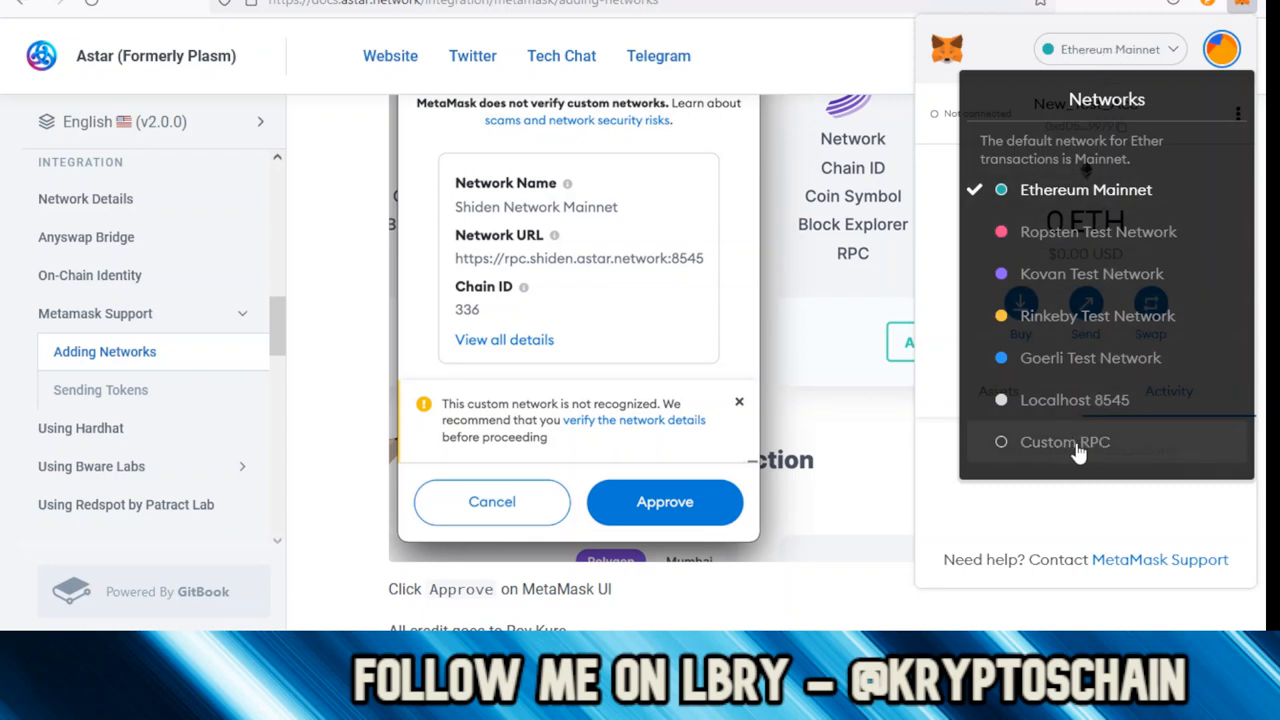
- Enter Custom RPC network 'Shiden Network Mainnet' with its RPC URL, chain ID 336, symbol SDN
click(1065, 442)
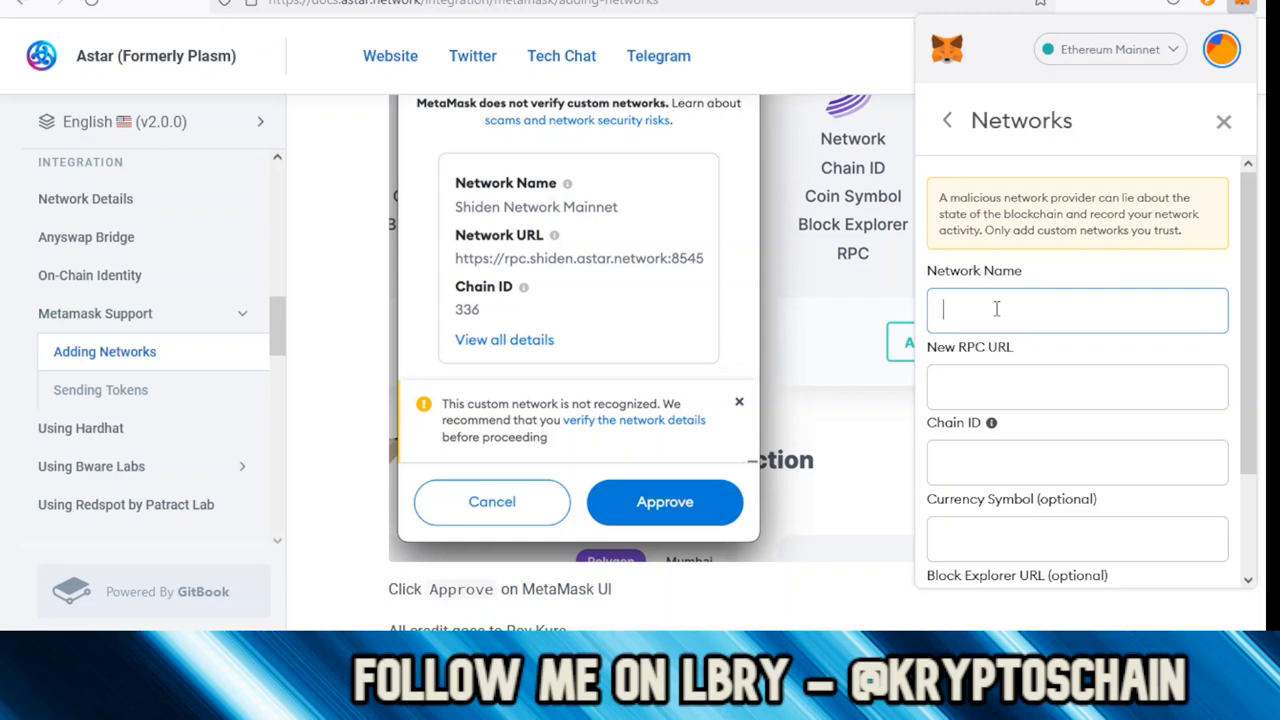
text(Shiden Ney)
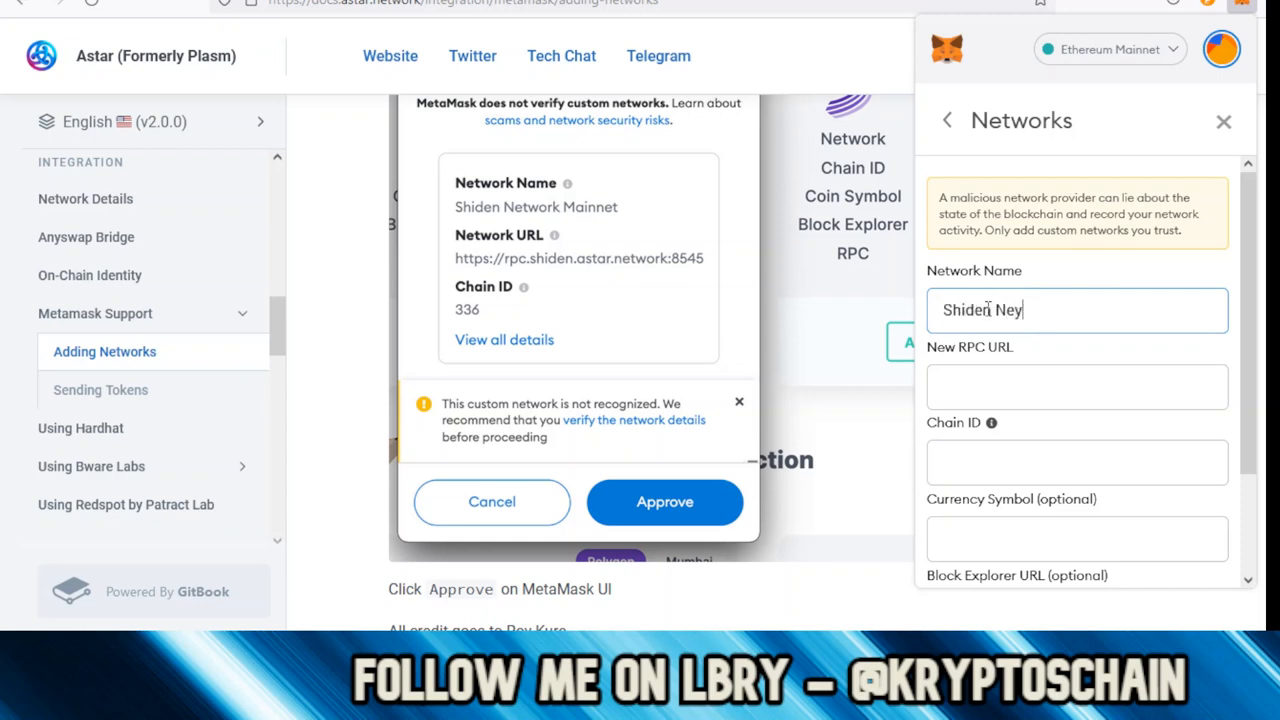
text(Shiden Network)
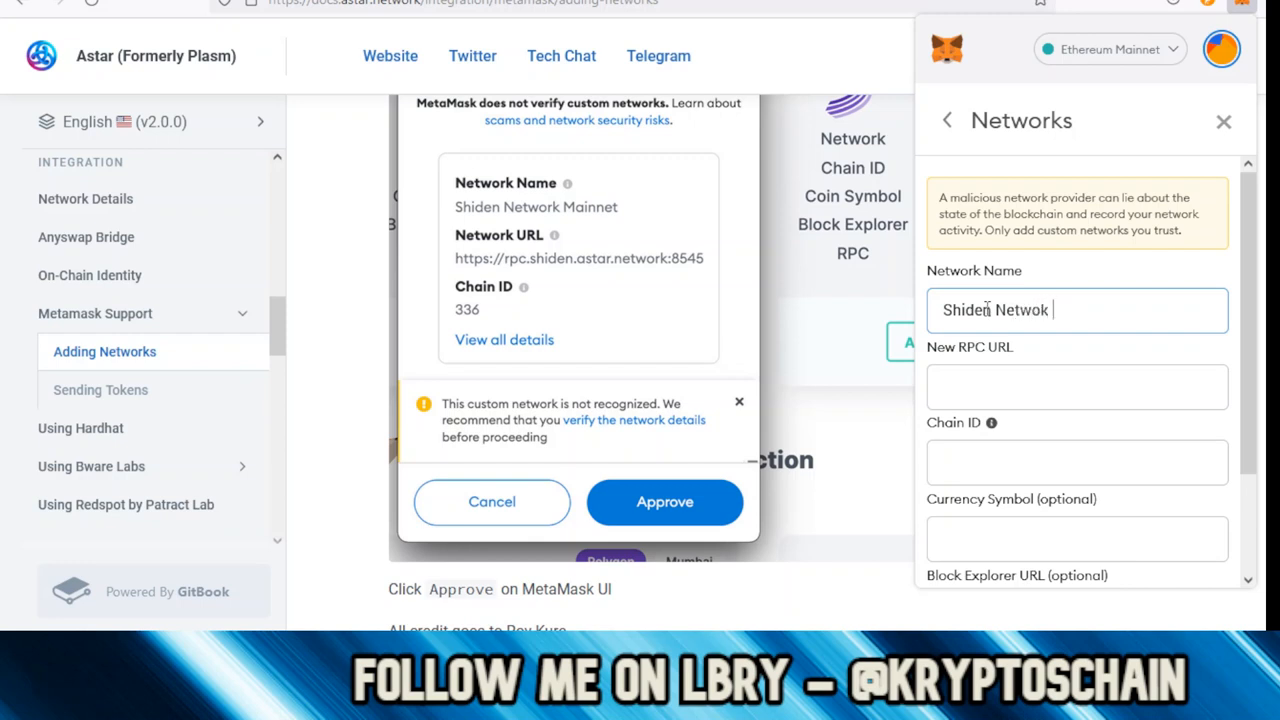
text(Mainnet)
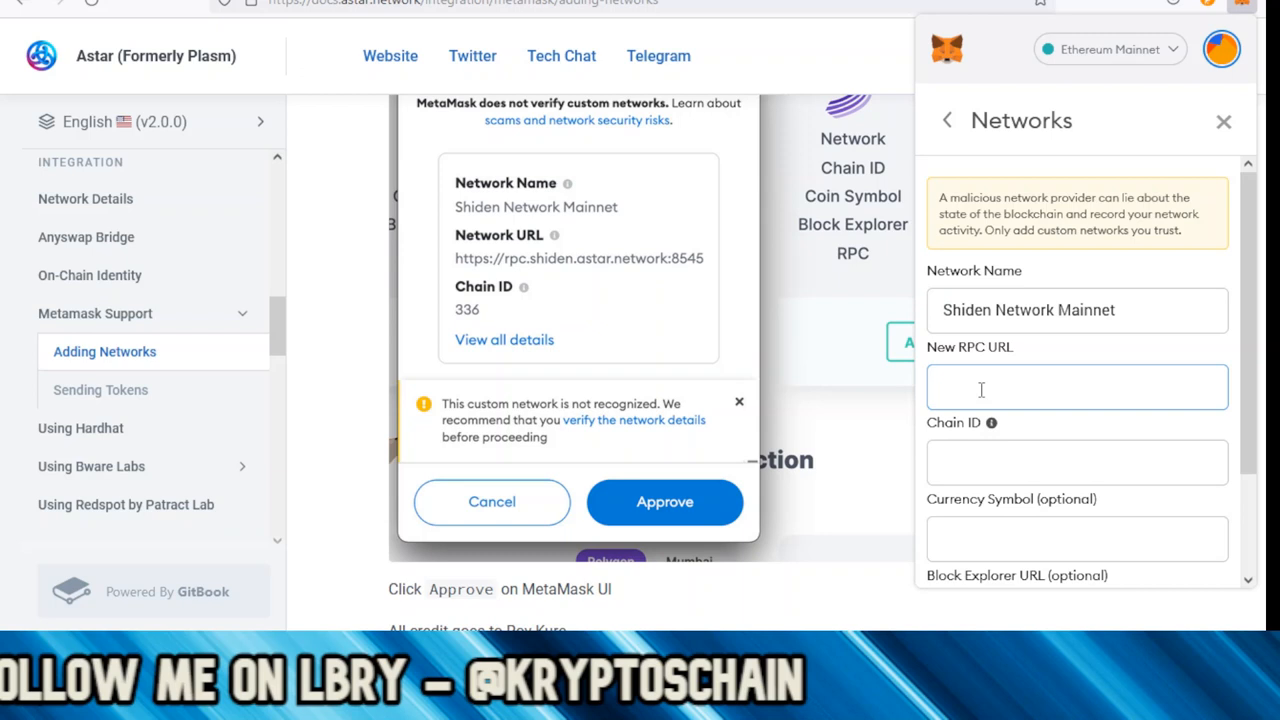
text(https://rpc.shiden.astar.network)
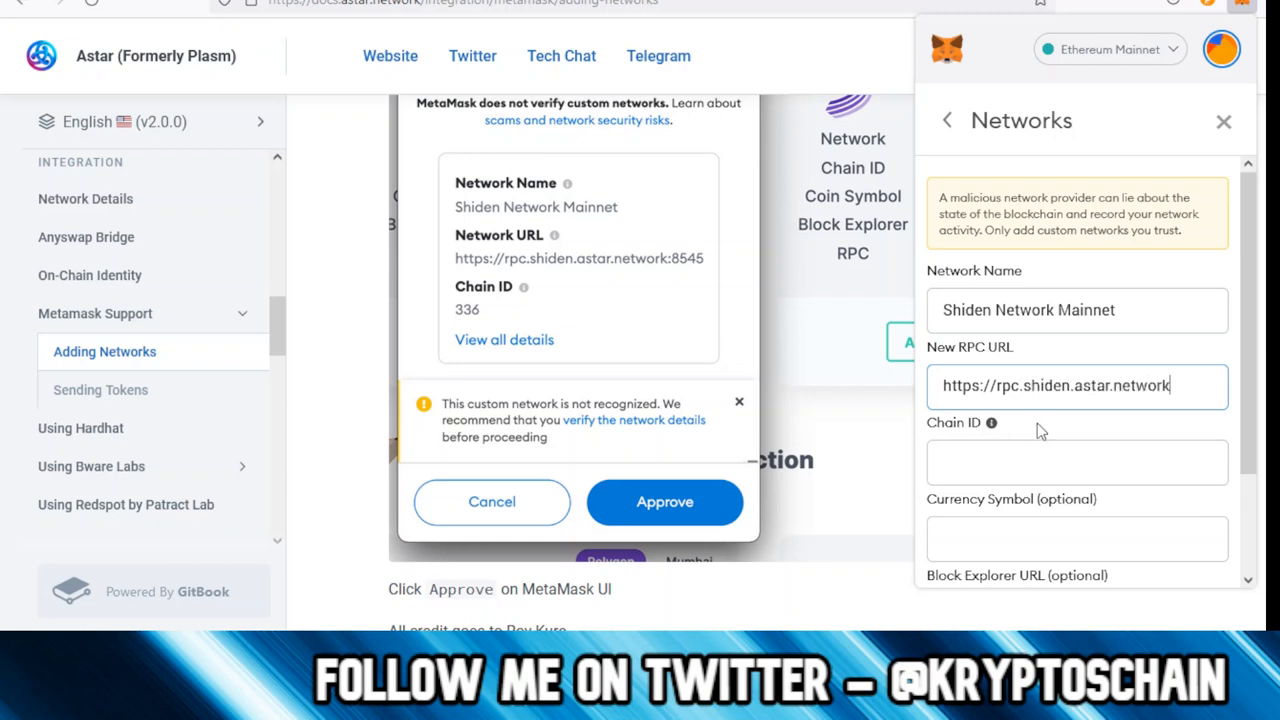
text(:8545)
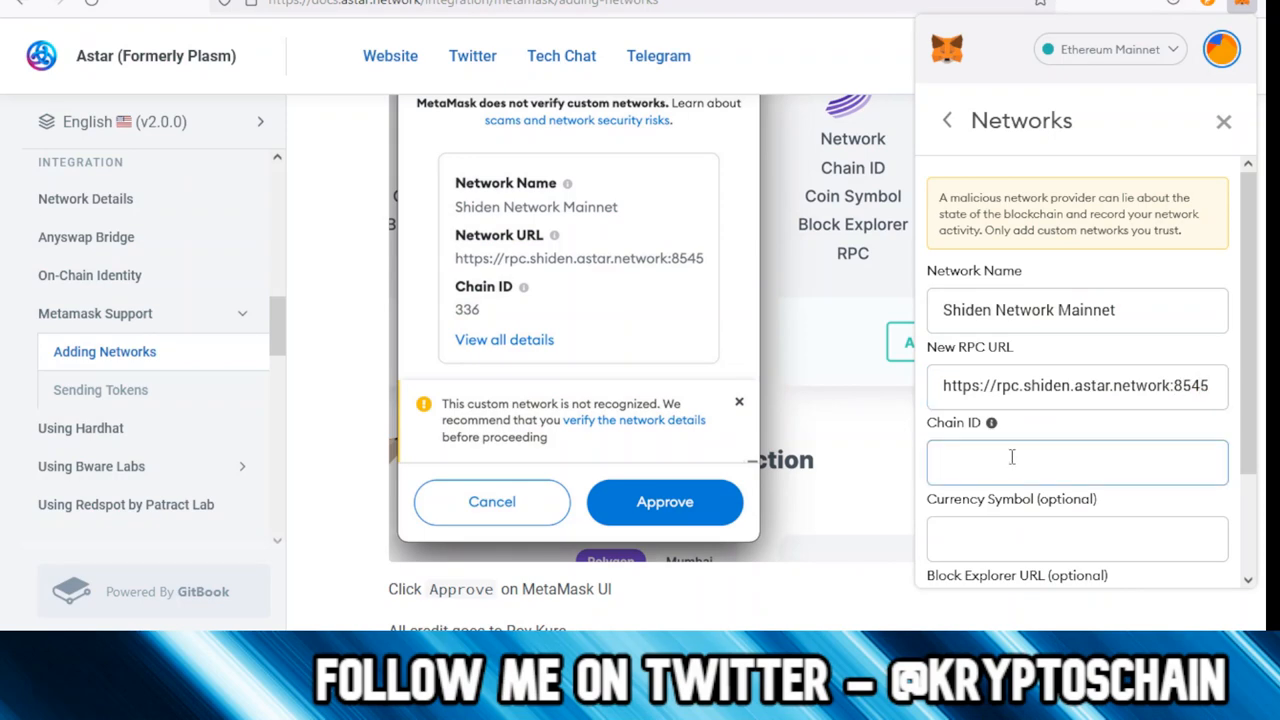
text(336)
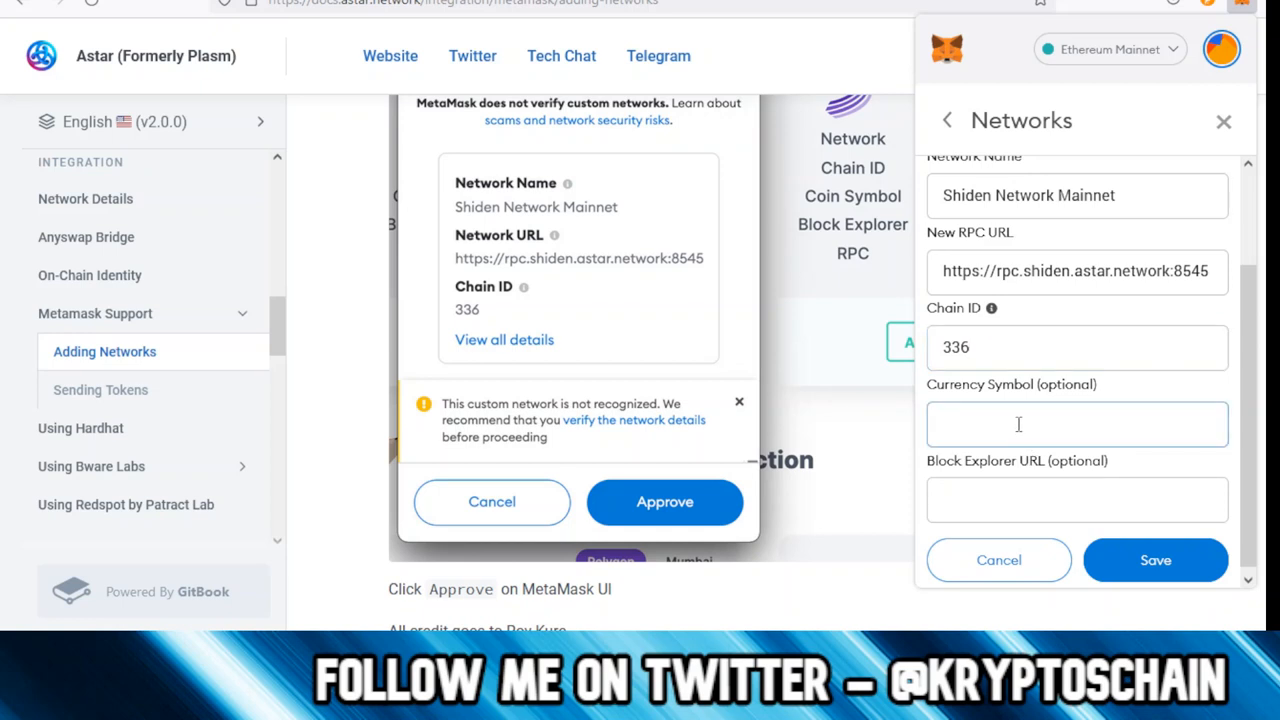
text(SDN)
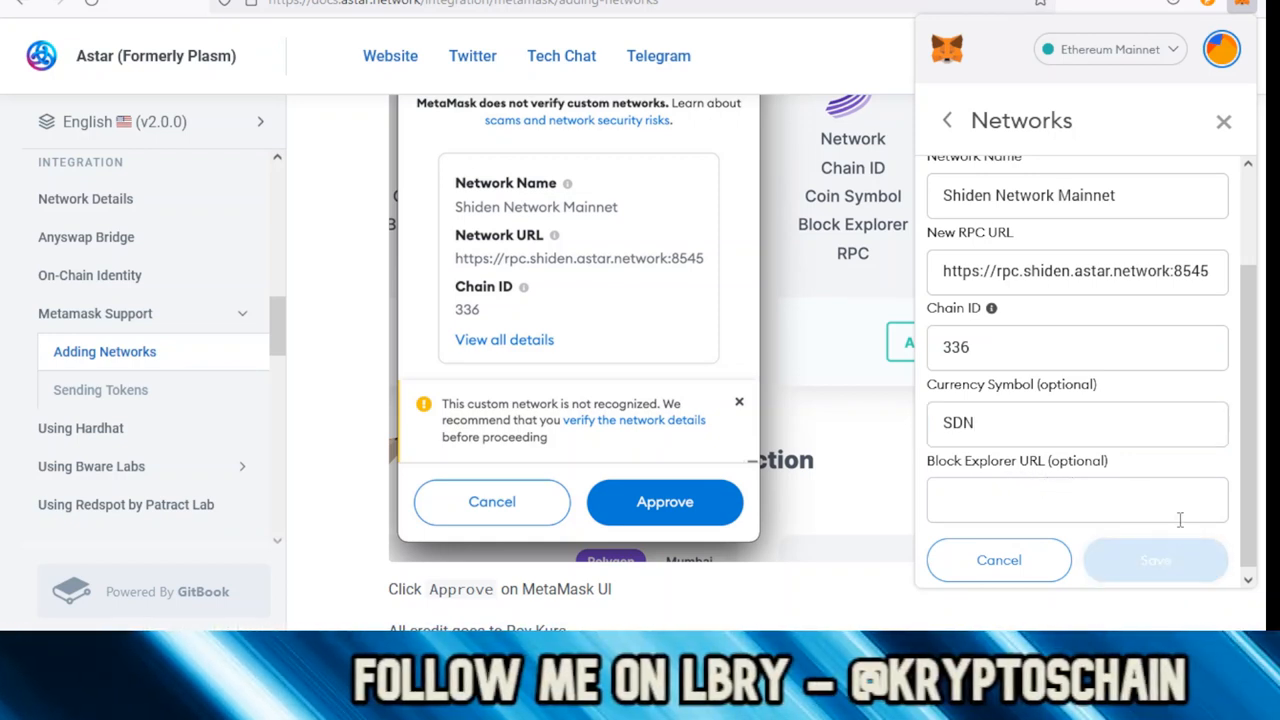
click(1155, 560)
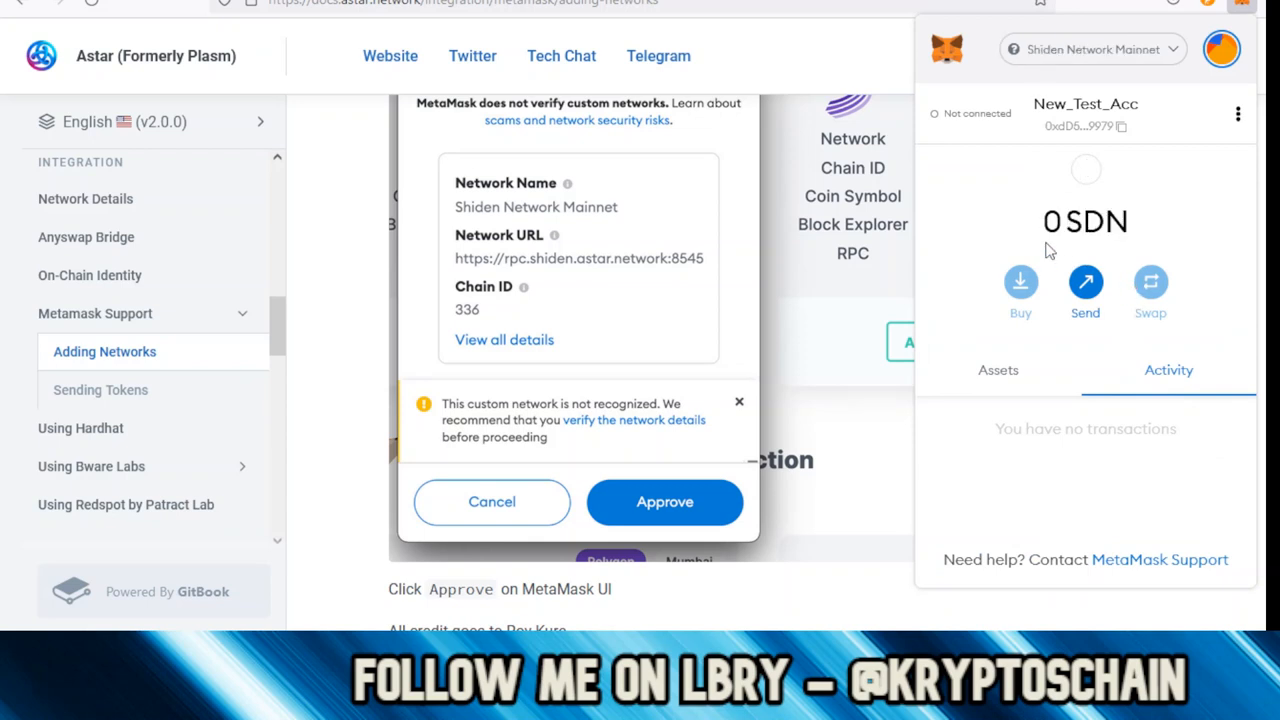
mouse_move(1085, 125)
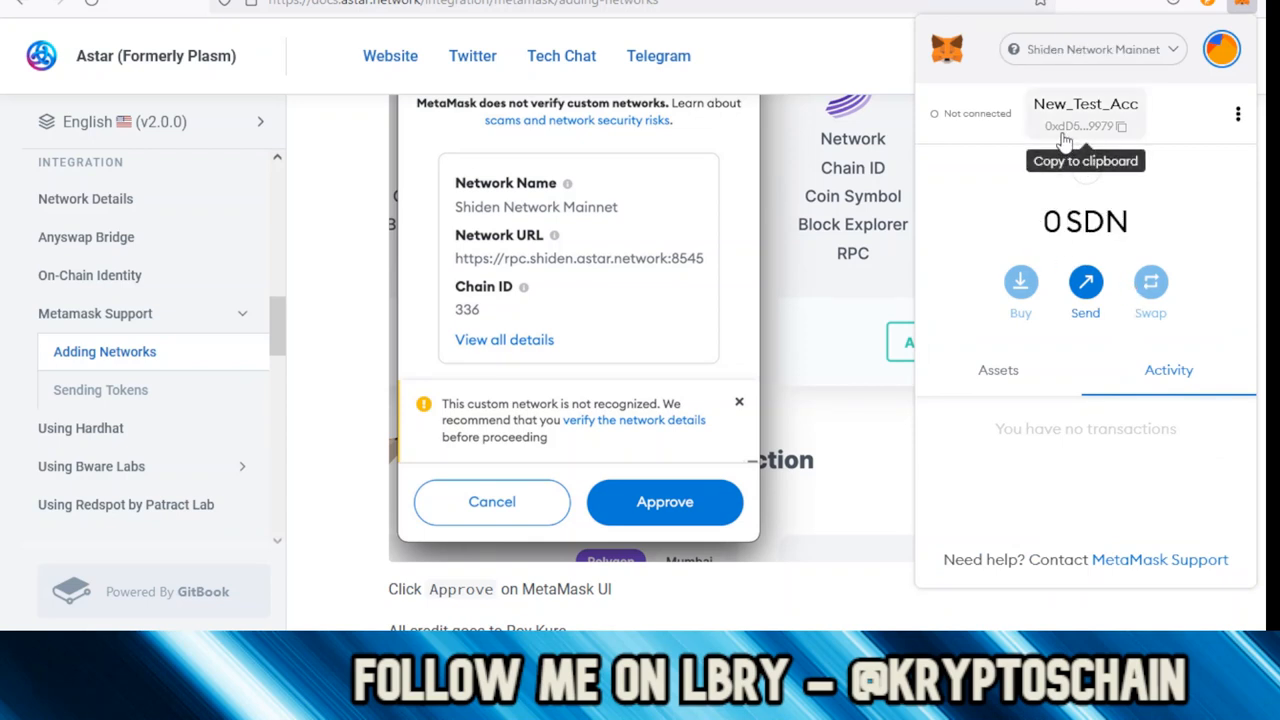
mouse_move(1055, 138)
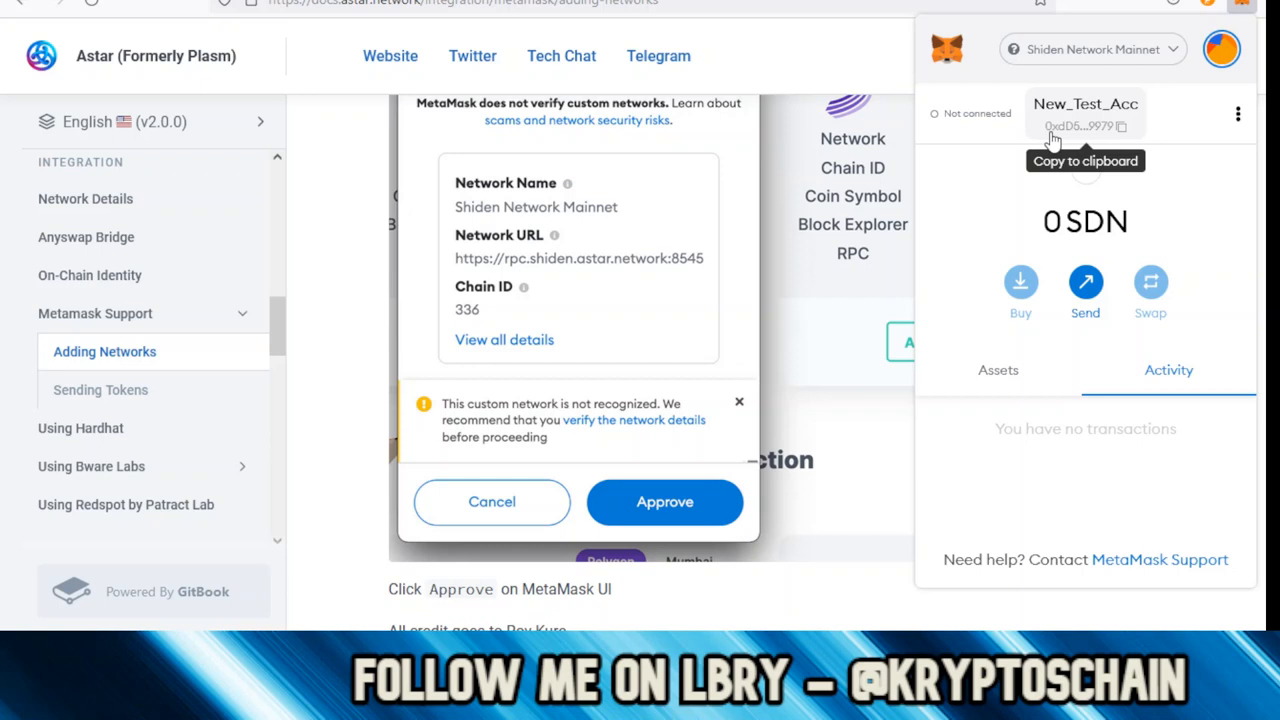
mouse_move(1115, 137)
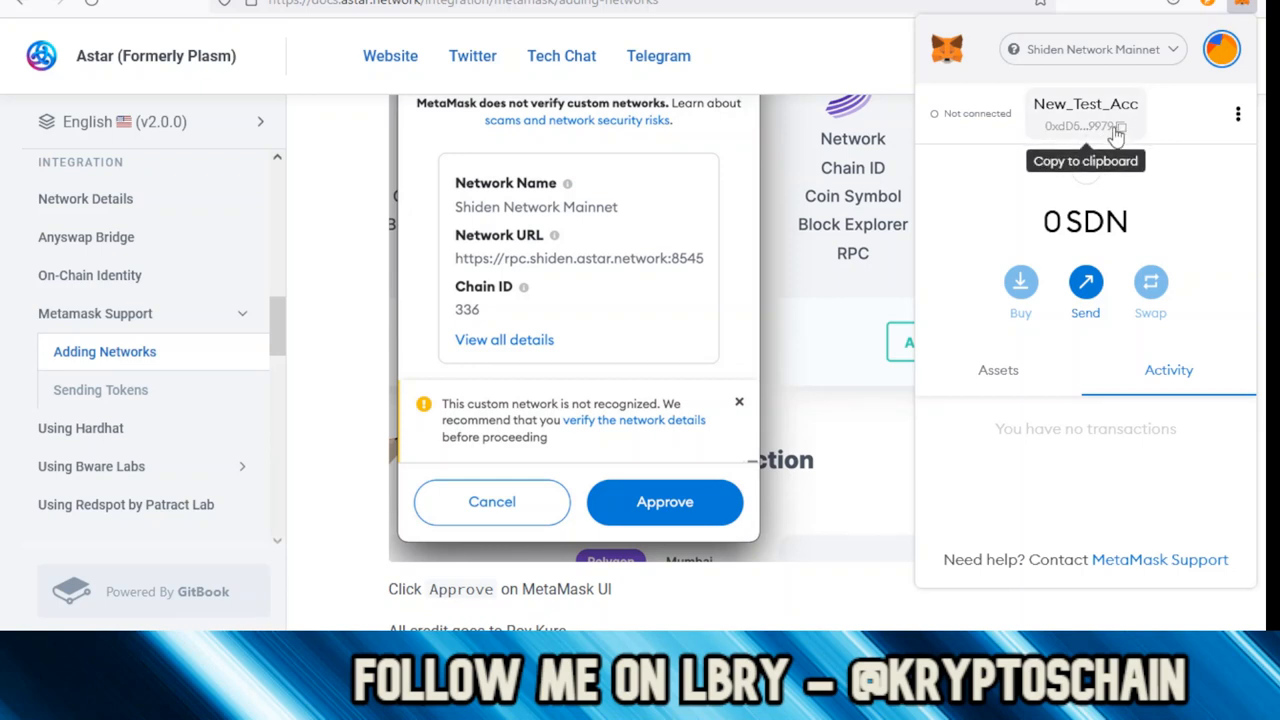
mouse_move(1085, 130)
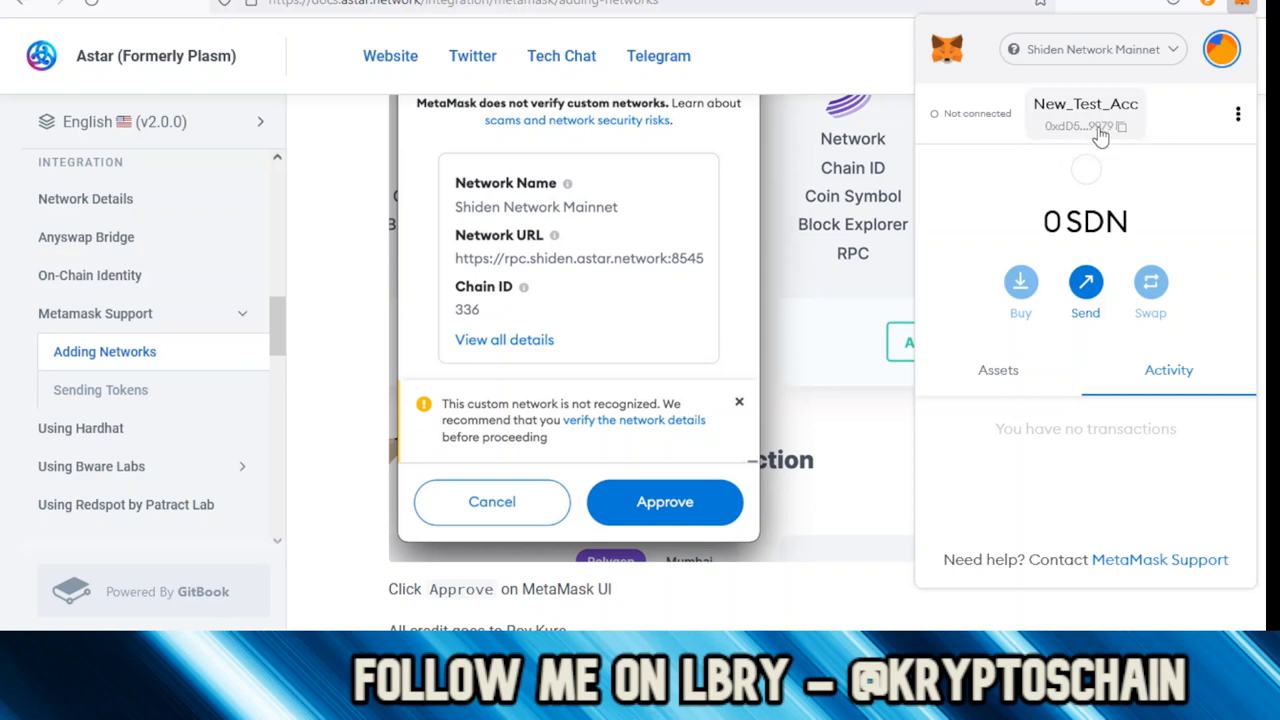
mouse_move(1120, 126)
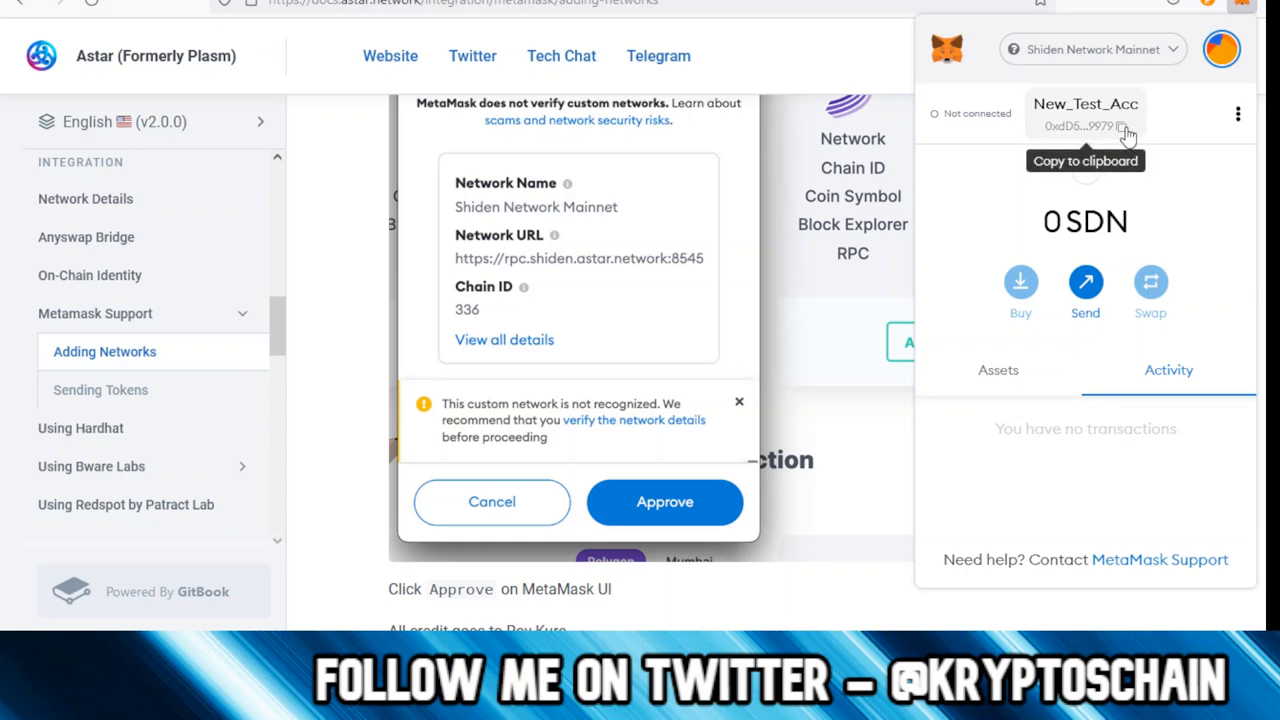
- Check the MetaMask 0x address and copy its converted XRyih… Substrate address
click(1085, 125)
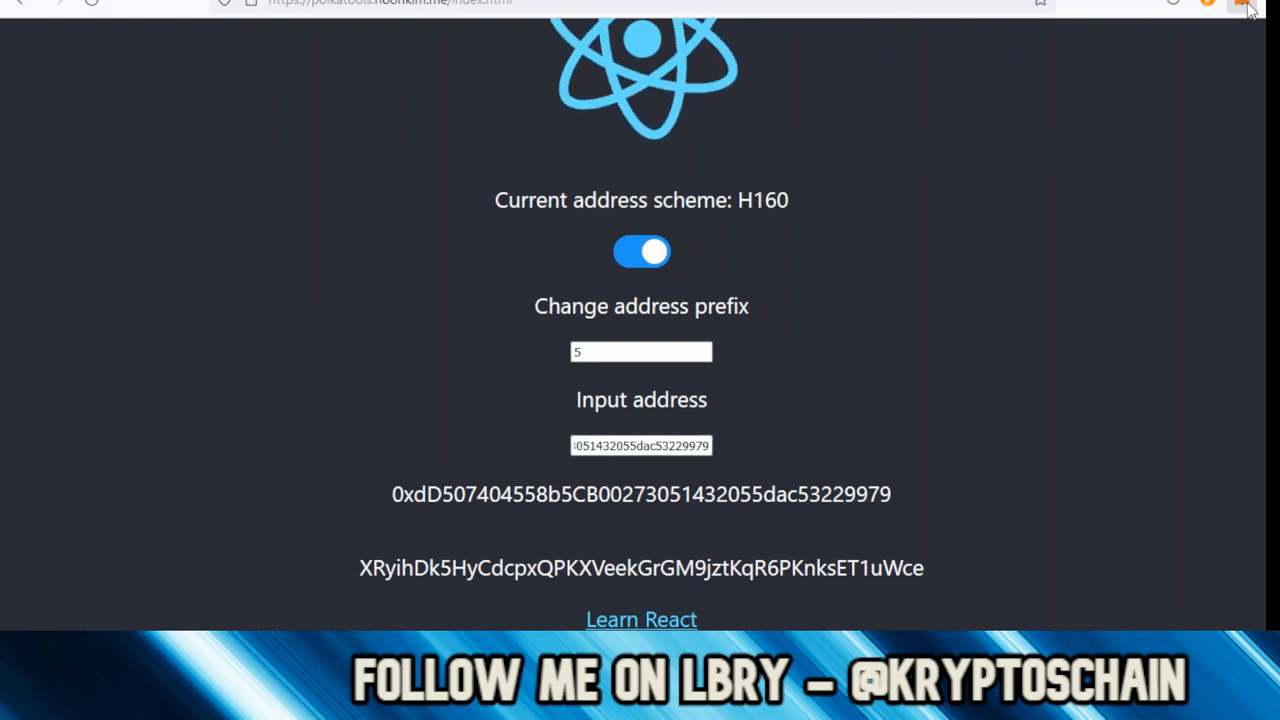
click(1222, 5)
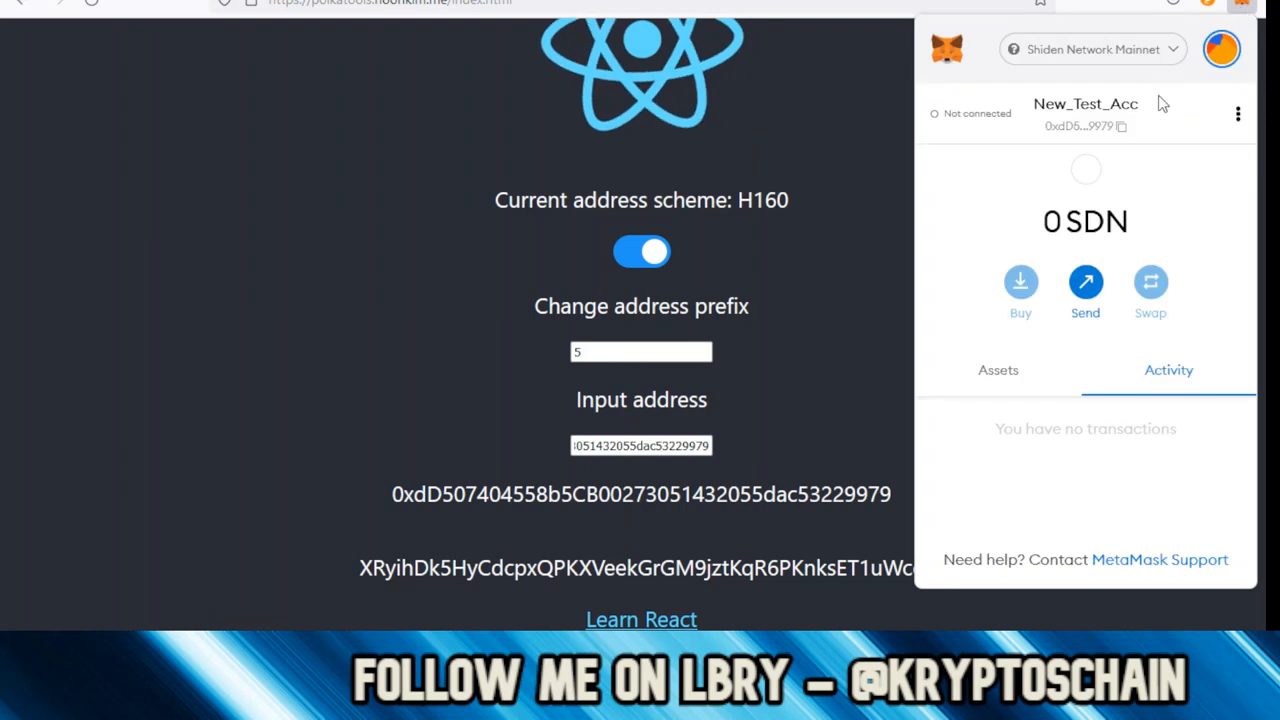
mouse_move(1080, 128)
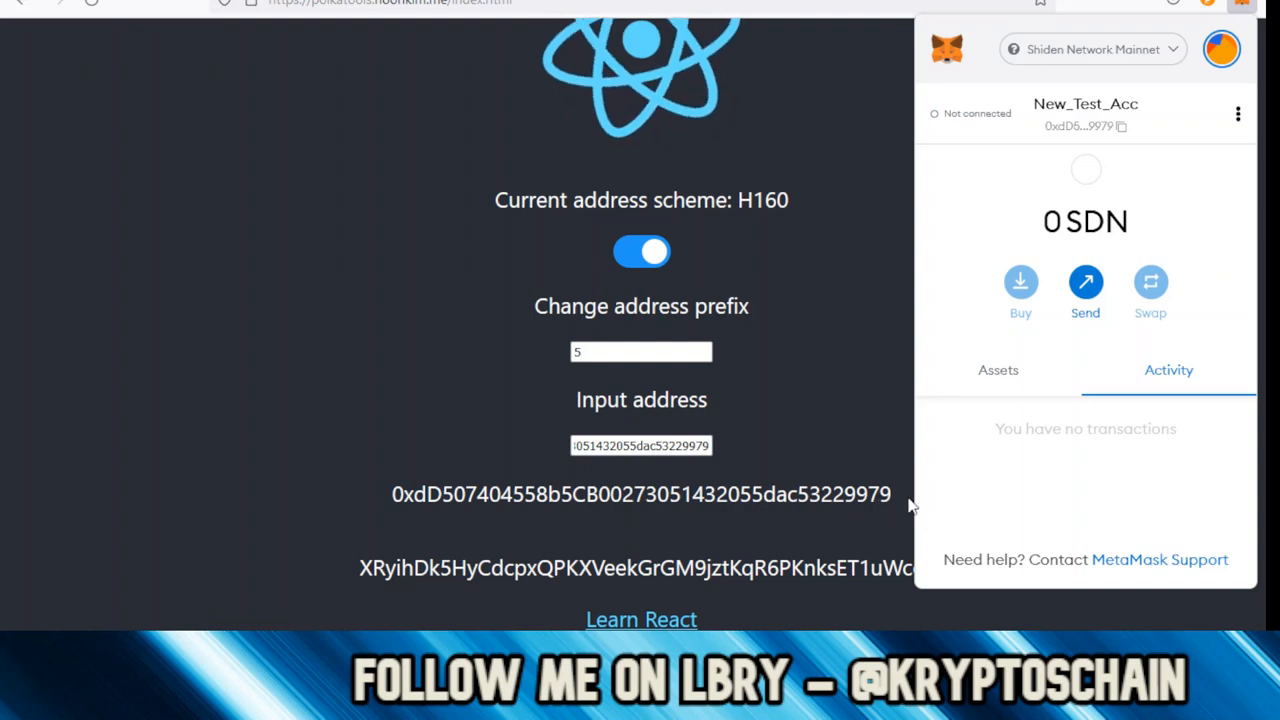
mouse_move(873, 348)
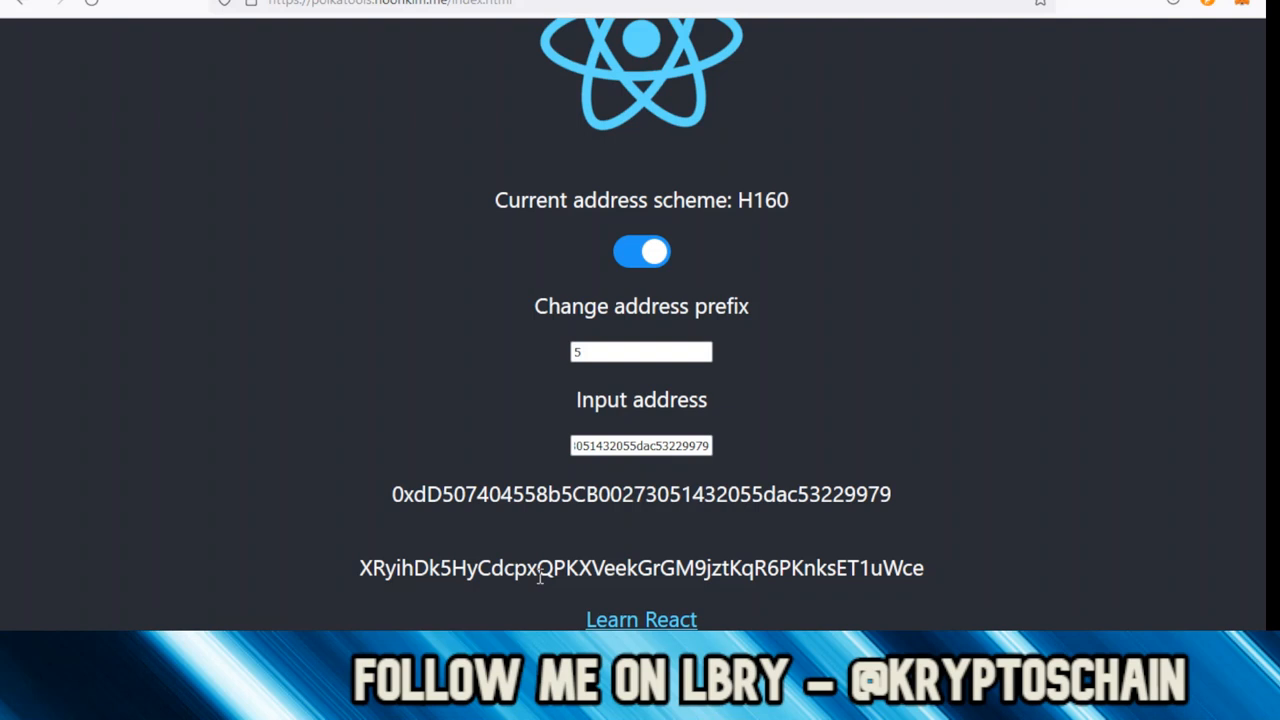
right_click(640, 567)
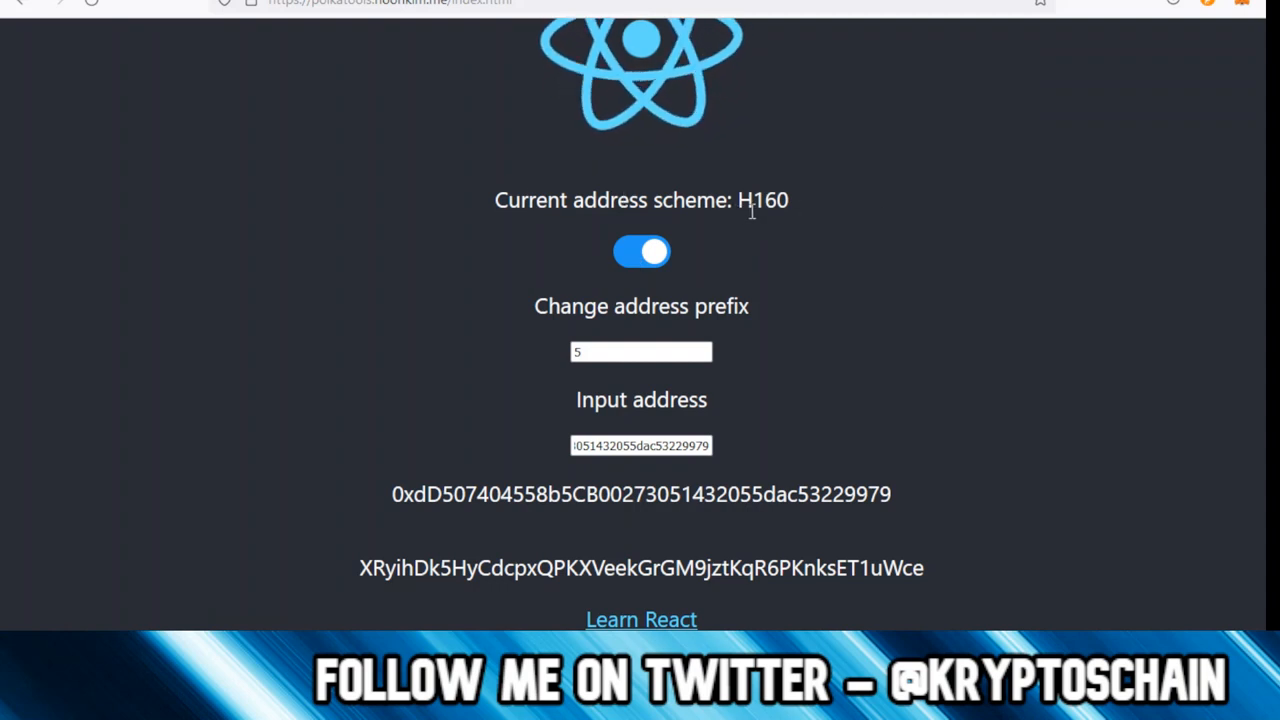
mouse_move(810, 215)
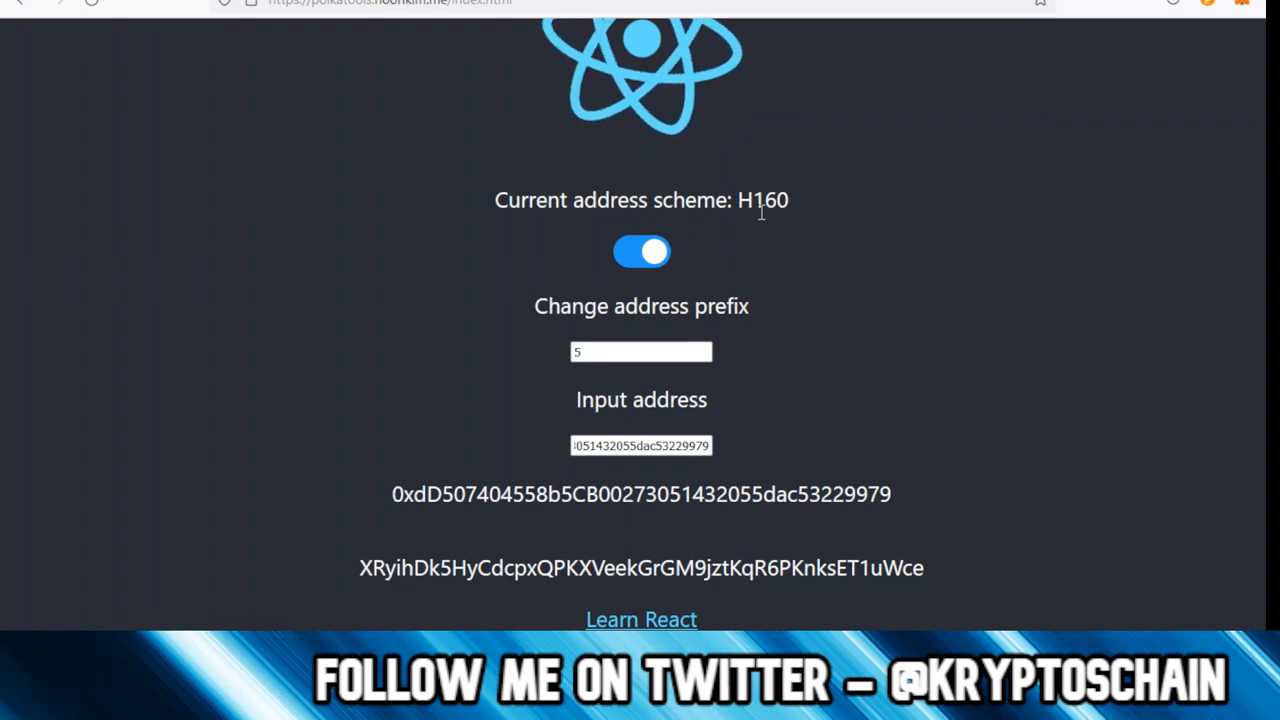
mouse_move(380, 220)
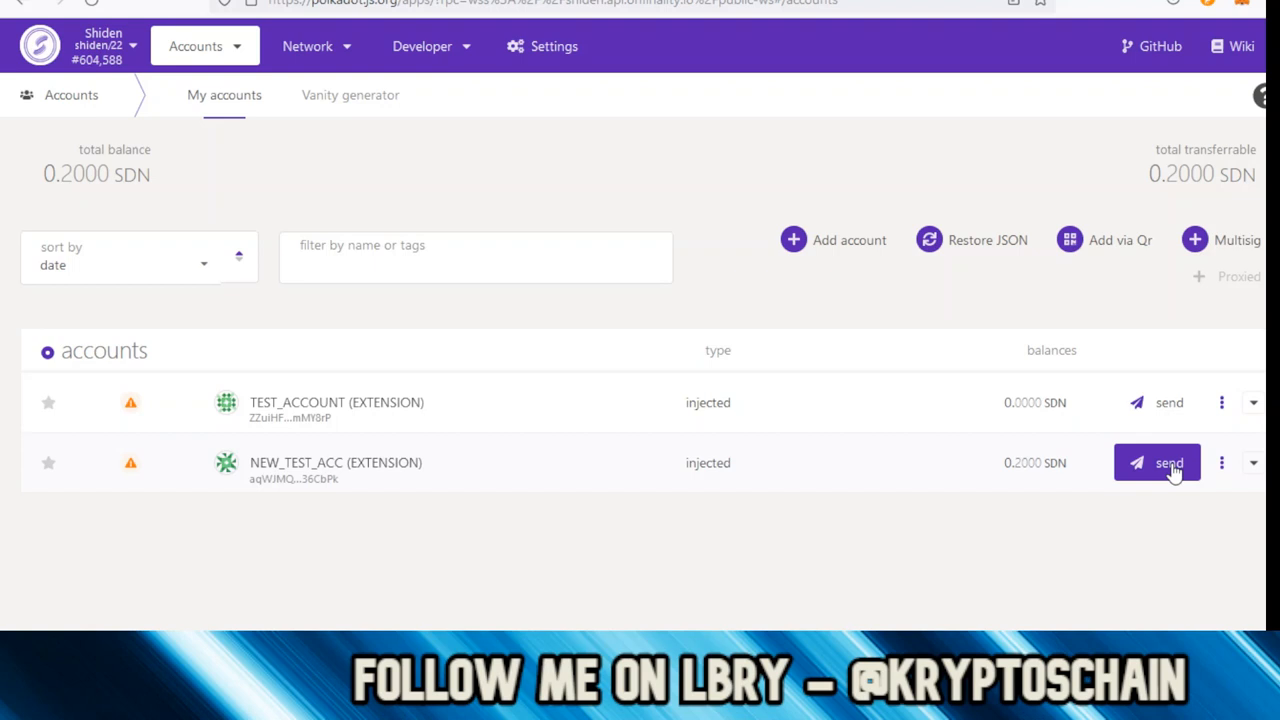
- Open and cancel the send form for NEW_TEST_ACC, which holds 0.2 SDN
click(1157, 462)
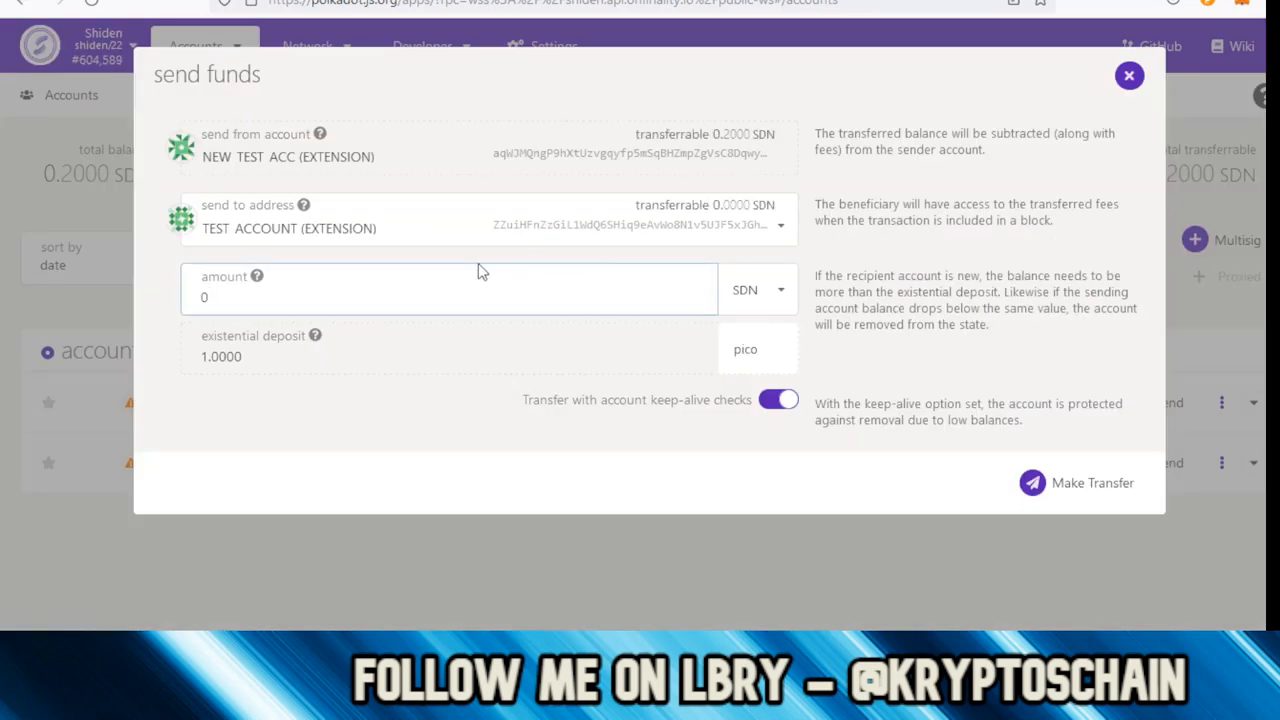
click(448, 297)
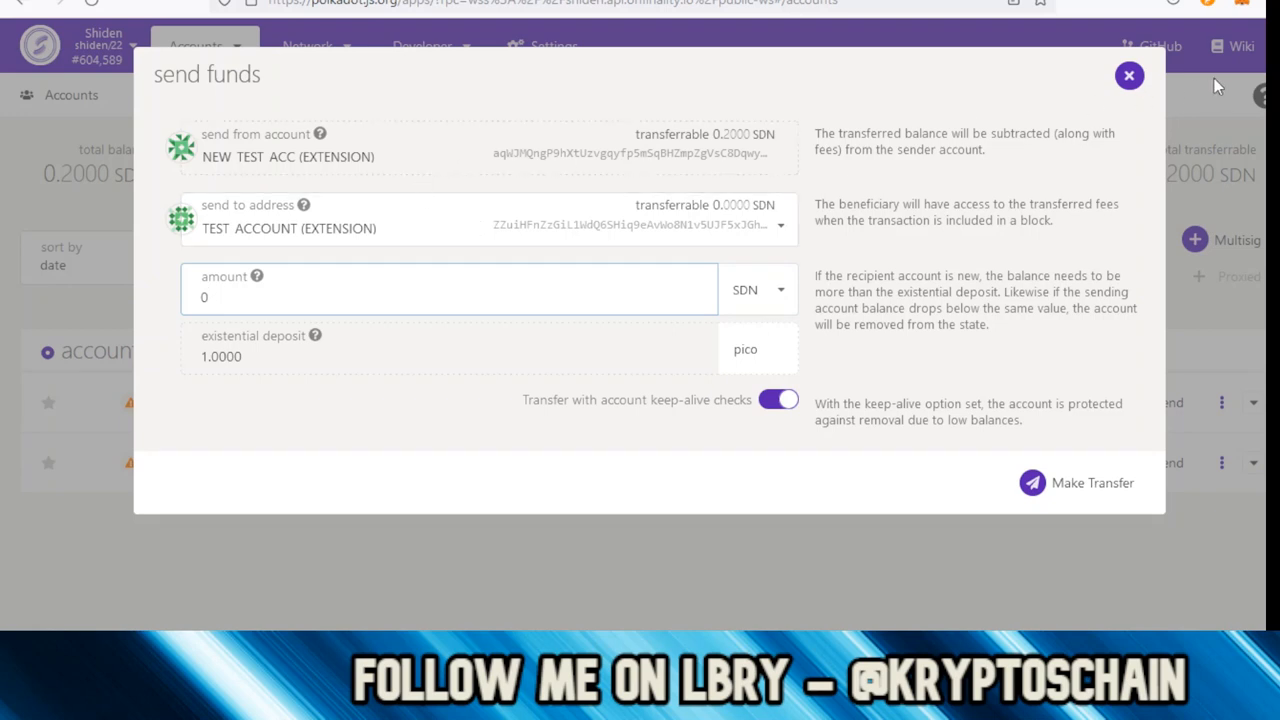
click(1129, 75)
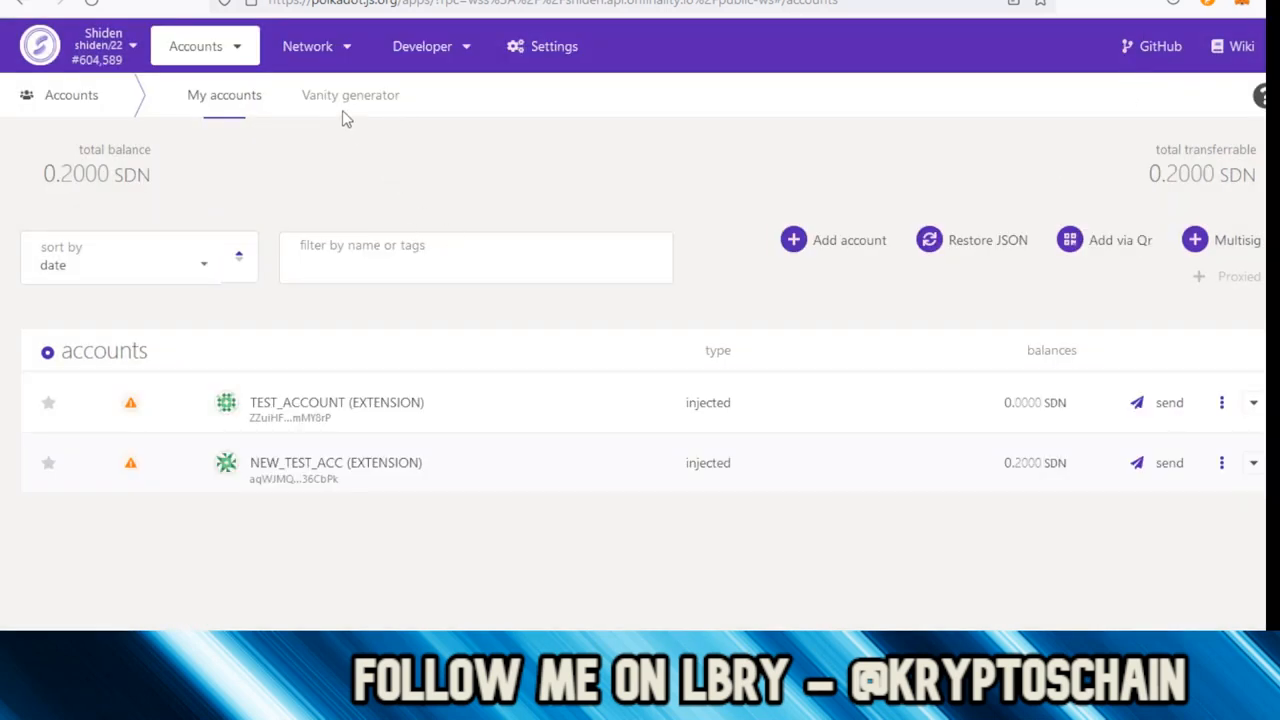
- Add address-book contact Metamask_Wallet_Add with address XRyiHDk5…uWce
click(196, 46)
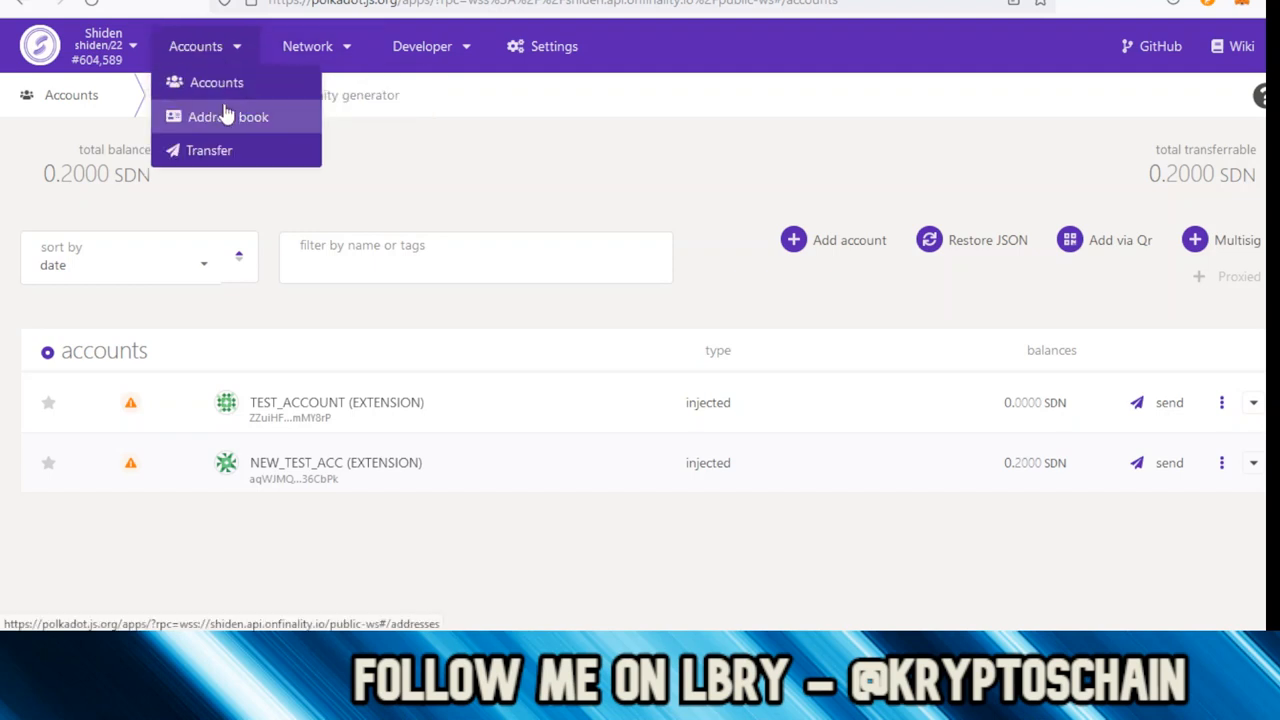
click(228, 116)
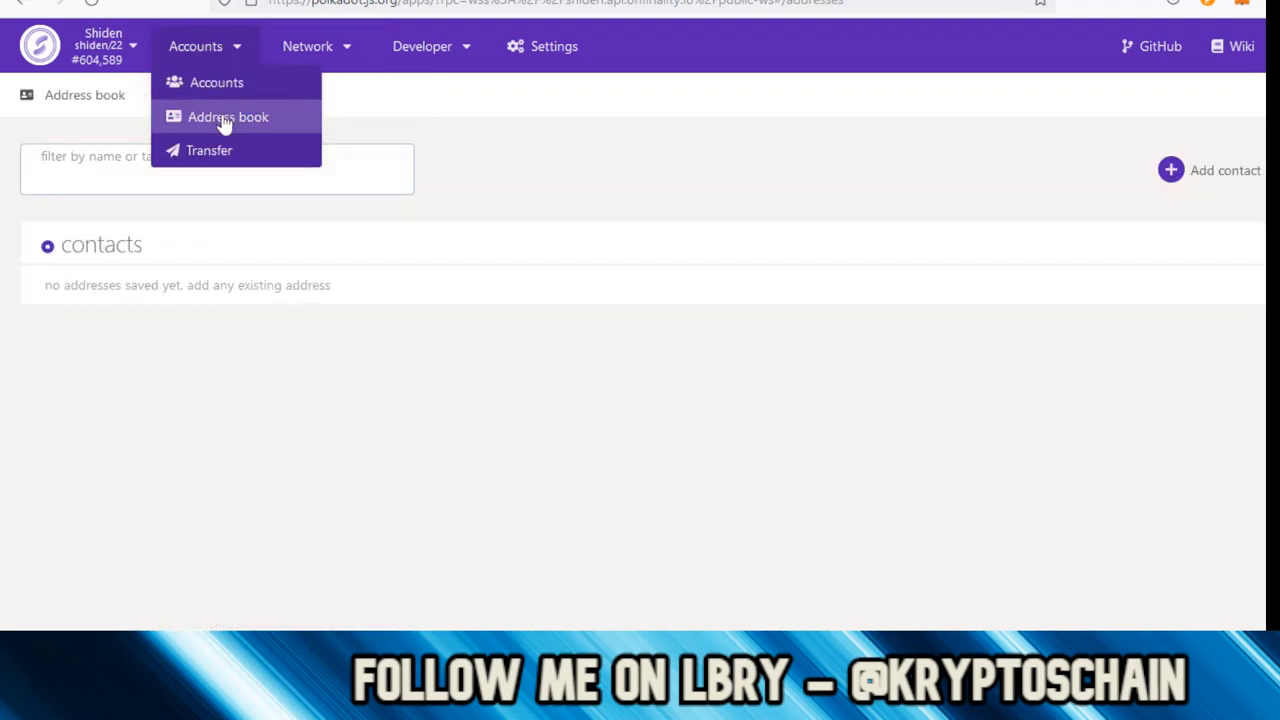
click(1224, 170)
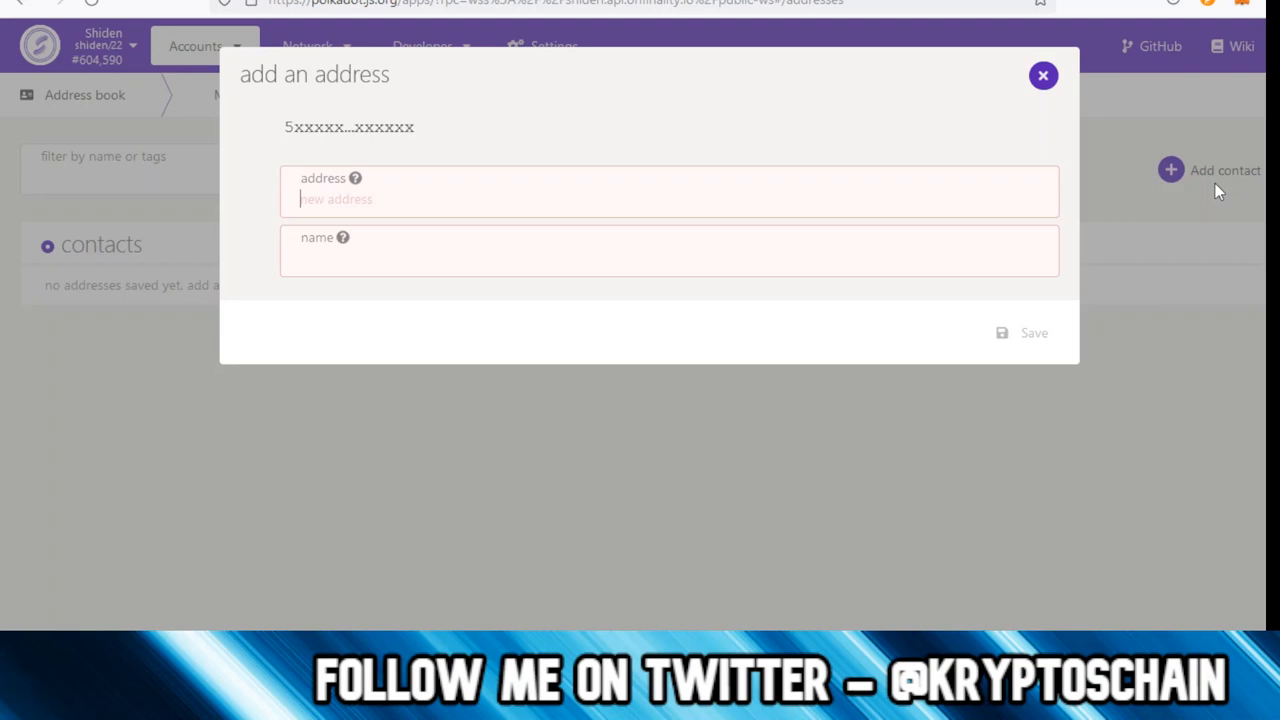
text(XRyiHDk5HyCdcpxQPKXVeekGrGM9jztKqR6PKnksET1uWce)
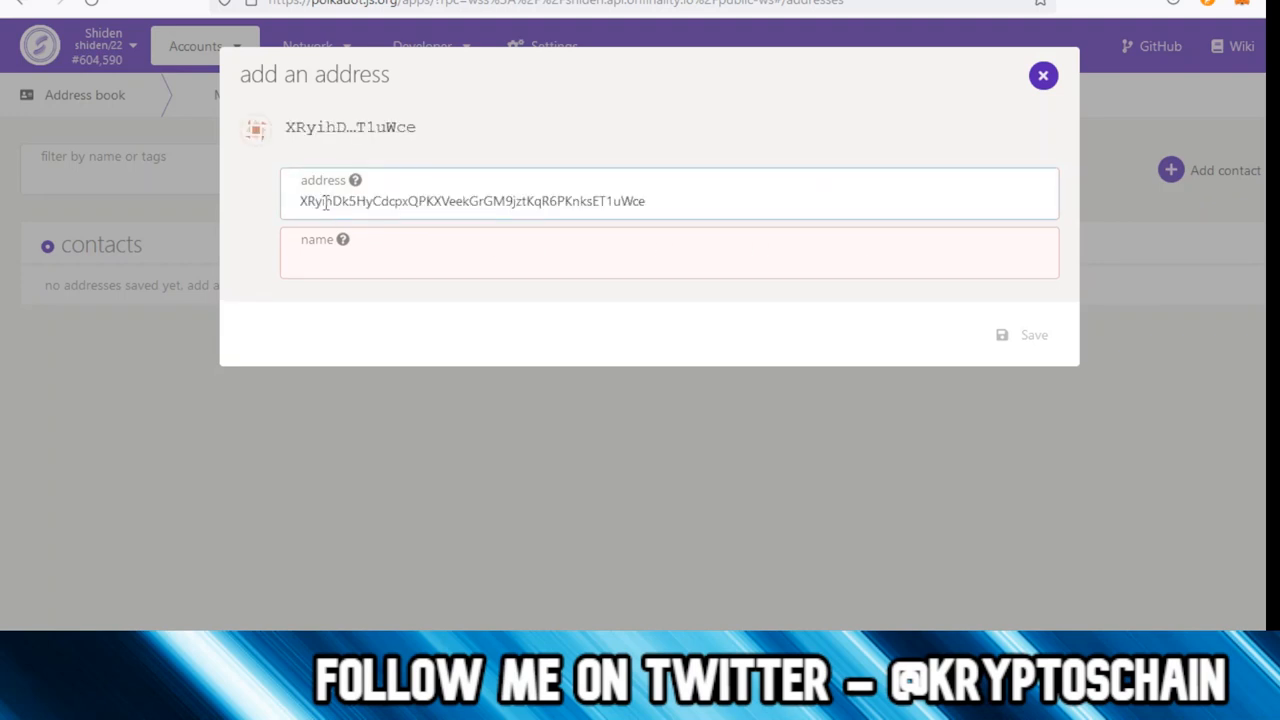
click(470, 201)
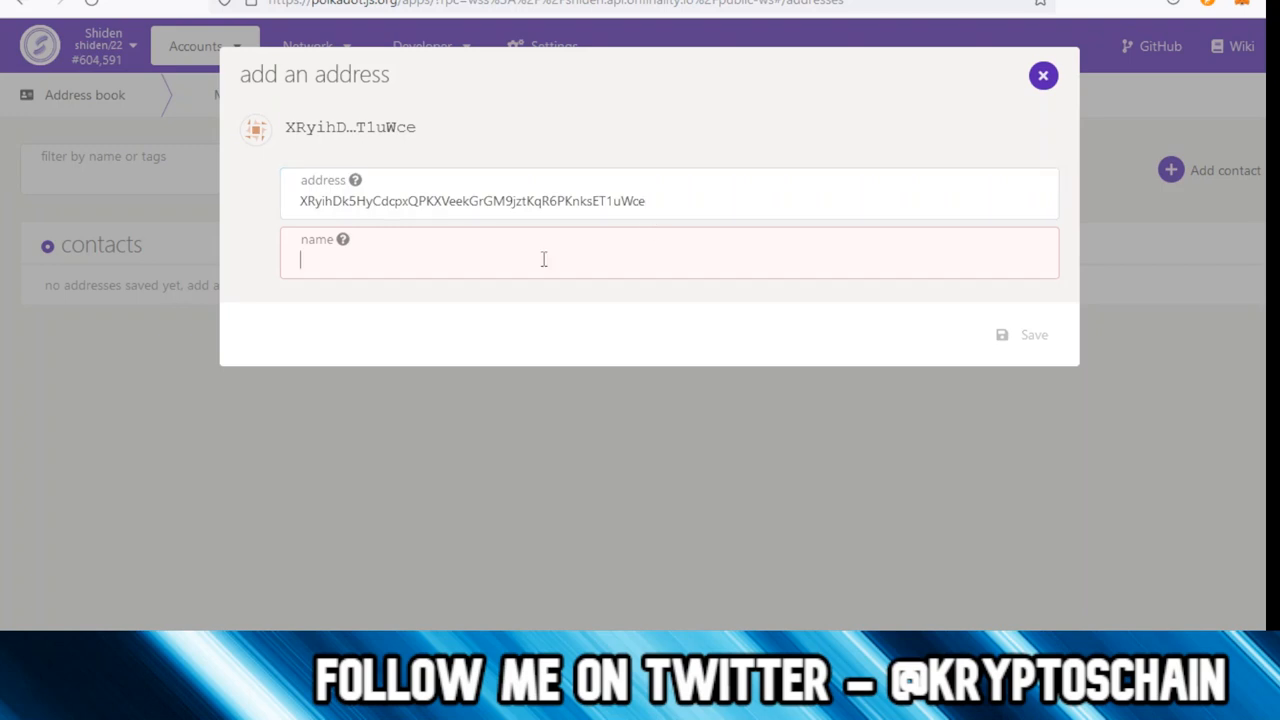
text(Metamask_Wallet_Add)
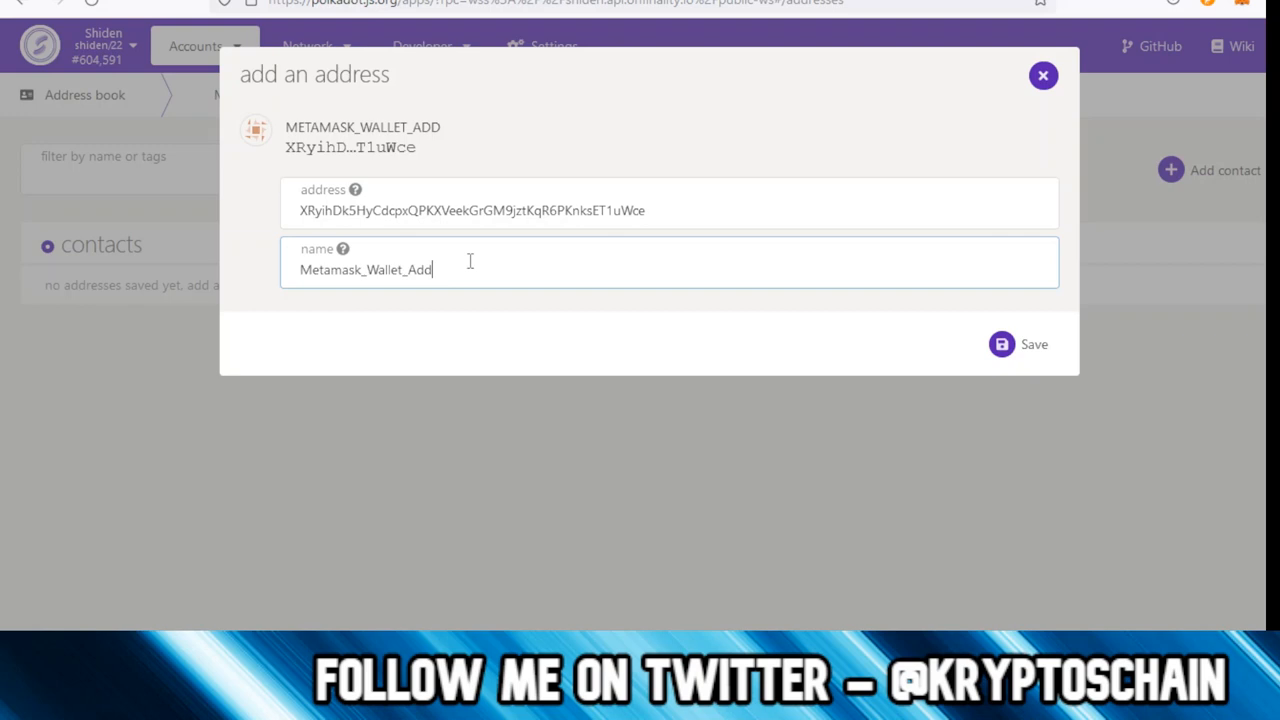
click(1018, 343)
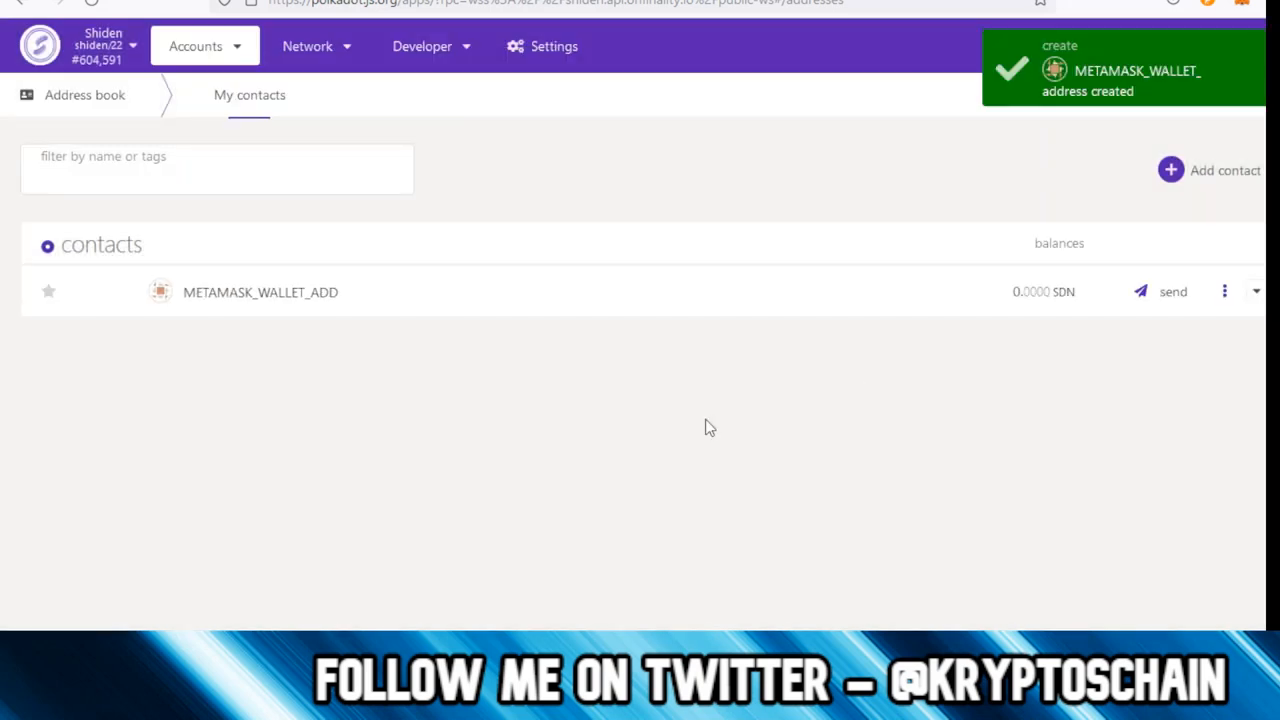
mouse_move(647, 449)
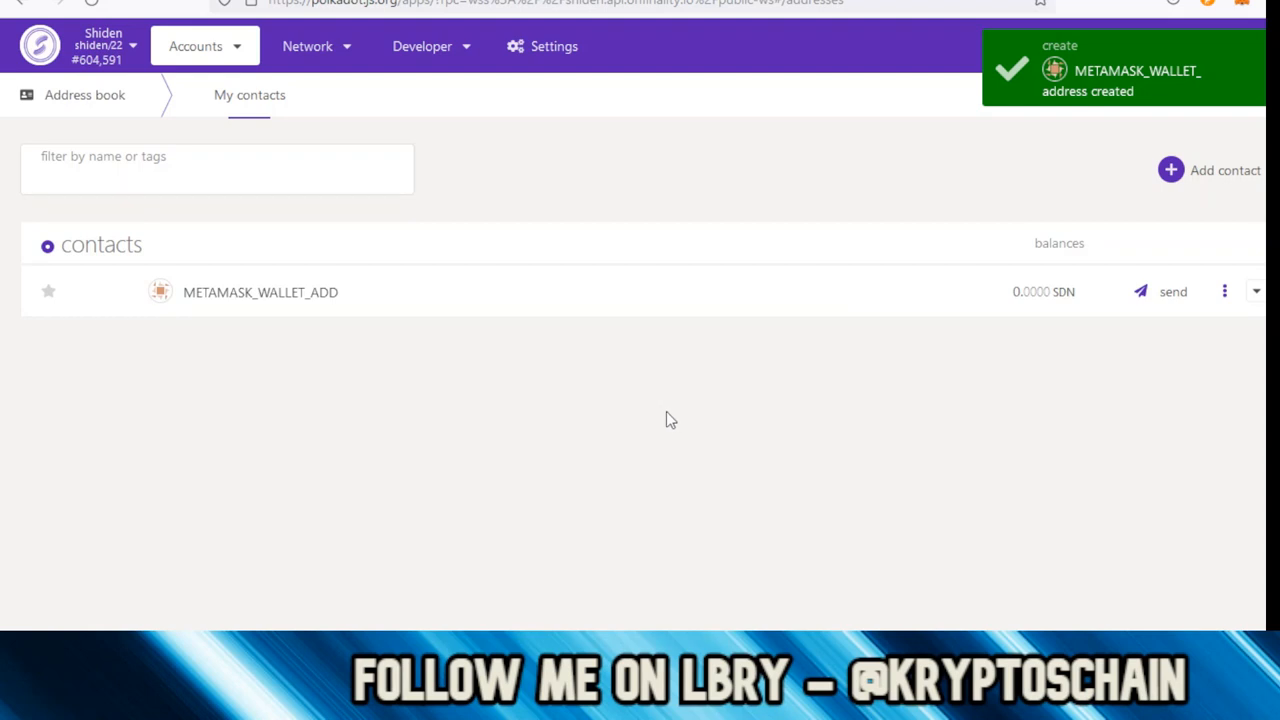
mouse_move(685, 413)
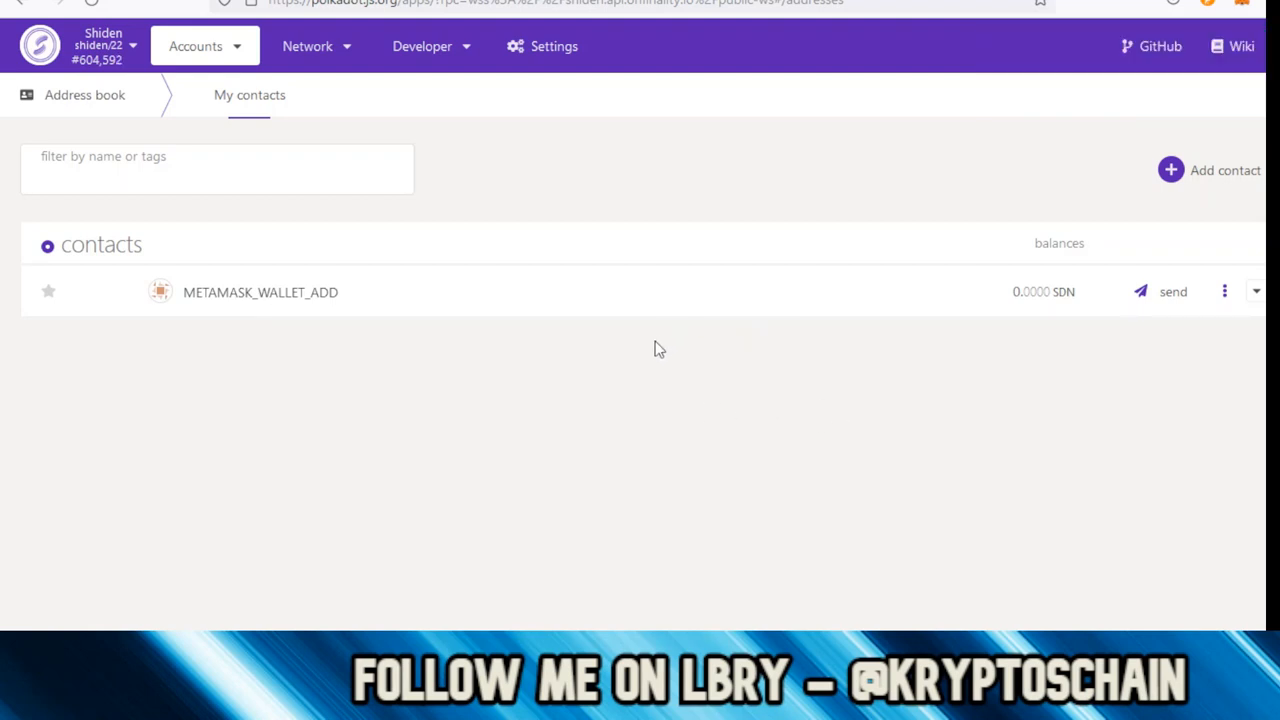
mouse_move(657, 348)
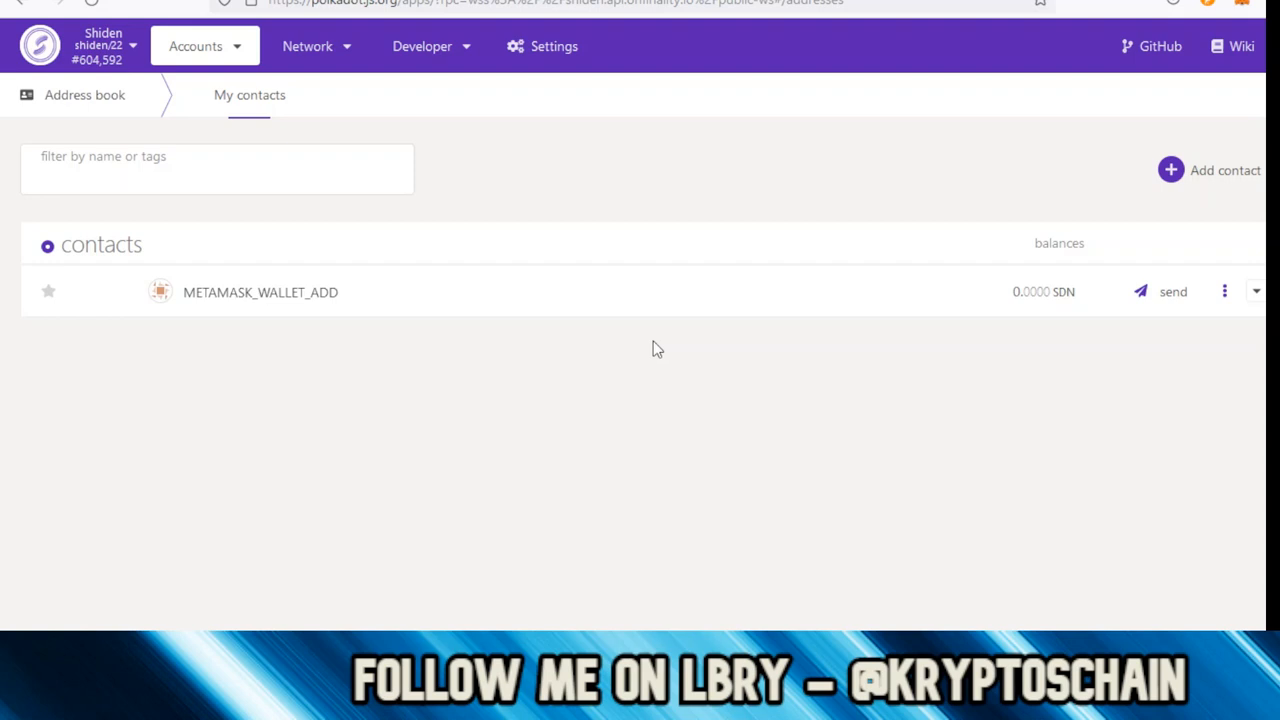
mouse_move(621, 261)
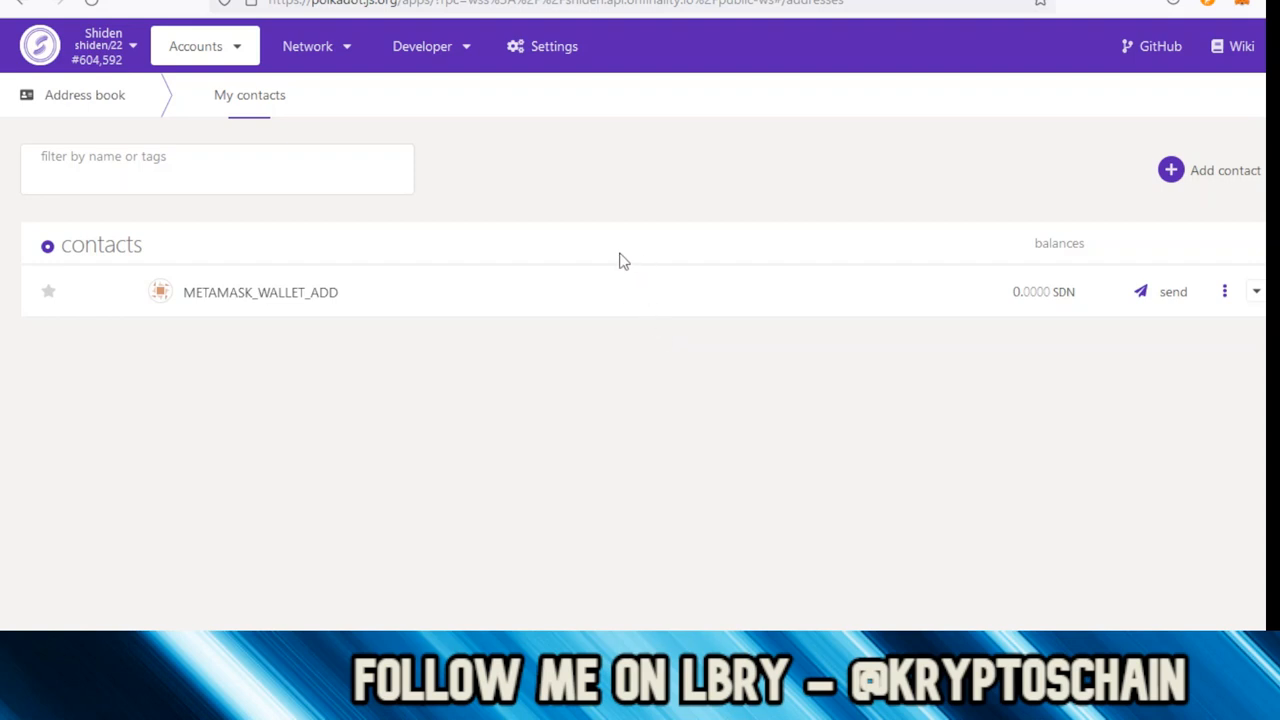
mouse_move(1001, 303)
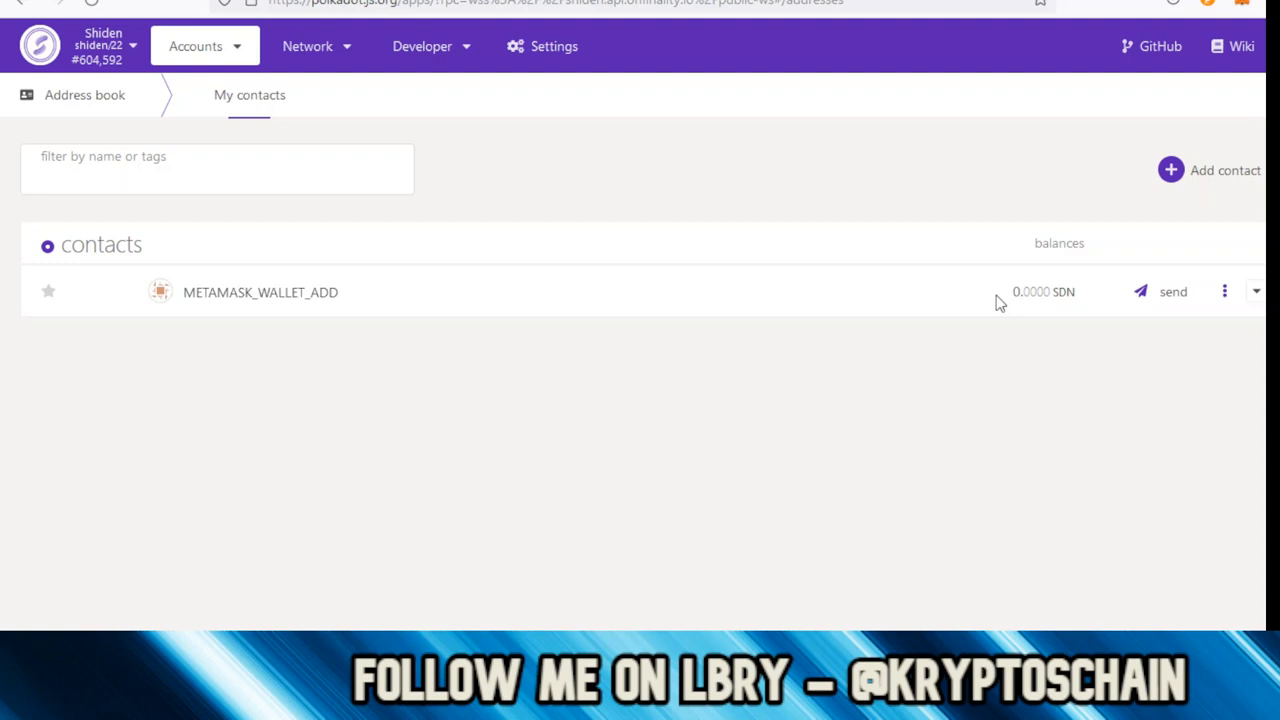
mouse_move(330, 70)
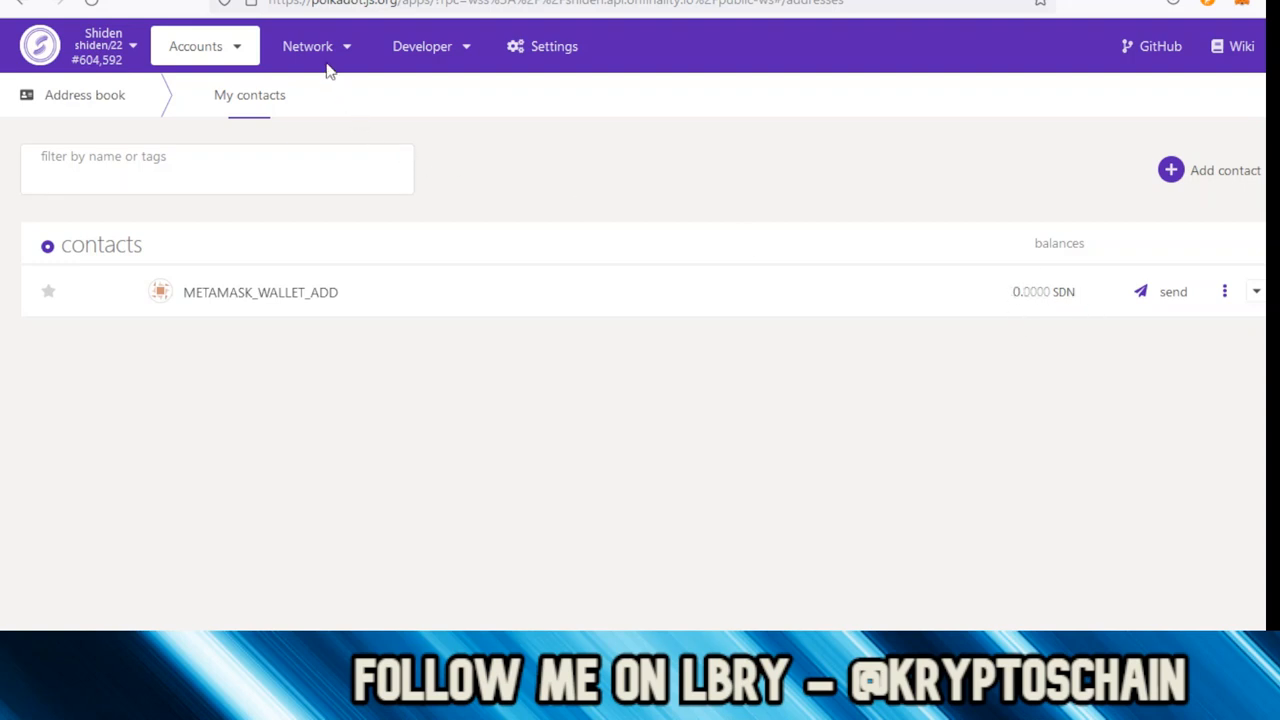
- Transfer 0.1 SDN from NEW_TEST_ACC to METAMASK WALLET ADD and sign it
click(204, 46)
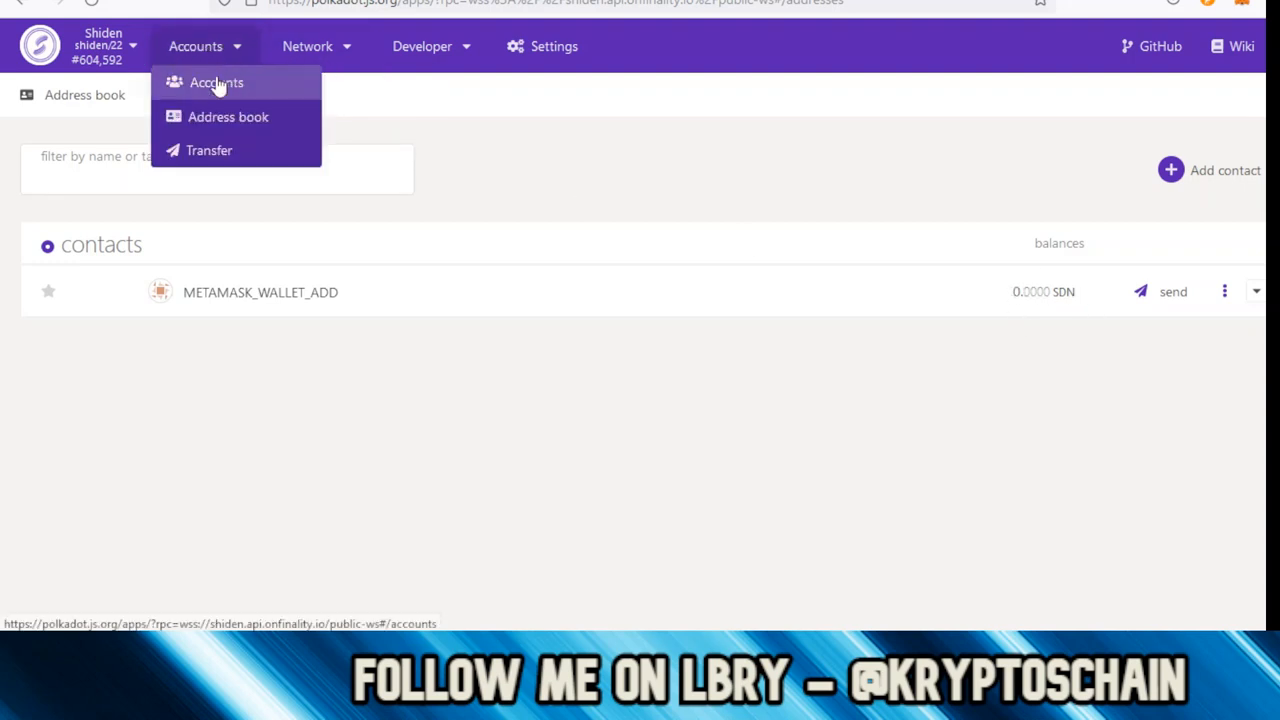
click(216, 82)
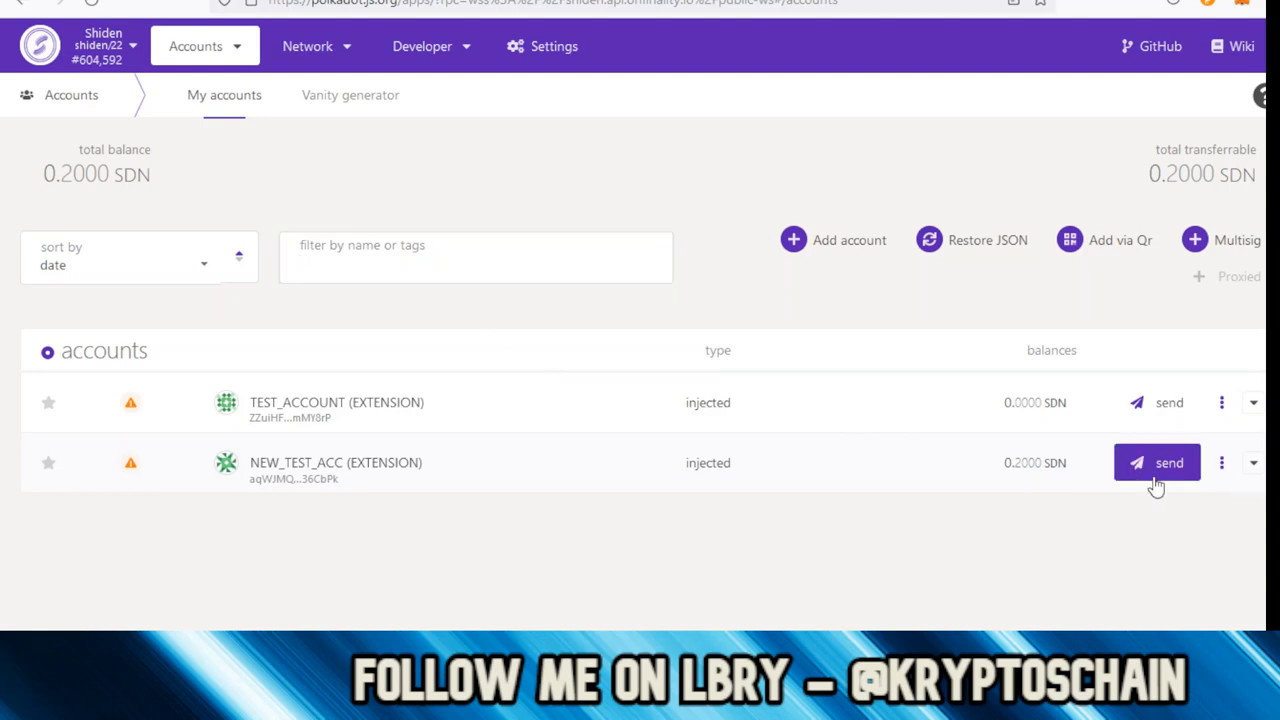
click(1156, 462)
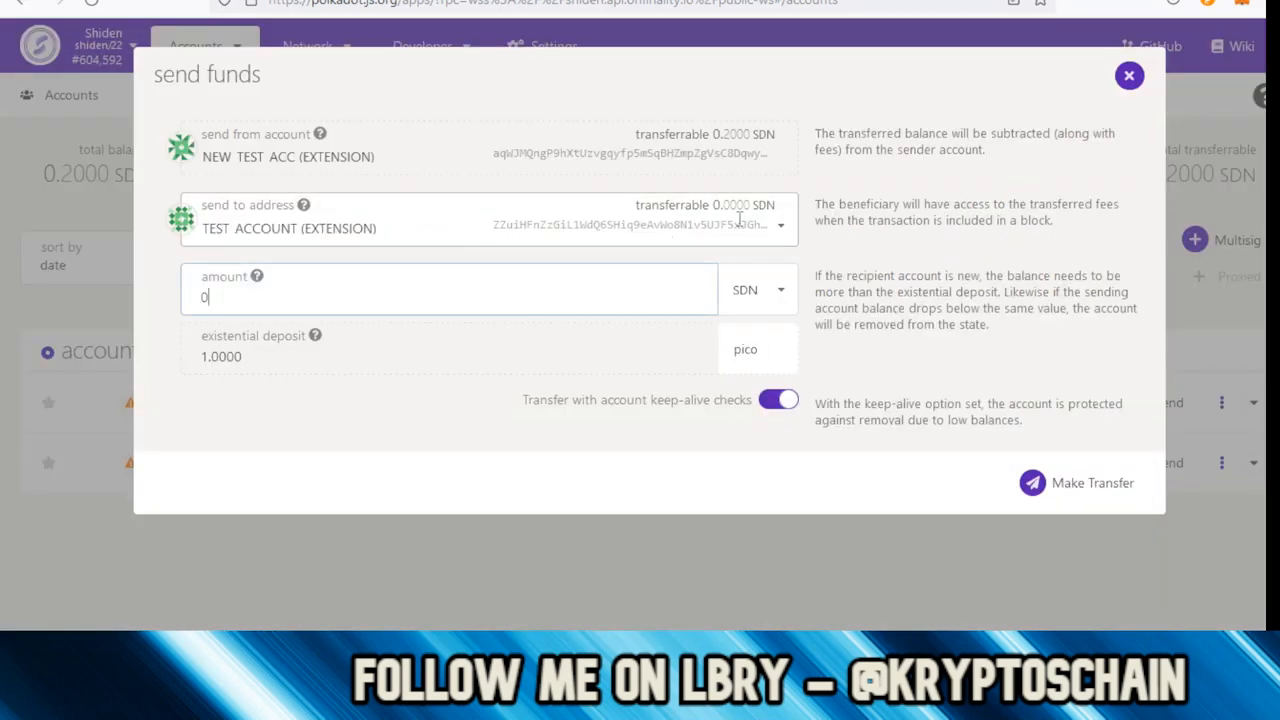
click(489, 220)
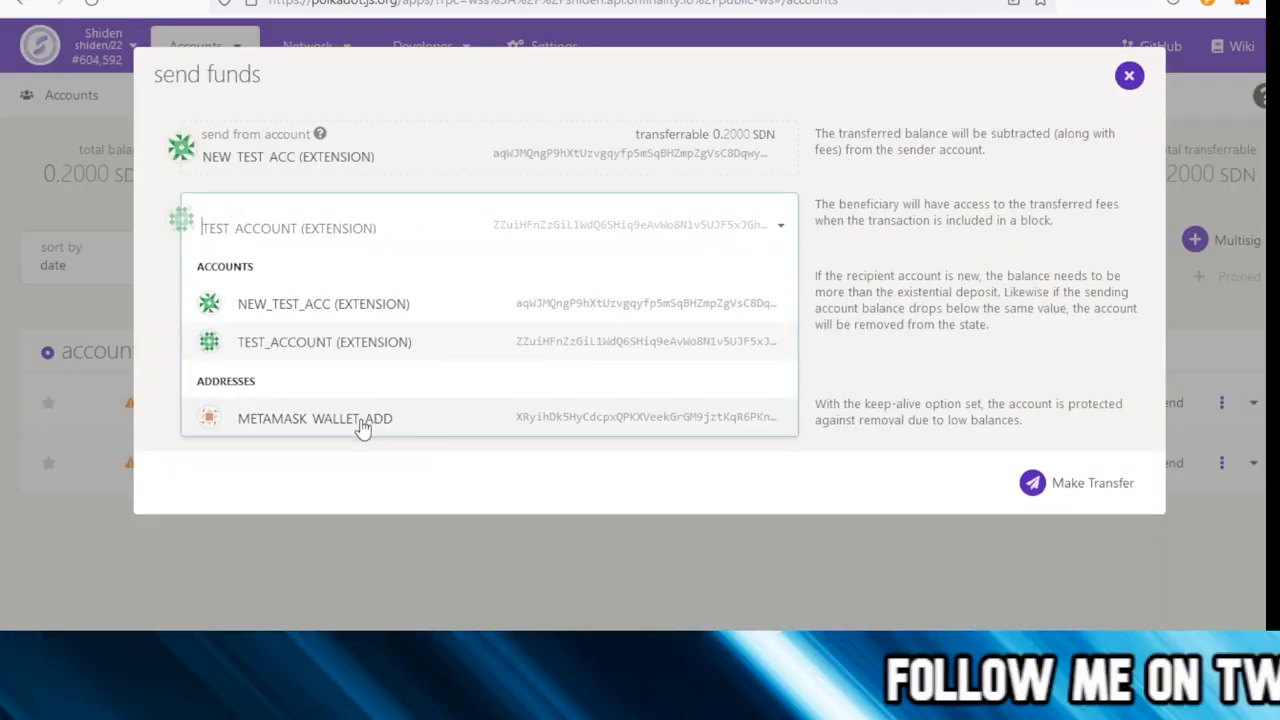
click(314, 418)
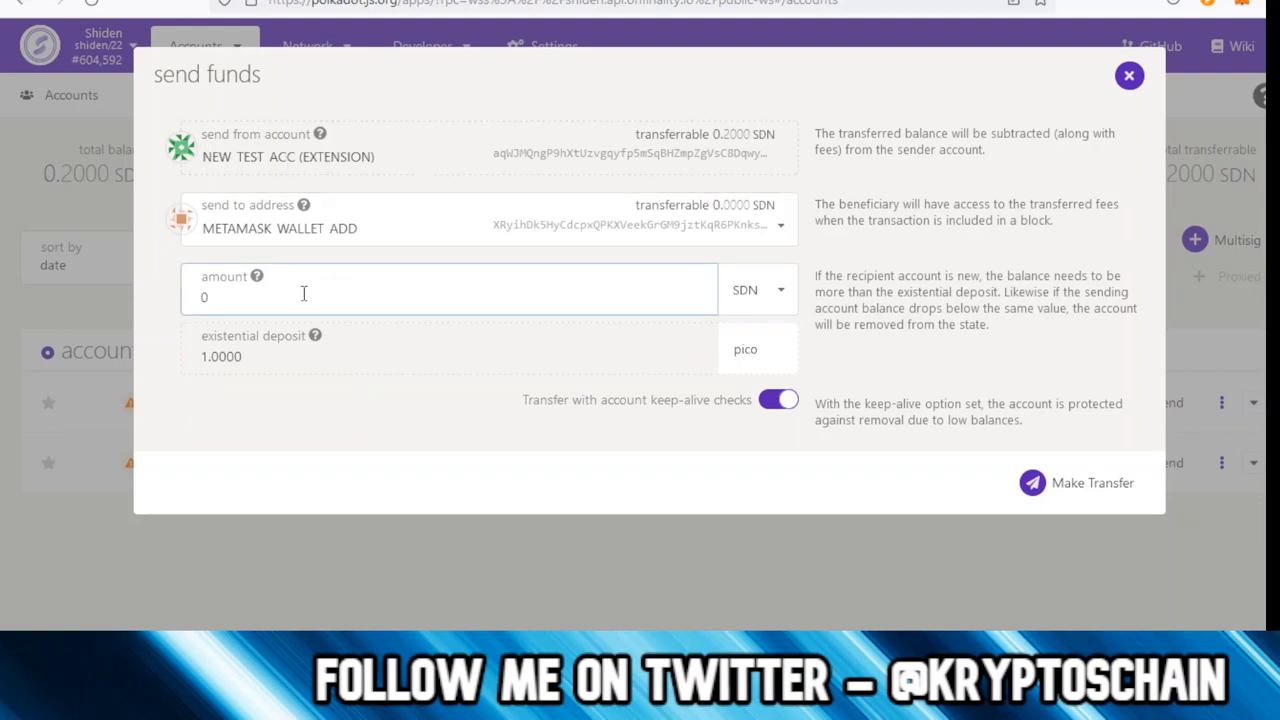
text(0.1)
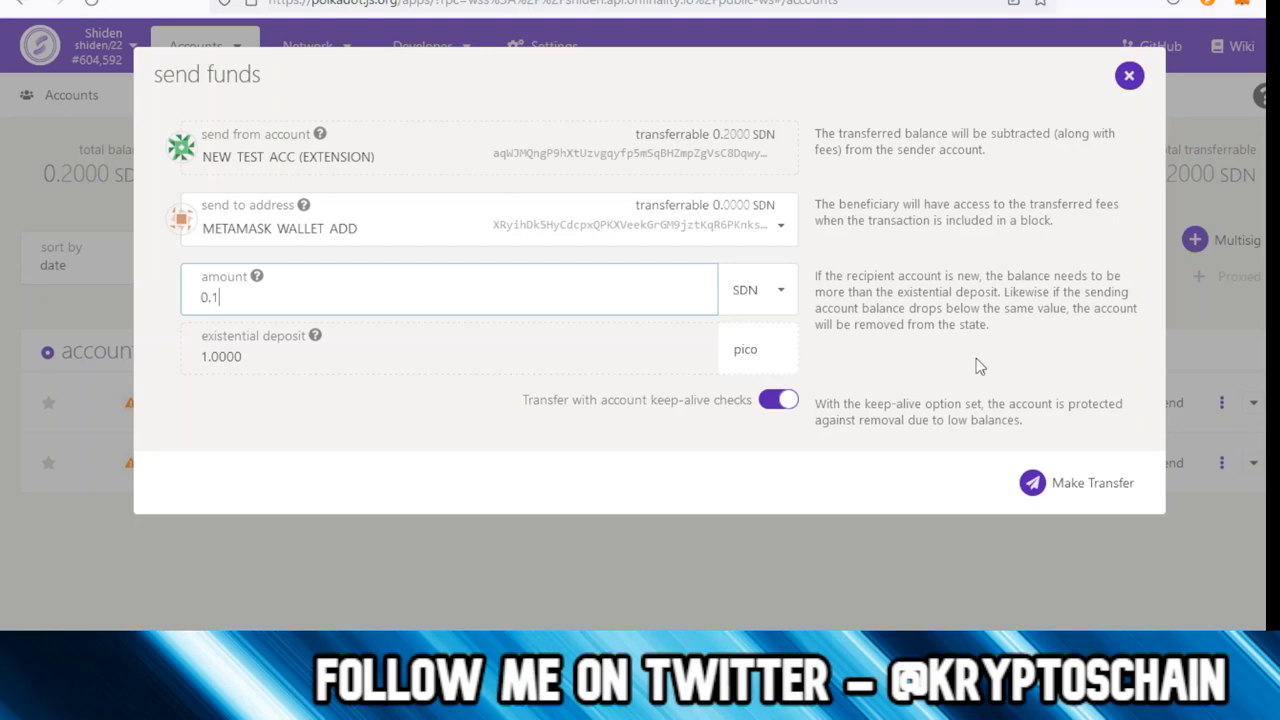
click(1077, 482)
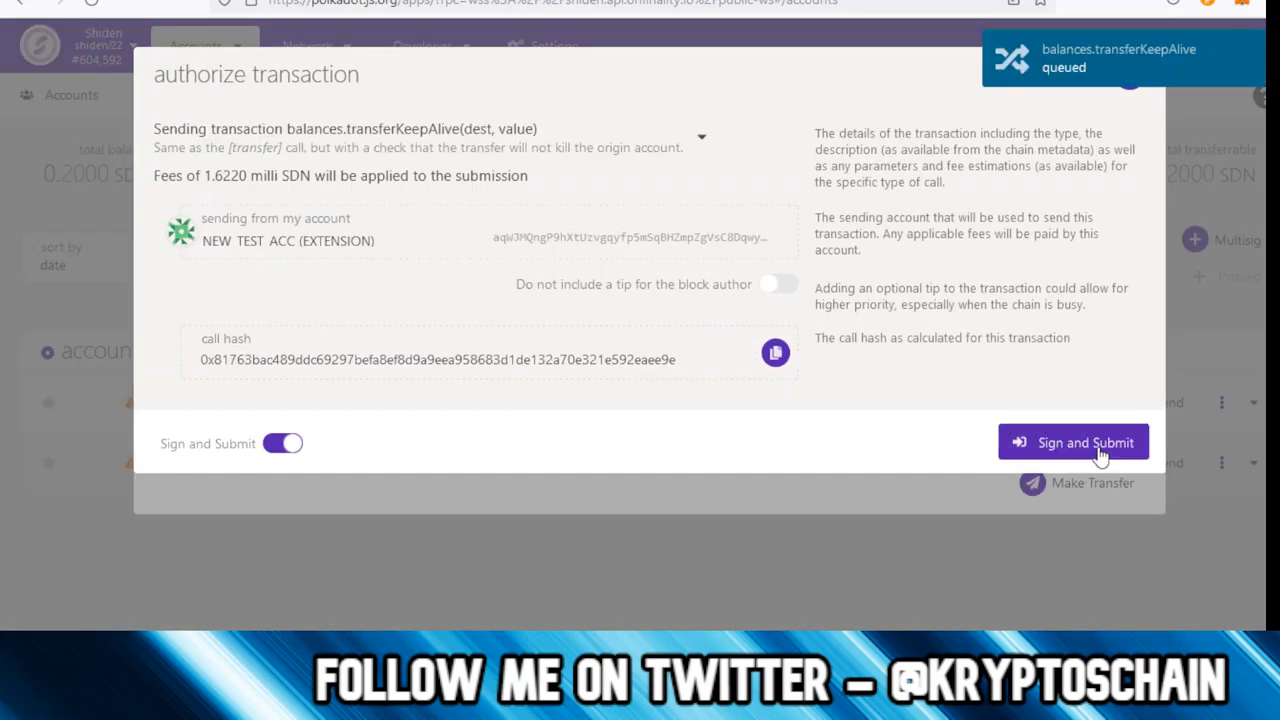
click(1073, 442)
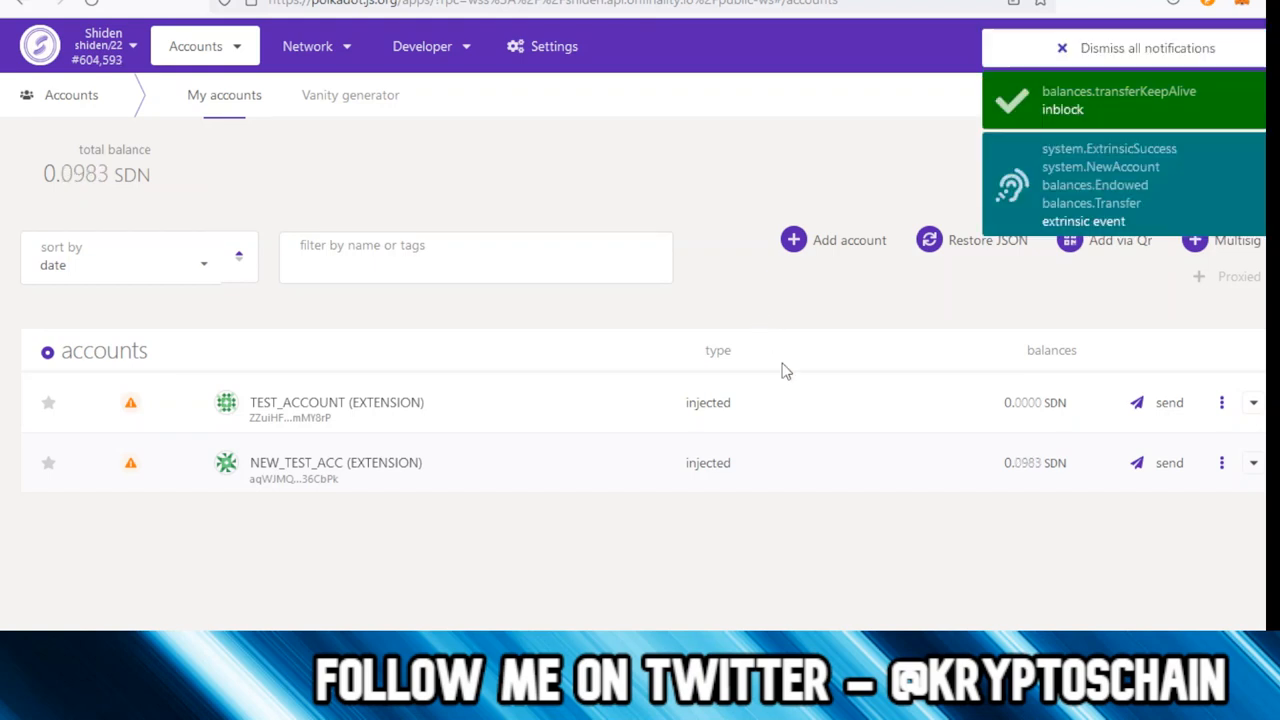
mouse_move(1030, 480)
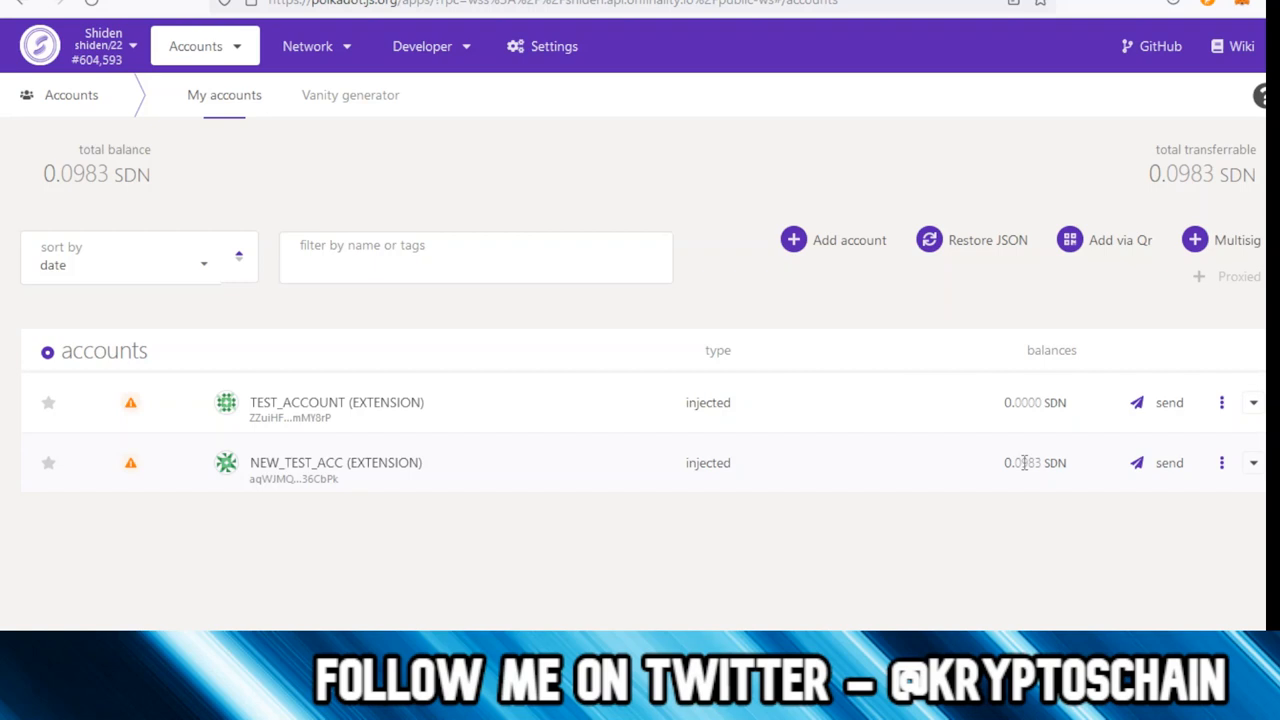
mouse_move(1025, 462)
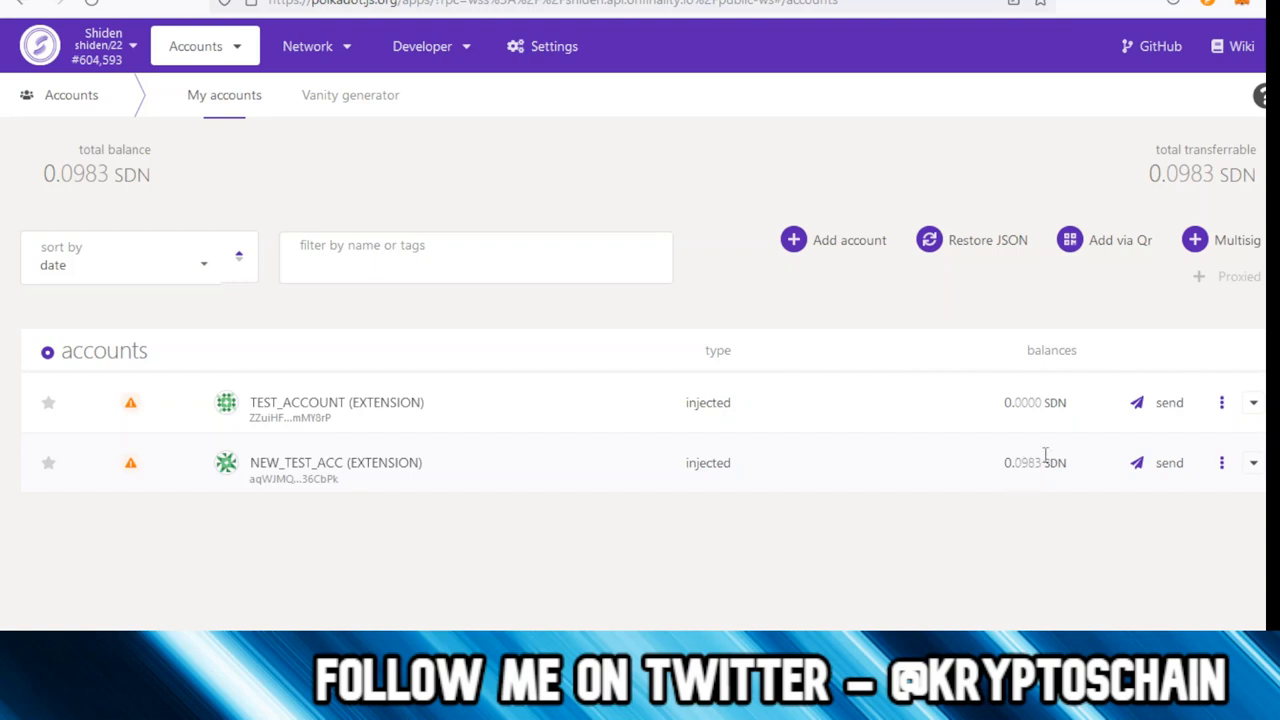
mouse_move(1228, 30)
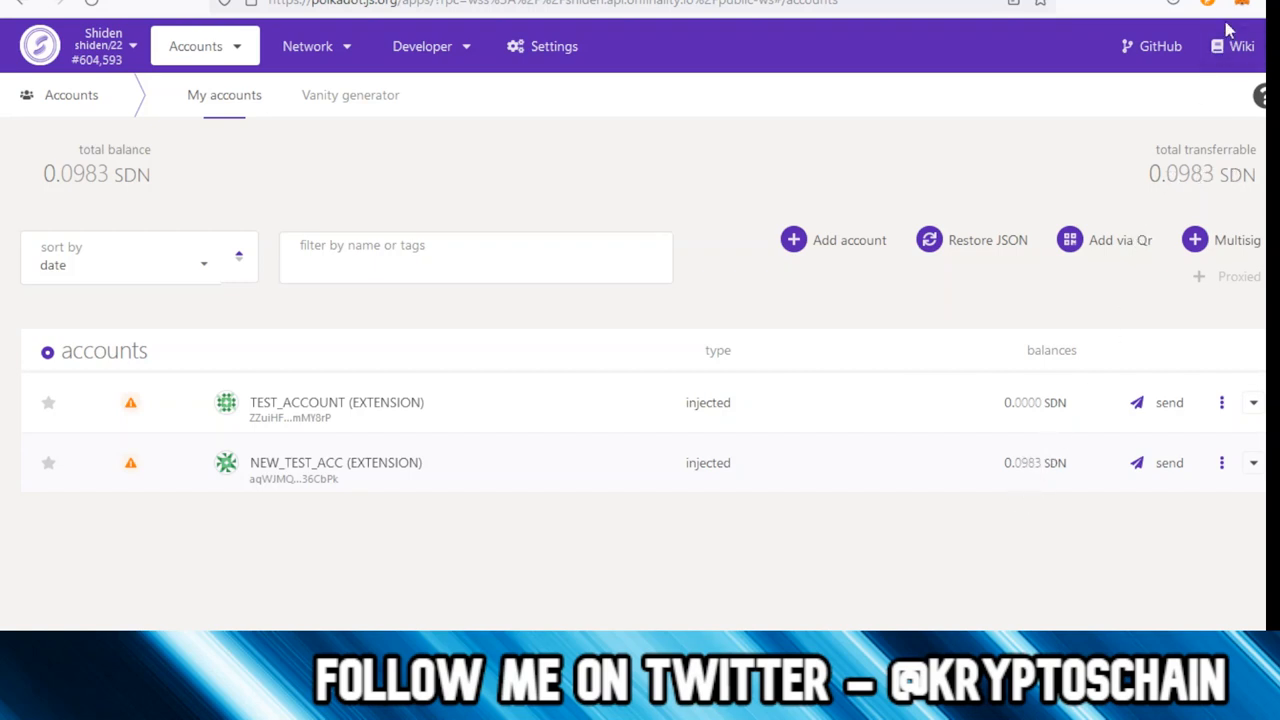
- Check that MetaMask's New_Test_Acc now holds 0.1 SDN
click(1241, 8)
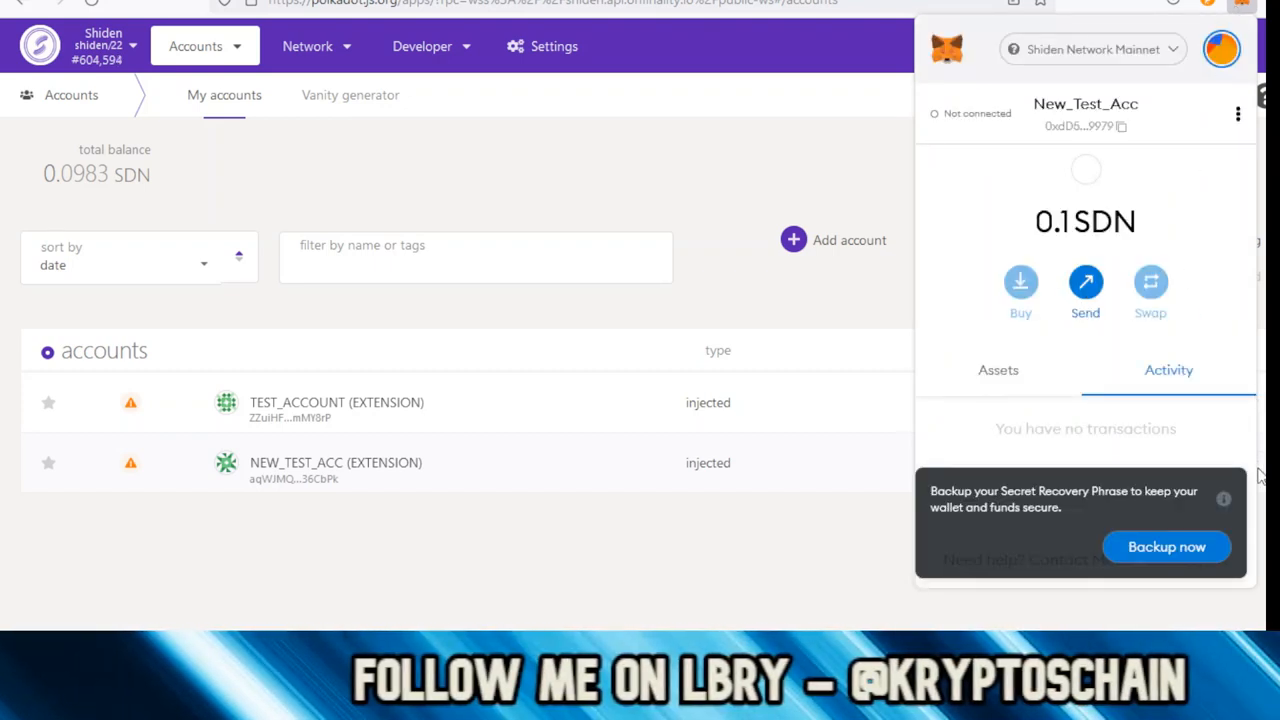
mouse_move(1187, 235)
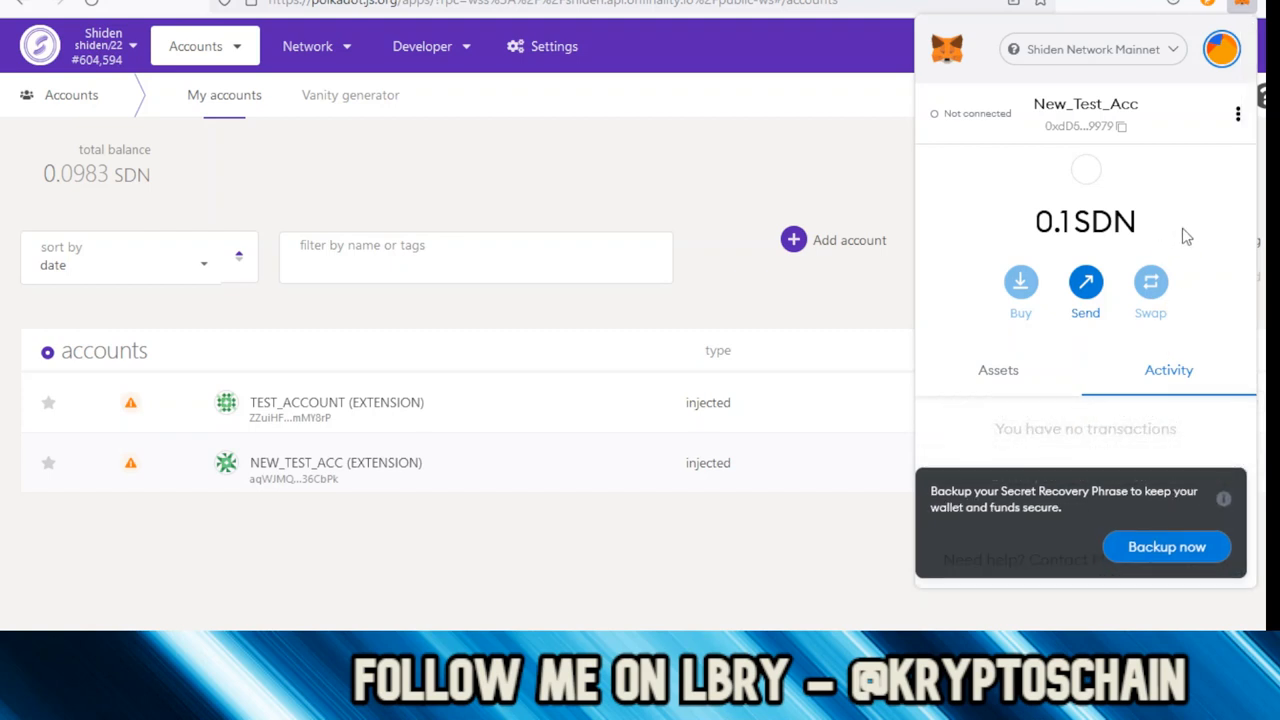
mouse_move(983, 383)
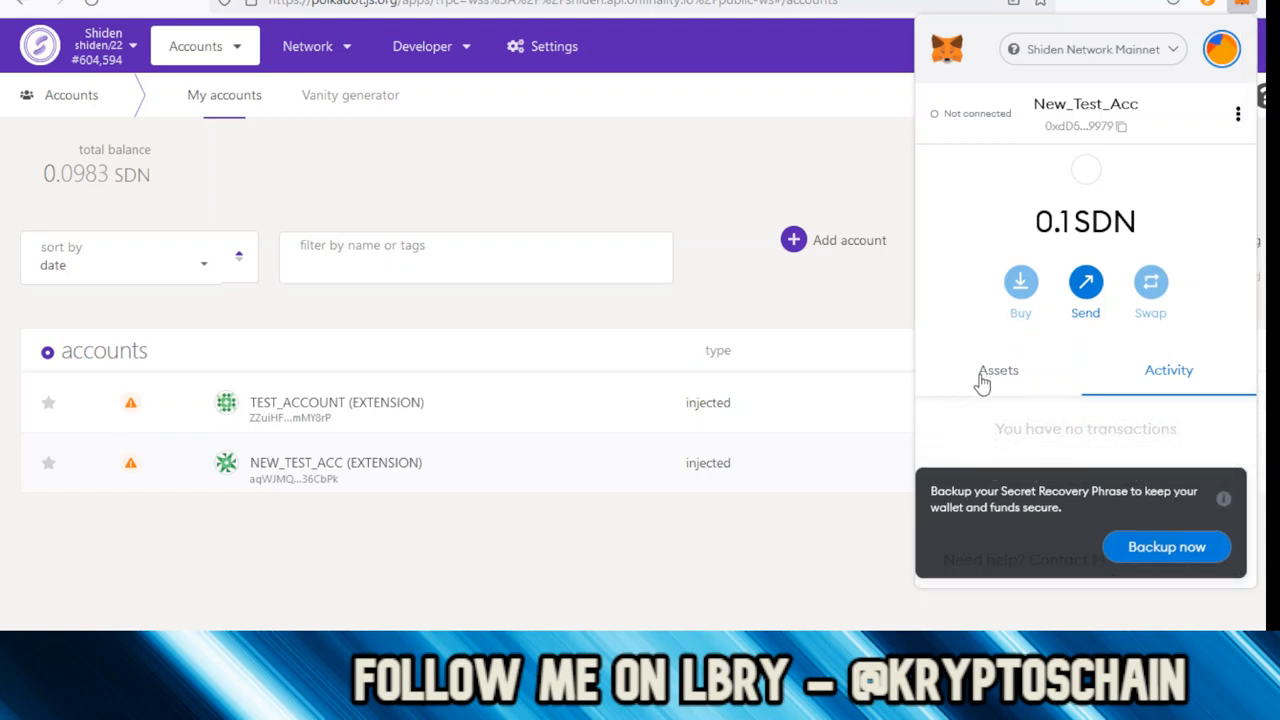
mouse_move(1010, 370)
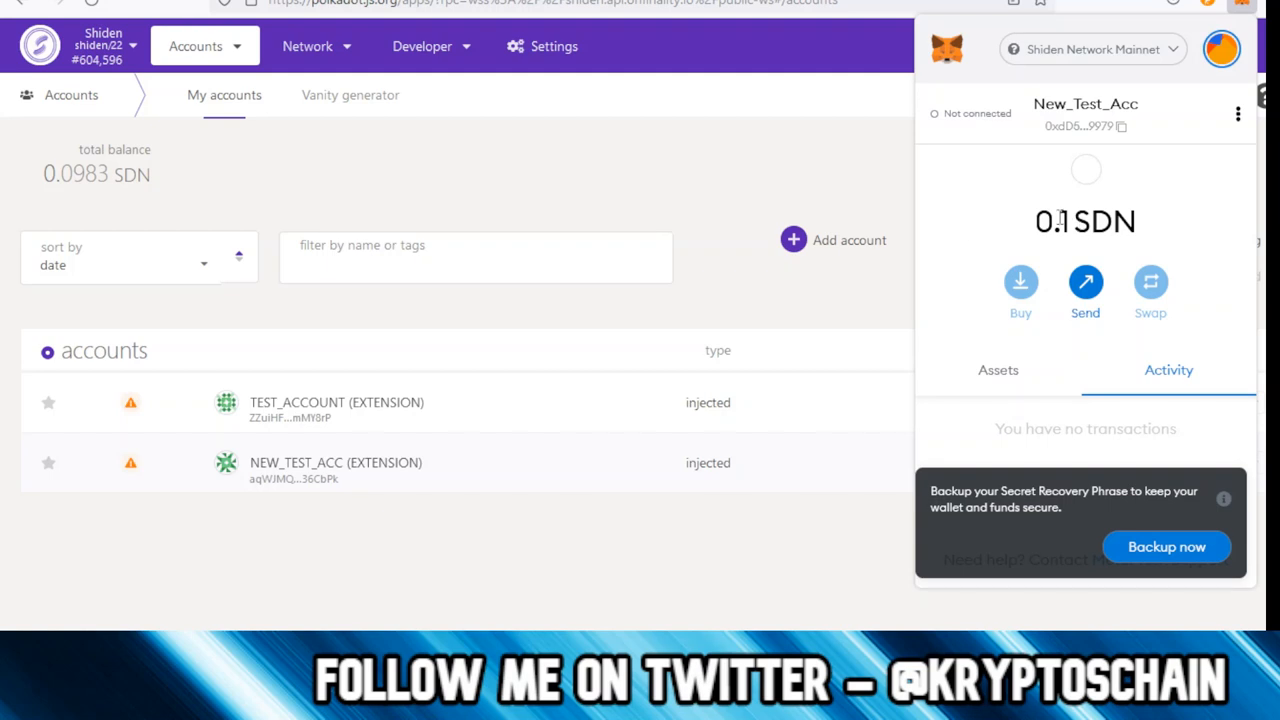
mouse_move(1155, 232)
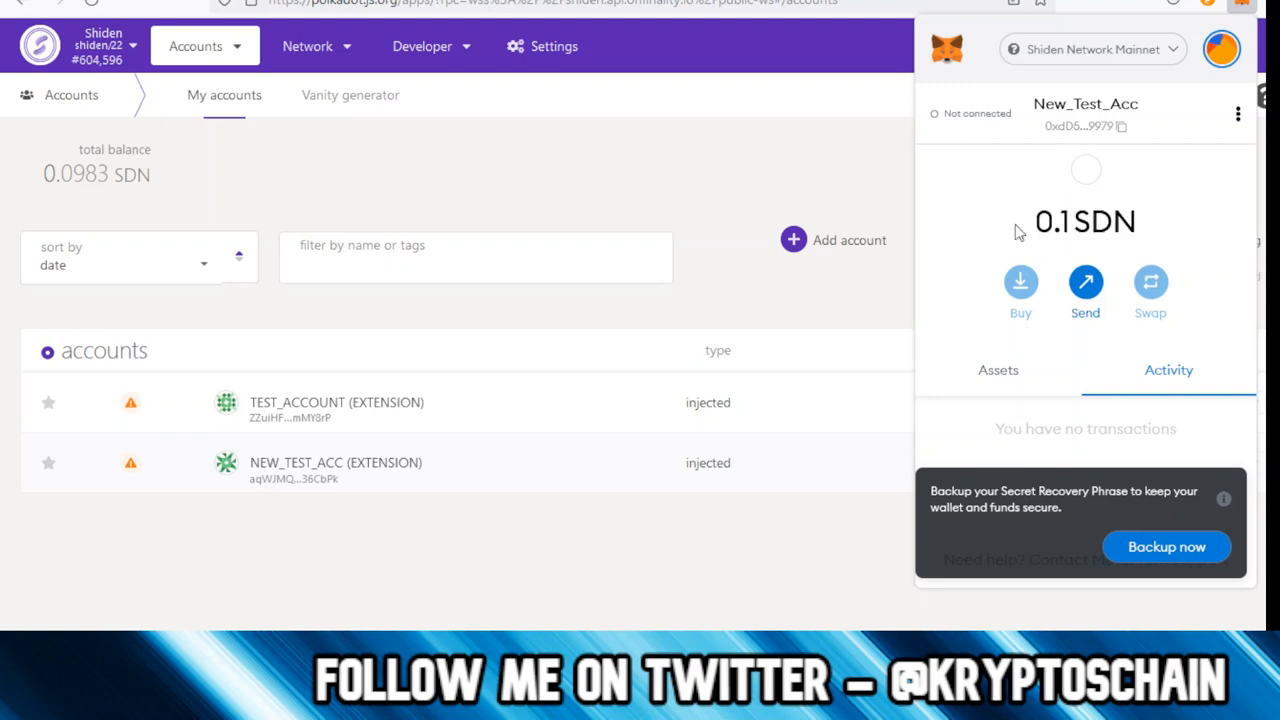
mouse_move(990, 193)
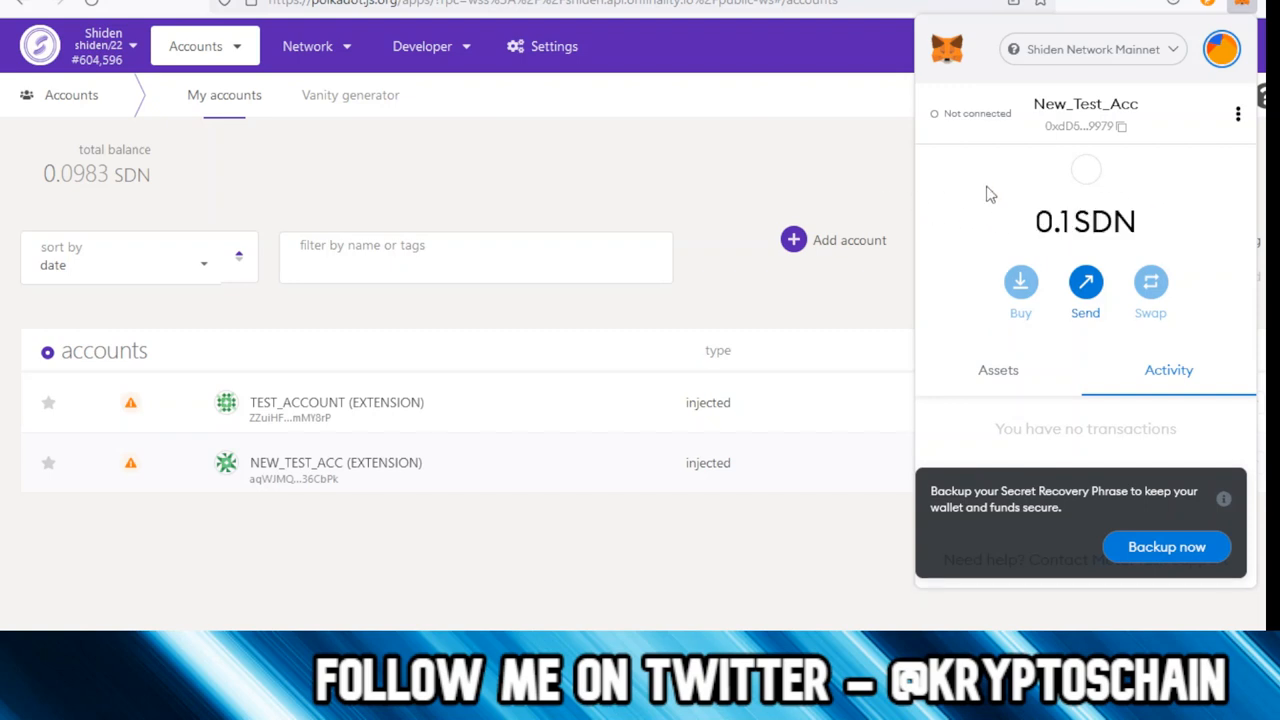
mouse_move(805, 192)
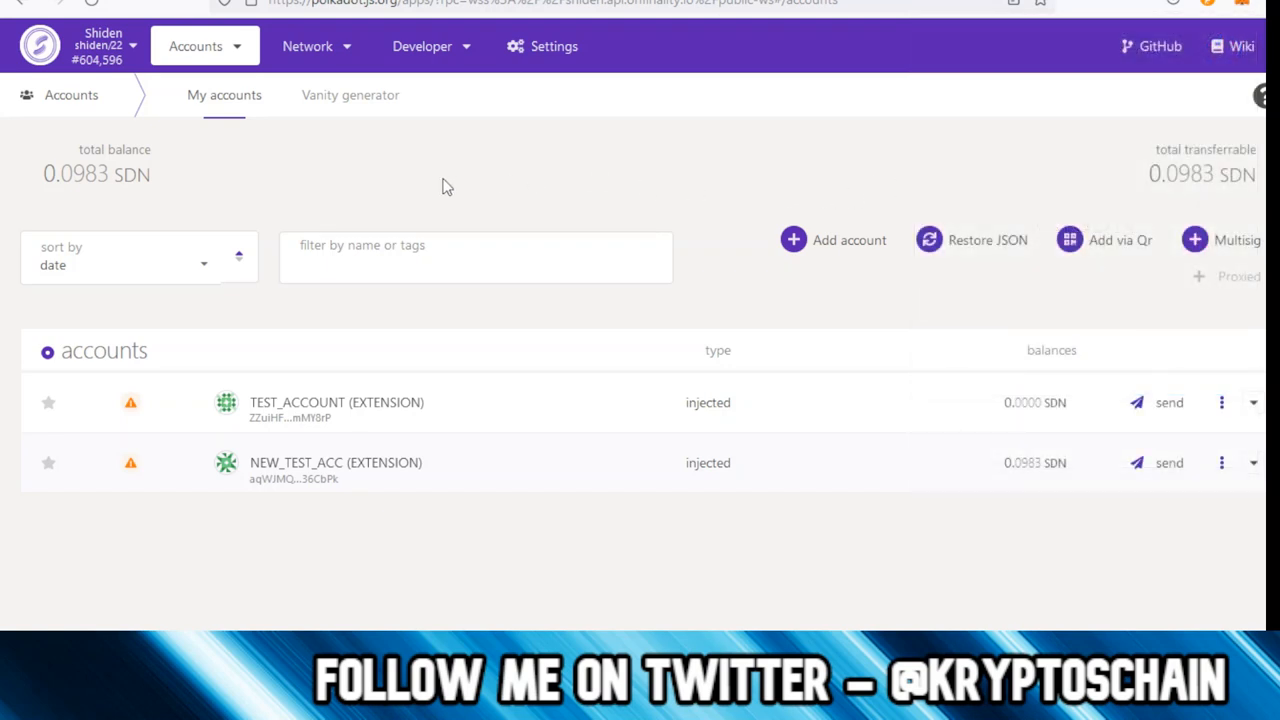
mouse_move(230, 463)
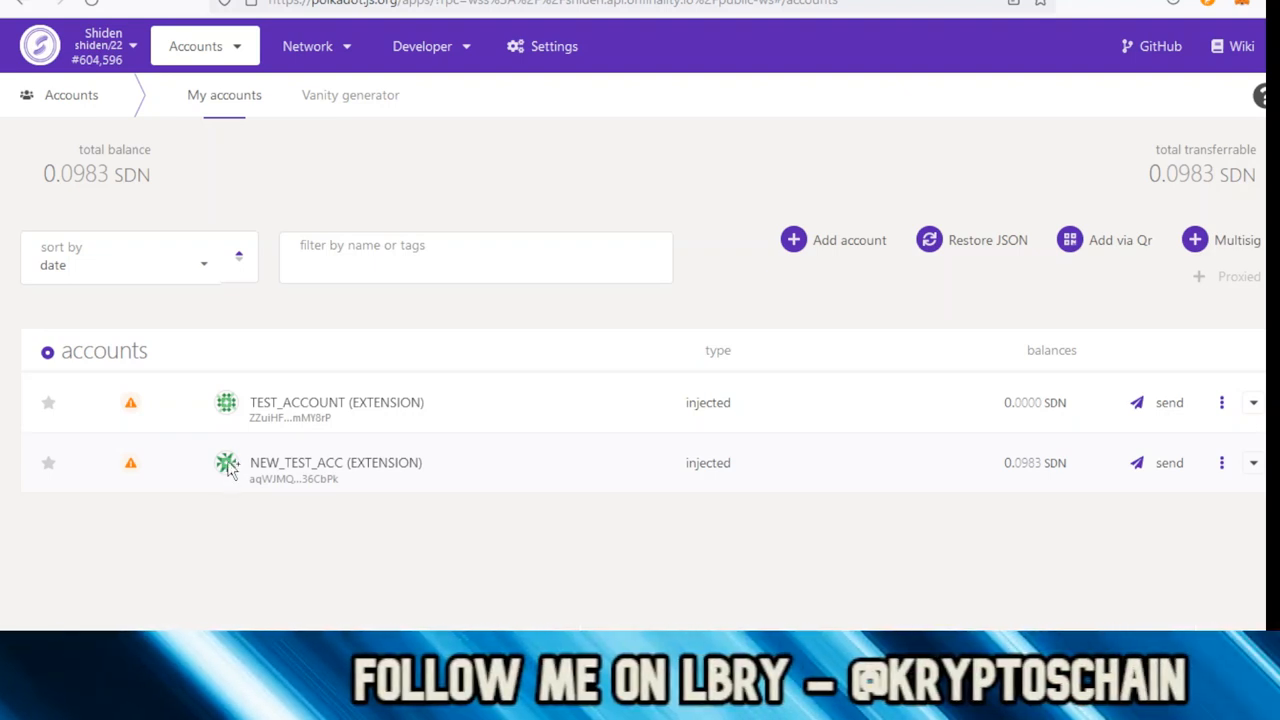
- Copy NEW_TEST_ACC's Substrate address from its identicon
click(227, 462)
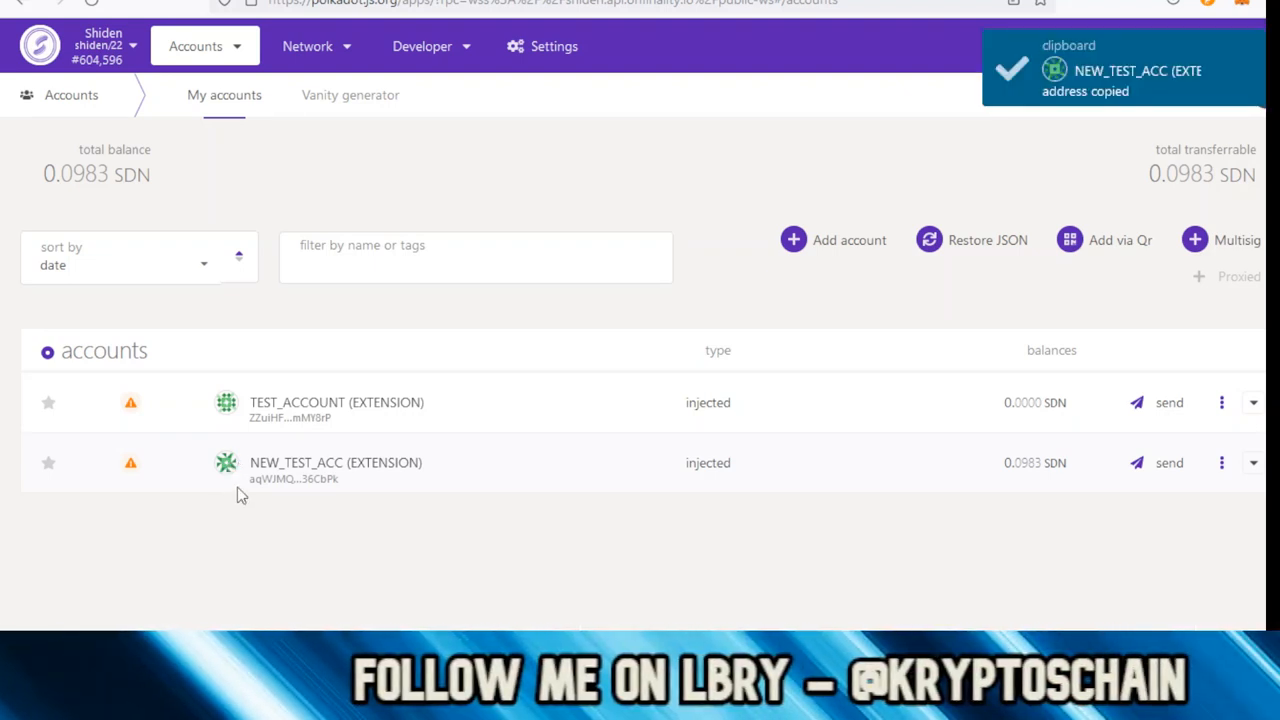
mouse_move(343, 499)
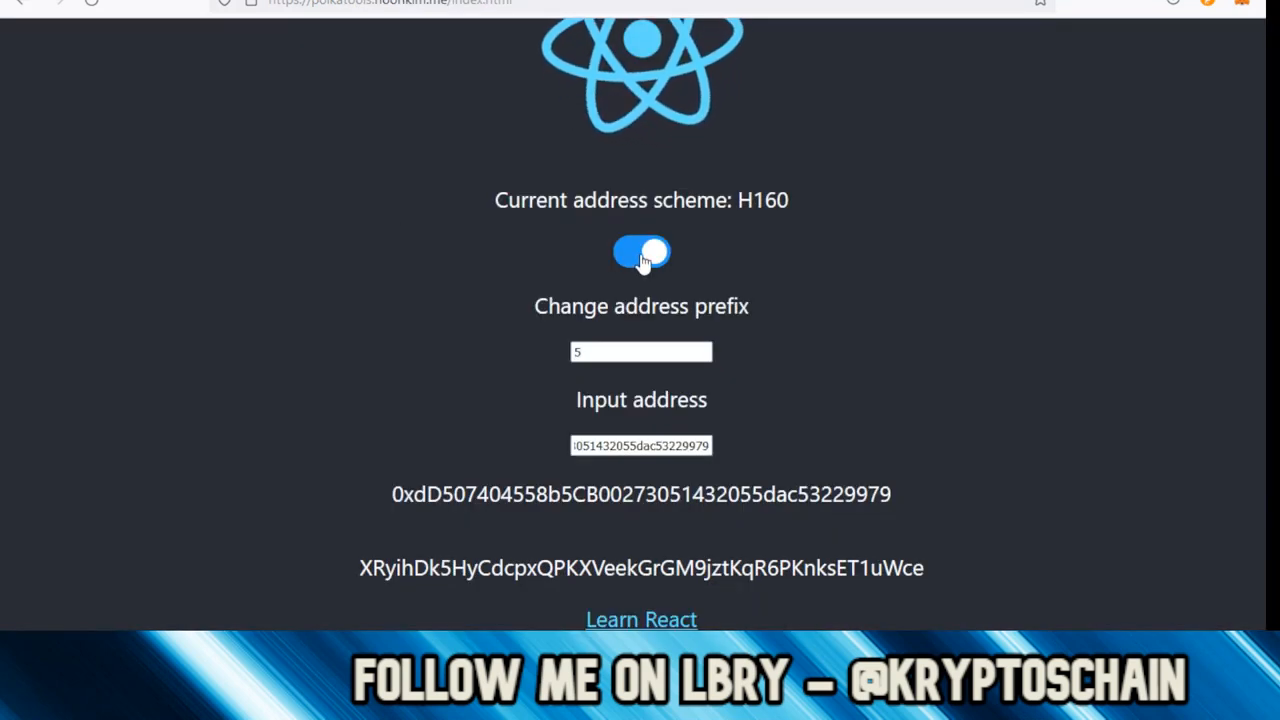
- Convert NEW_TEST_ACC's SS58 address to H160 0xd8c21cf7…631dd and copy it
click(641, 251)
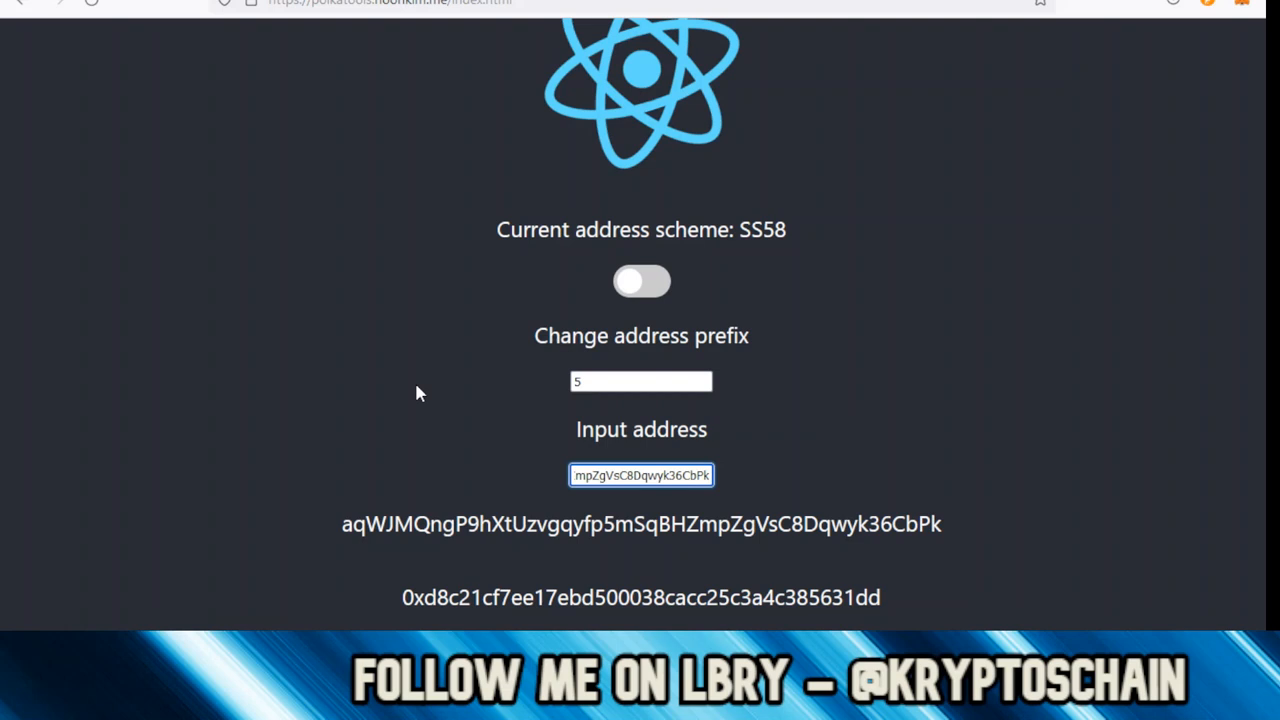
scroll(down, 3)
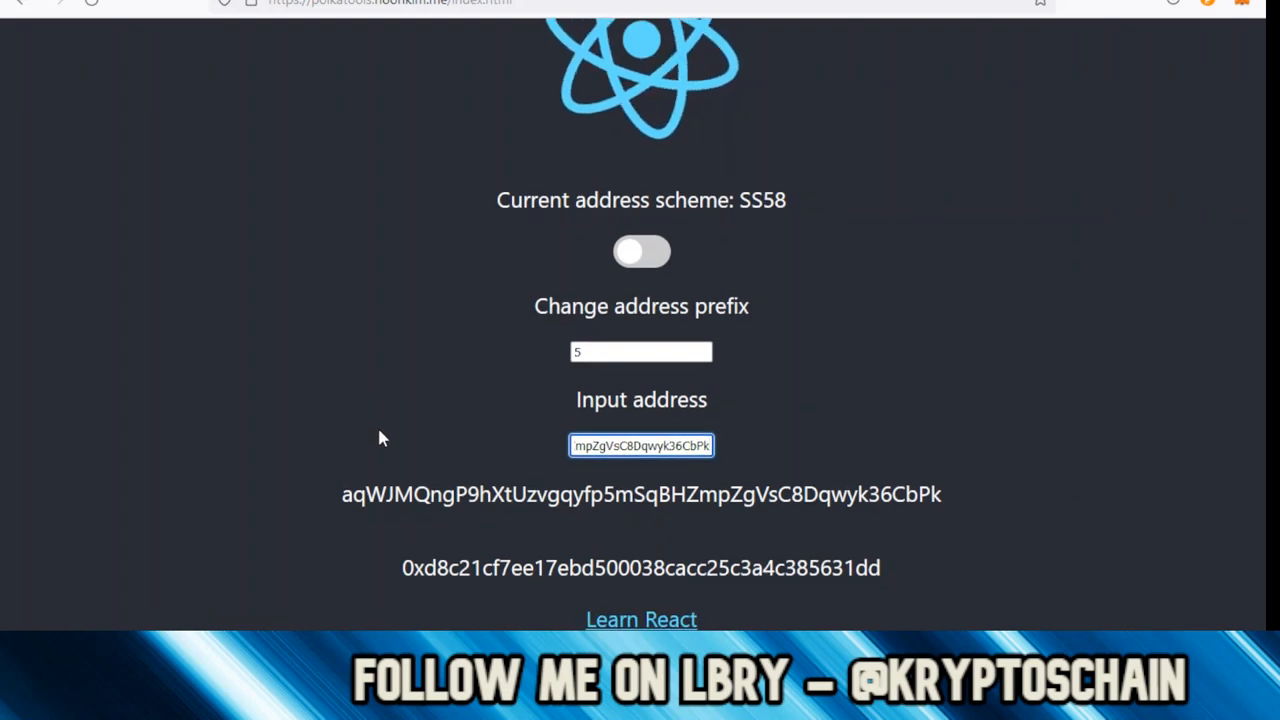
mouse_move(958, 521)
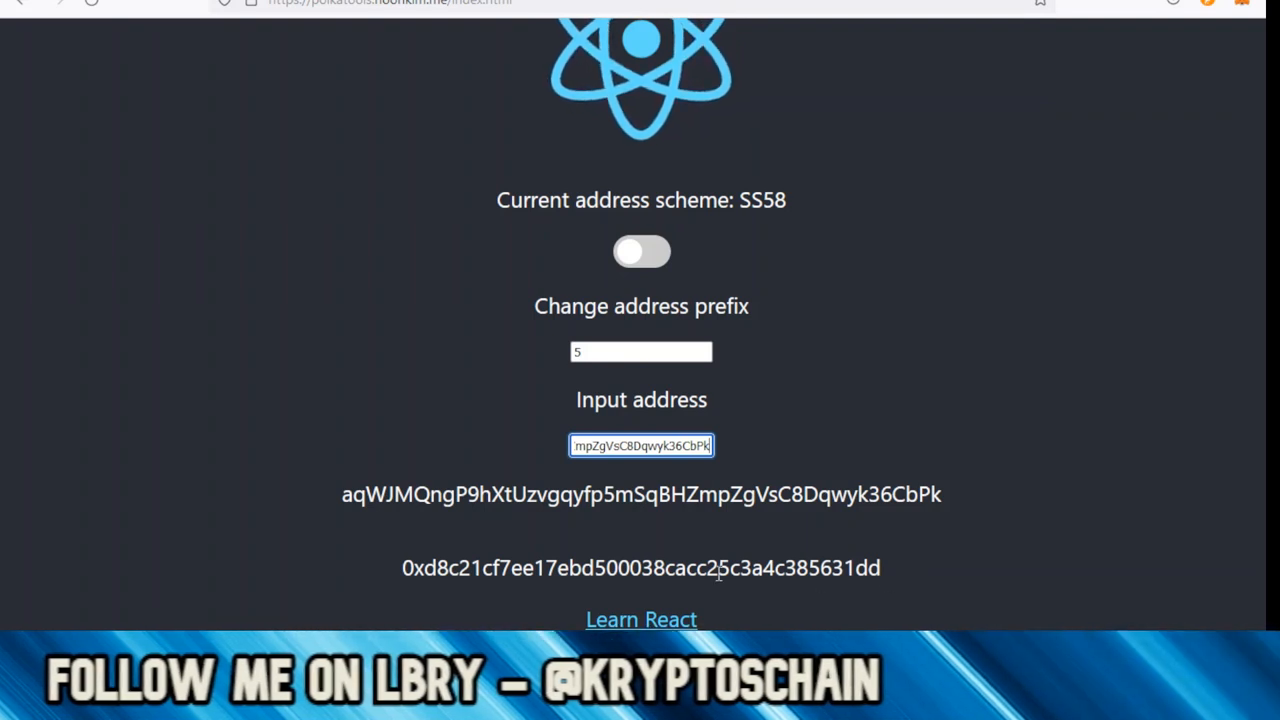
right_click(640, 567)
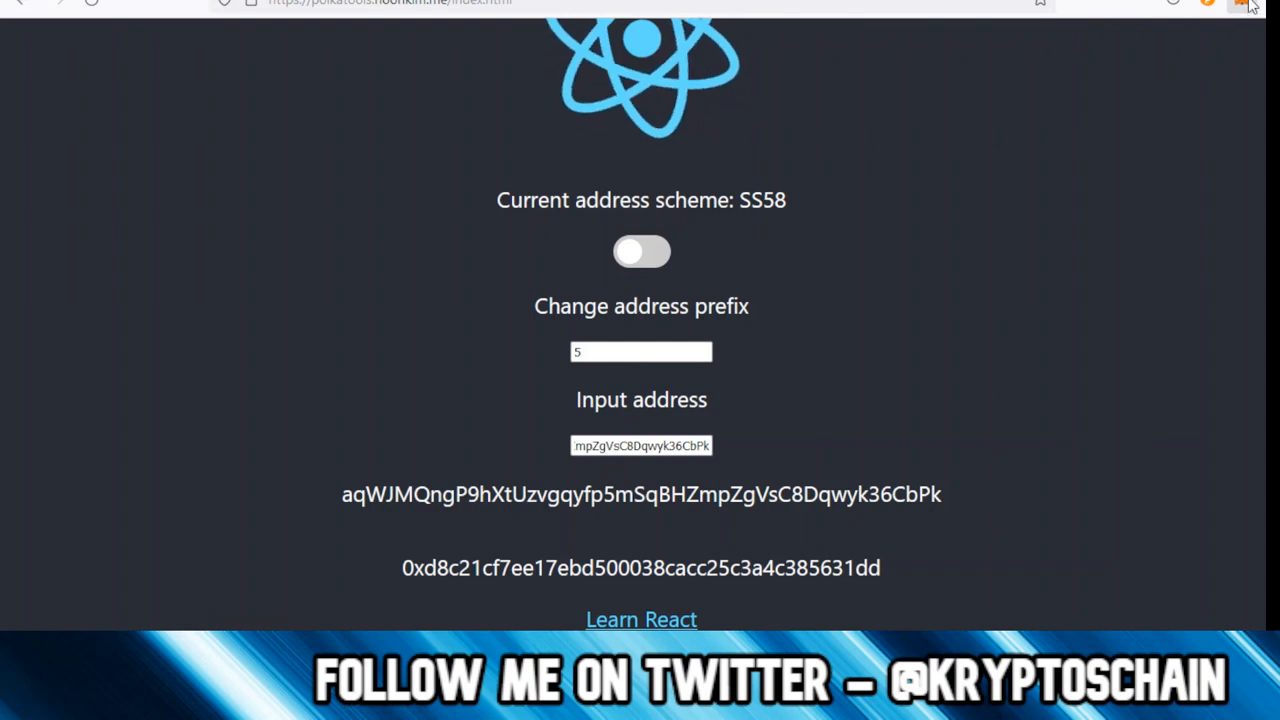
click(1221, 8)
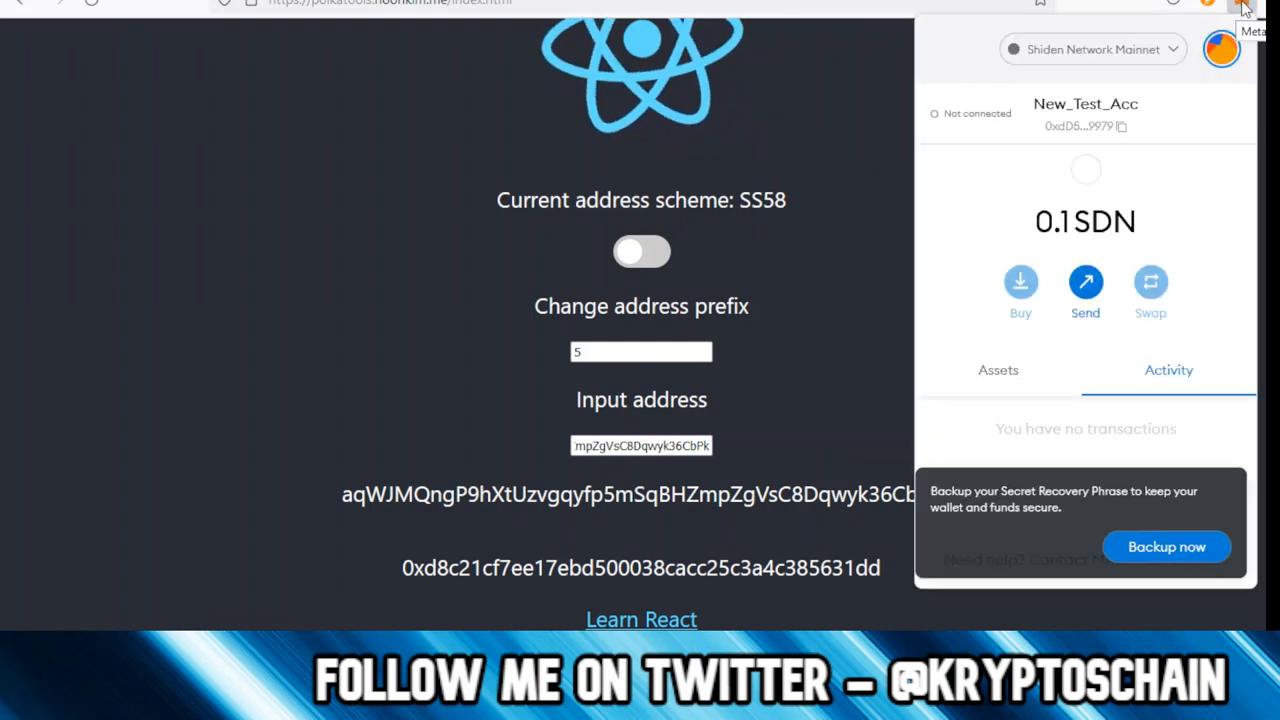
click(1085, 283)
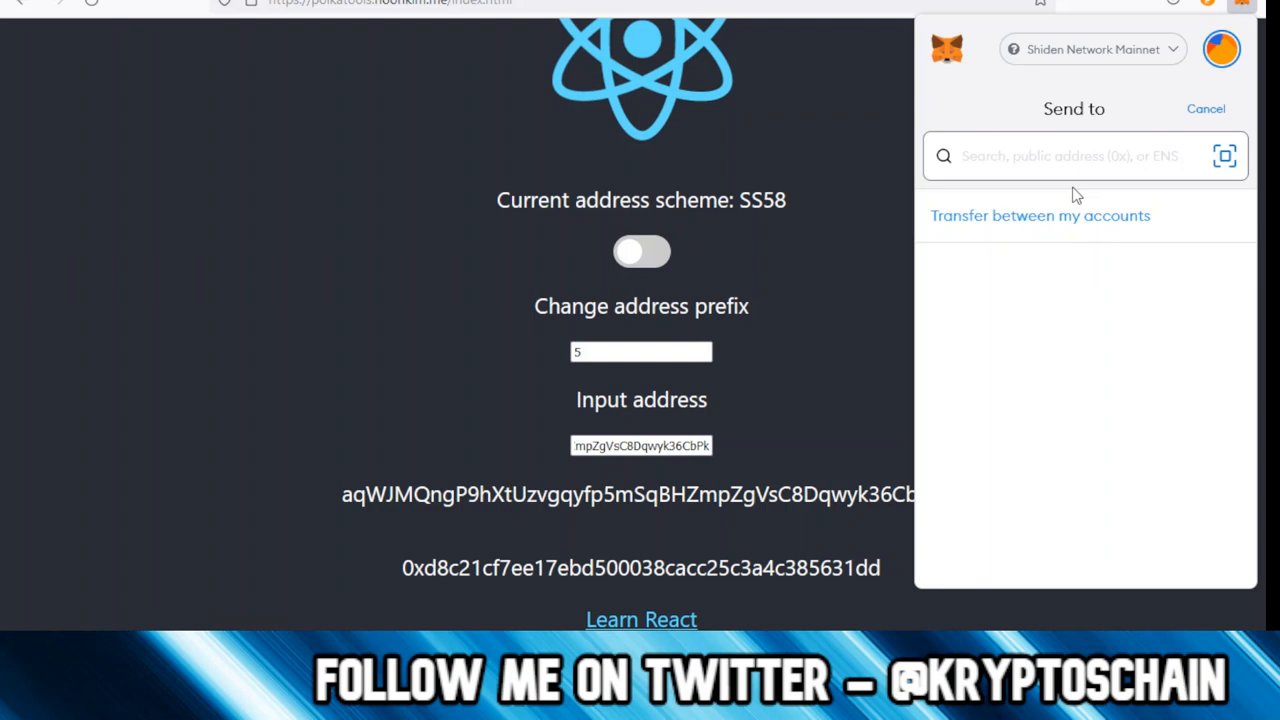
text(0xd8c21cf7ee17ebd500038cacc25c3a4c385631dd)
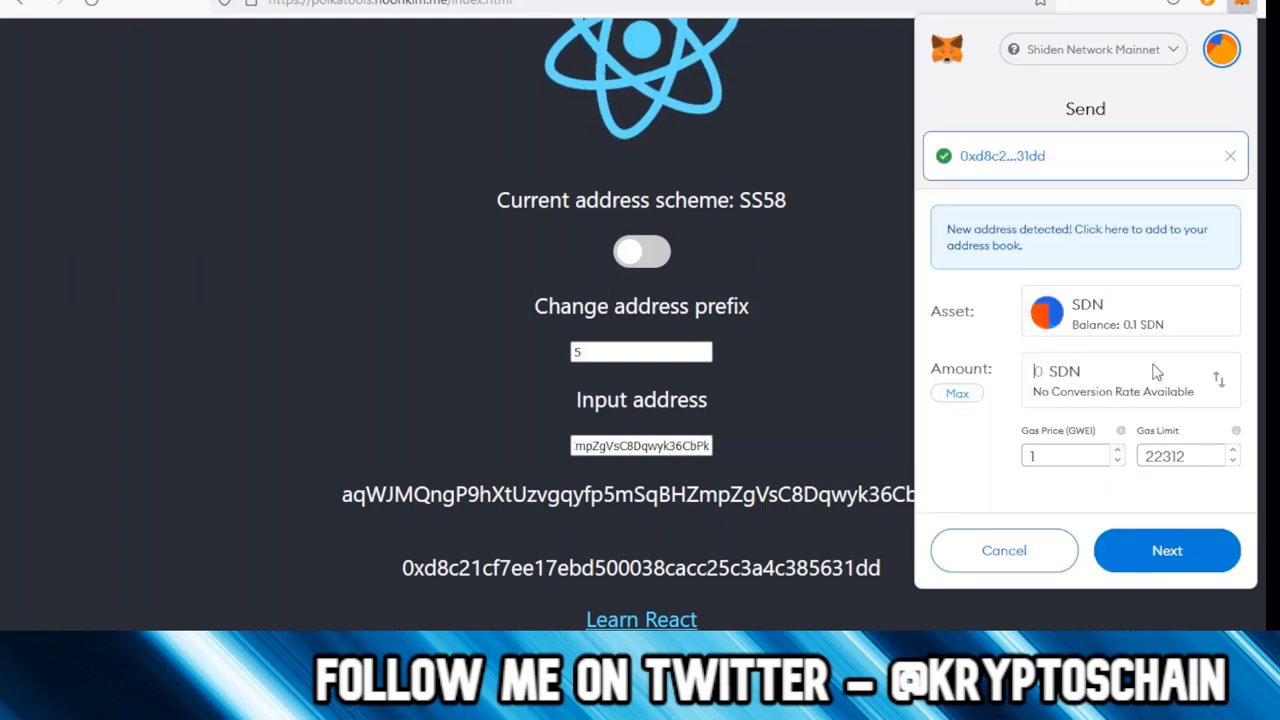
click(957, 392)
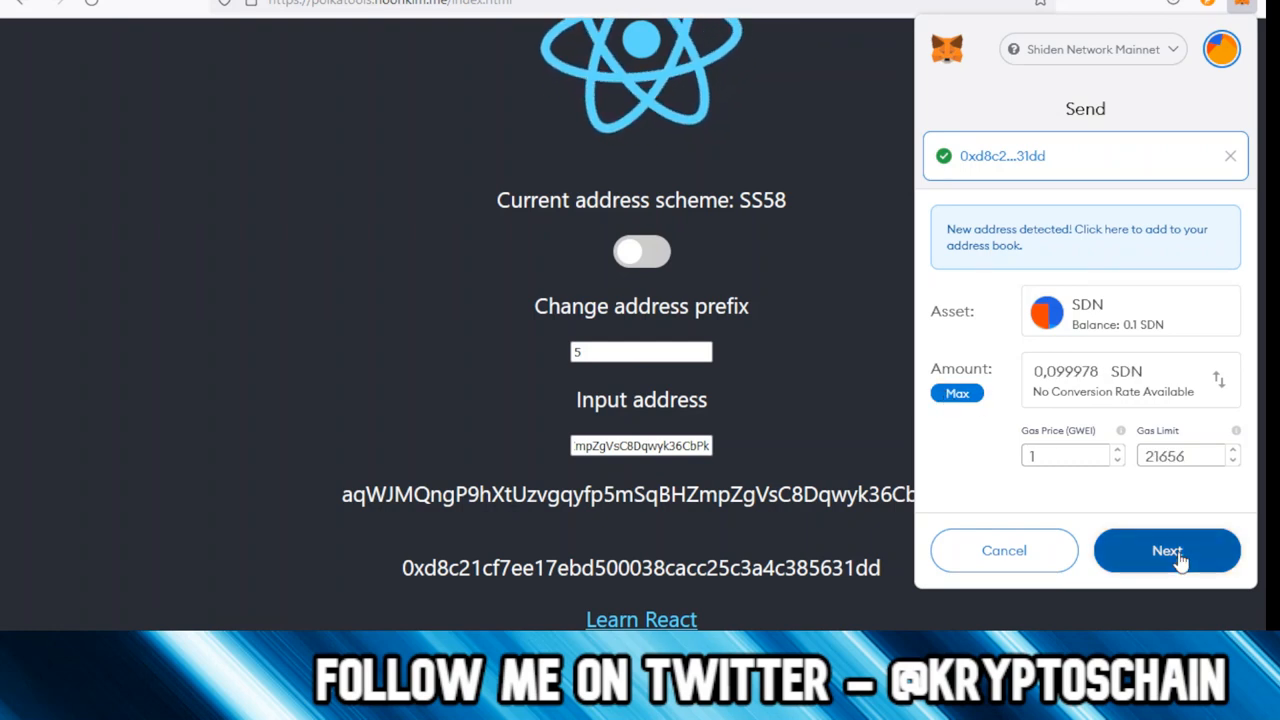
click(1166, 550)
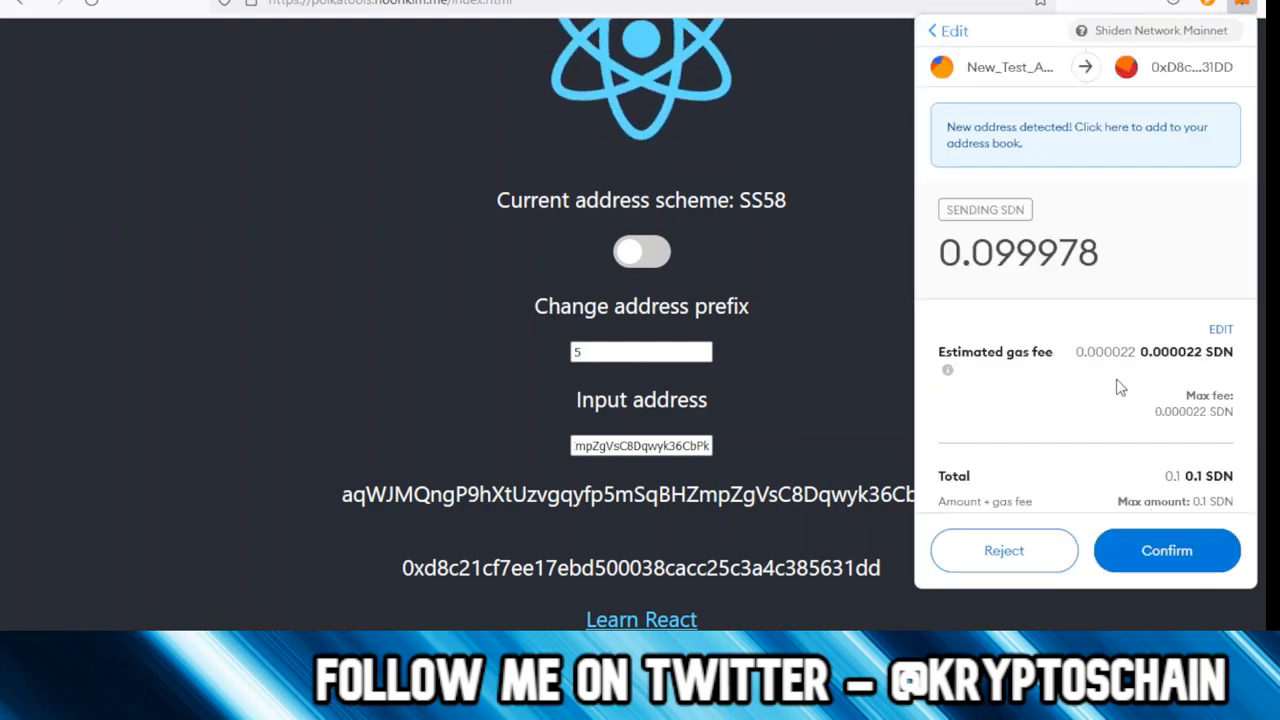
click(1166, 550)
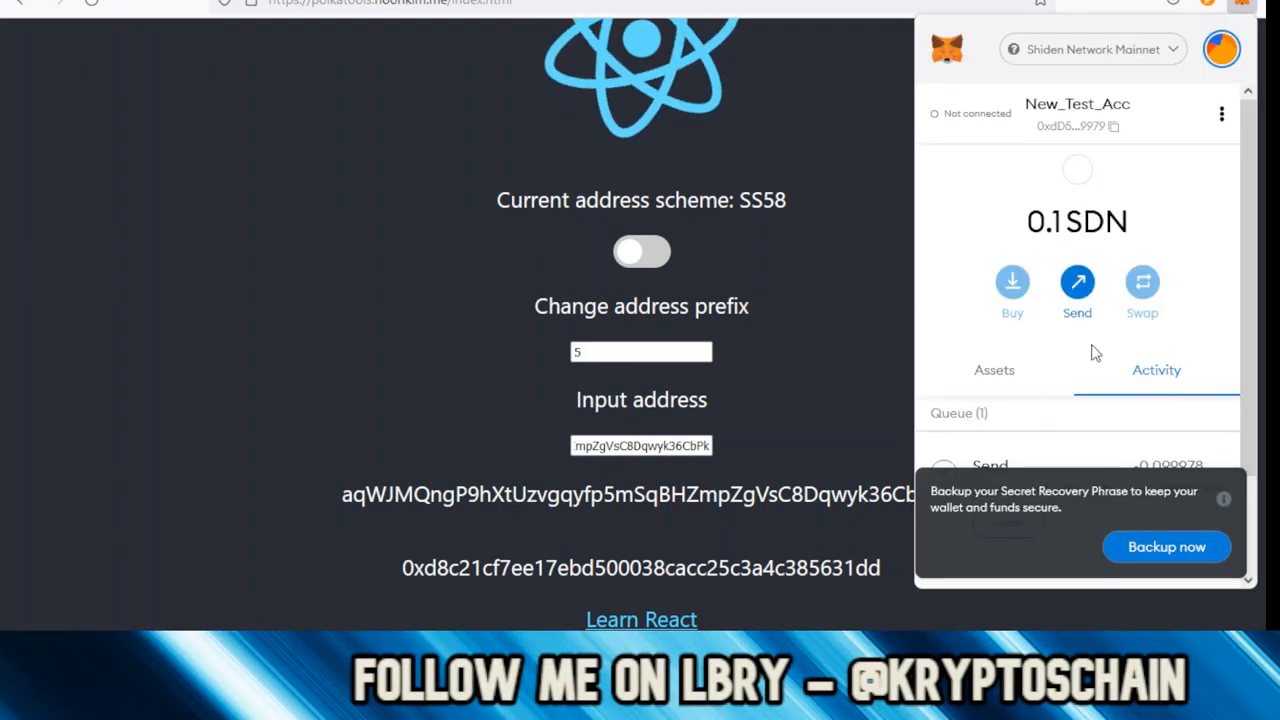
scroll(down, 3)
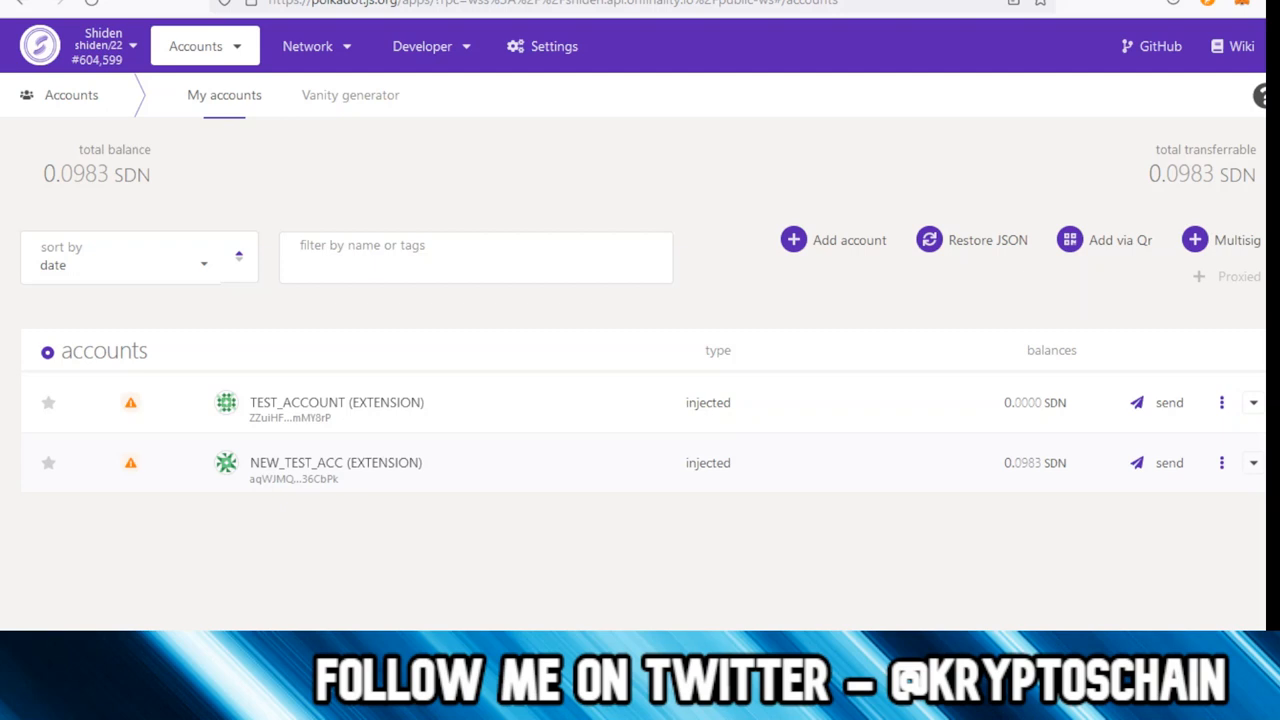
mouse_move(1157, 462)
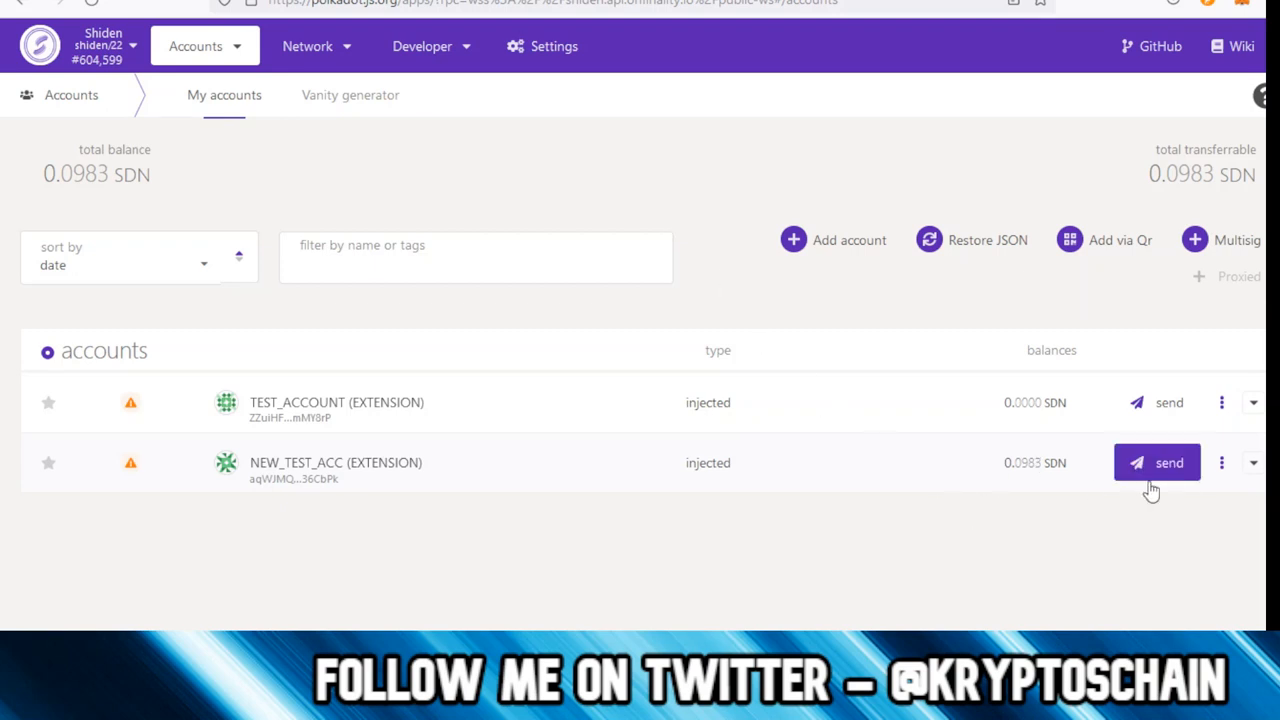
click(1156, 462)
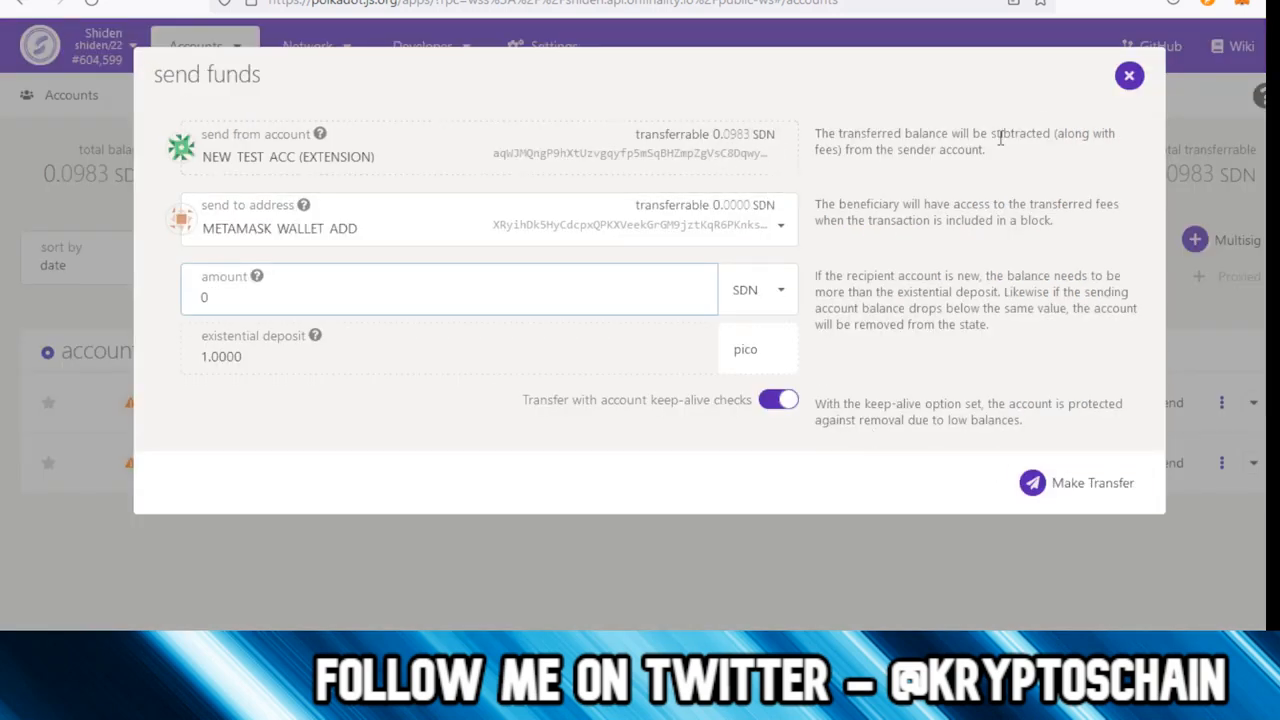
click(1129, 75)
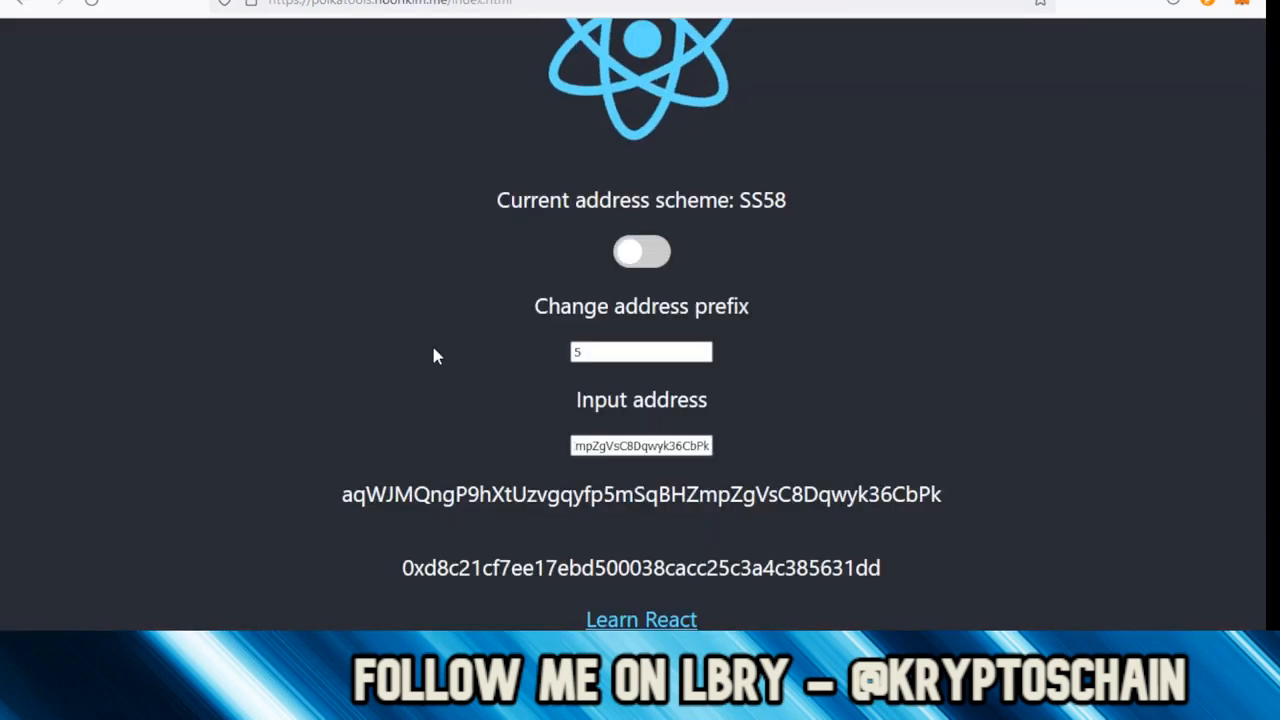
right_click(641, 567)
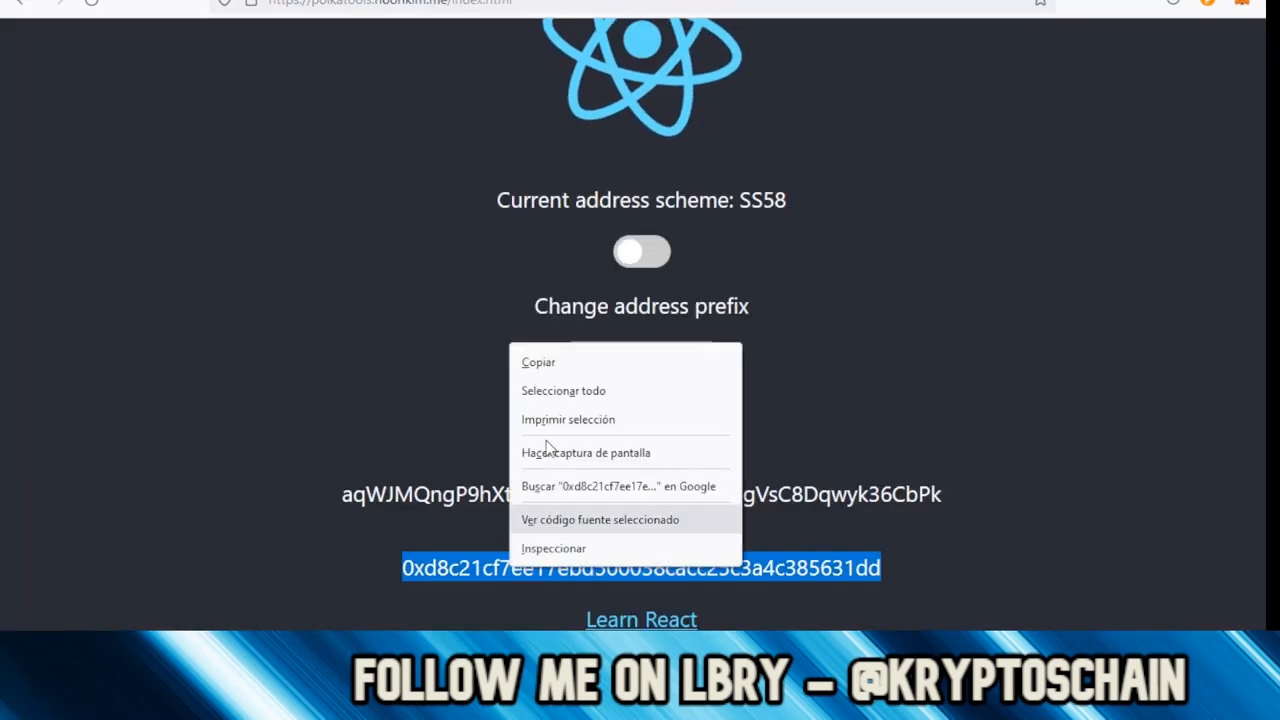
click(350, 312)
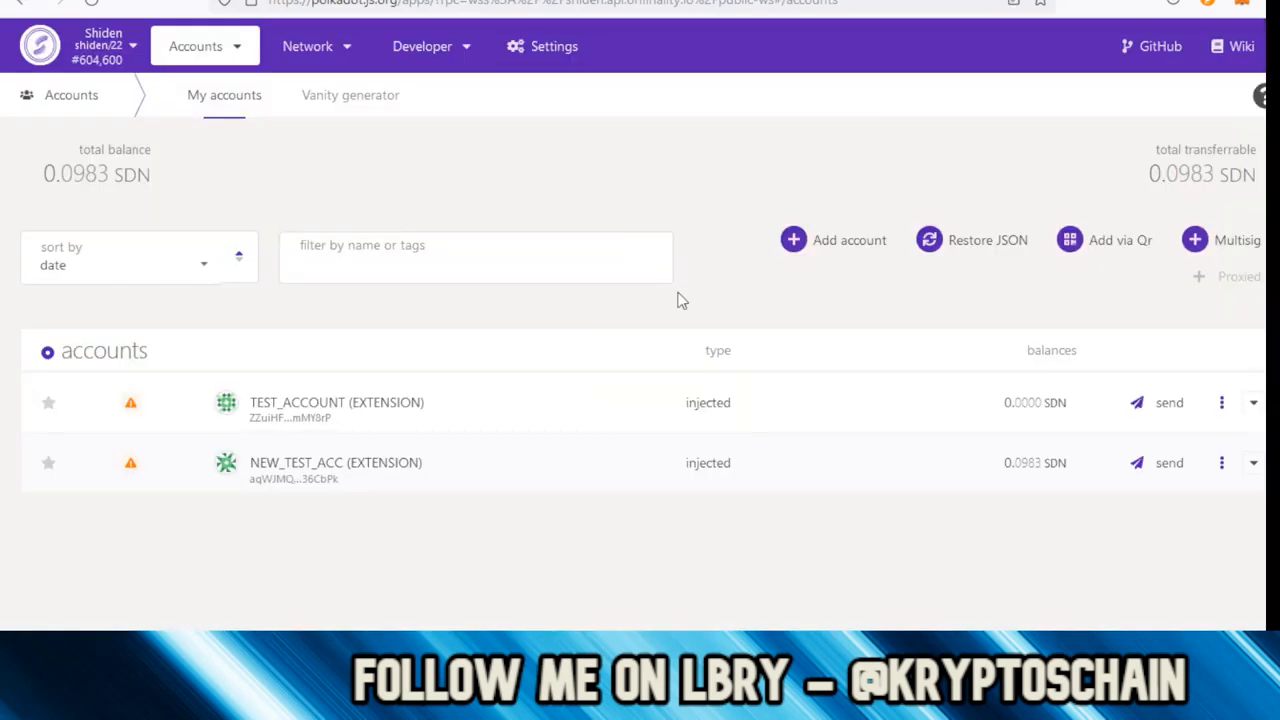
- Go to Developer > Extrinsics and select the evm module's withdraw call
click(430, 46)
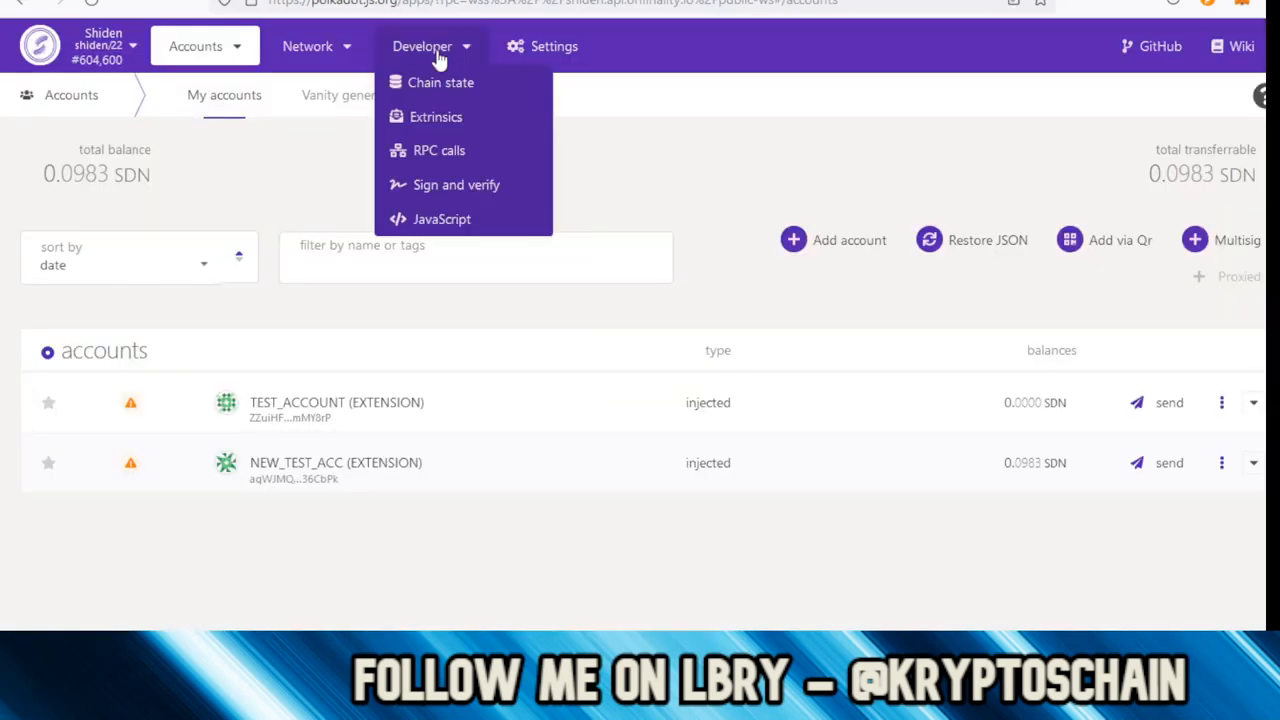
mouse_move(436, 116)
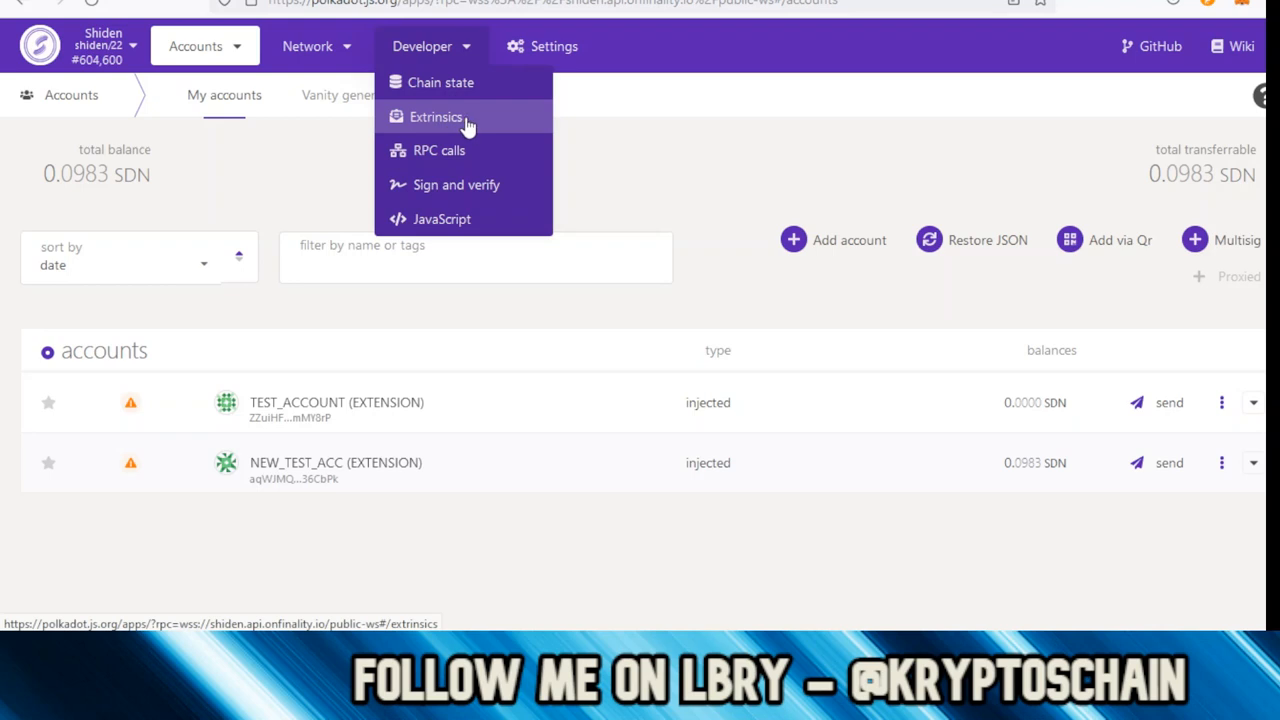
click(436, 116)
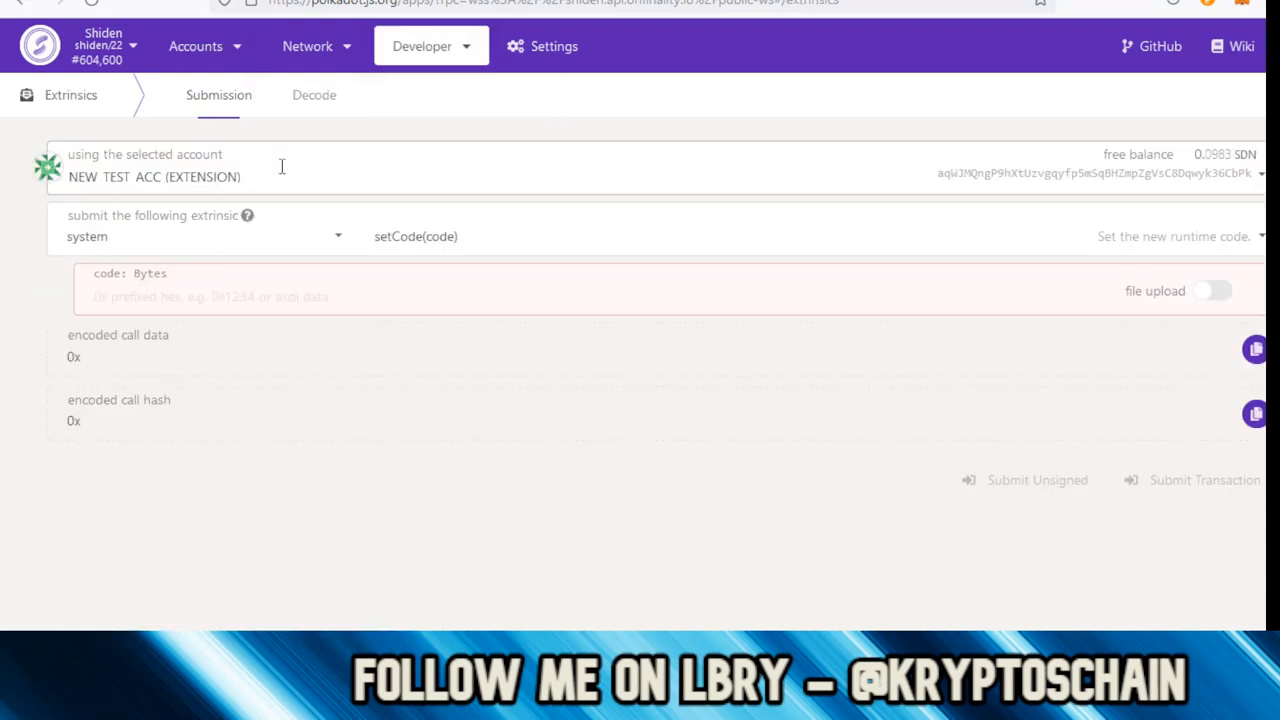
click(200, 236)
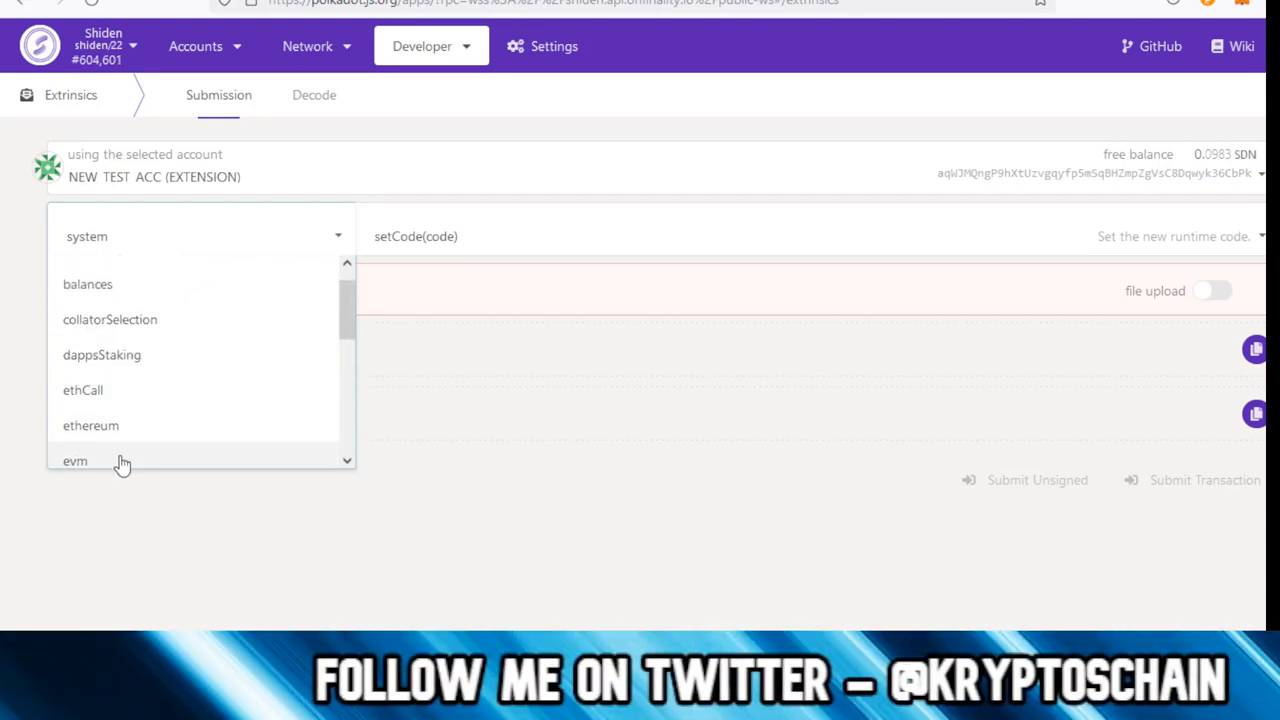
click(75, 461)
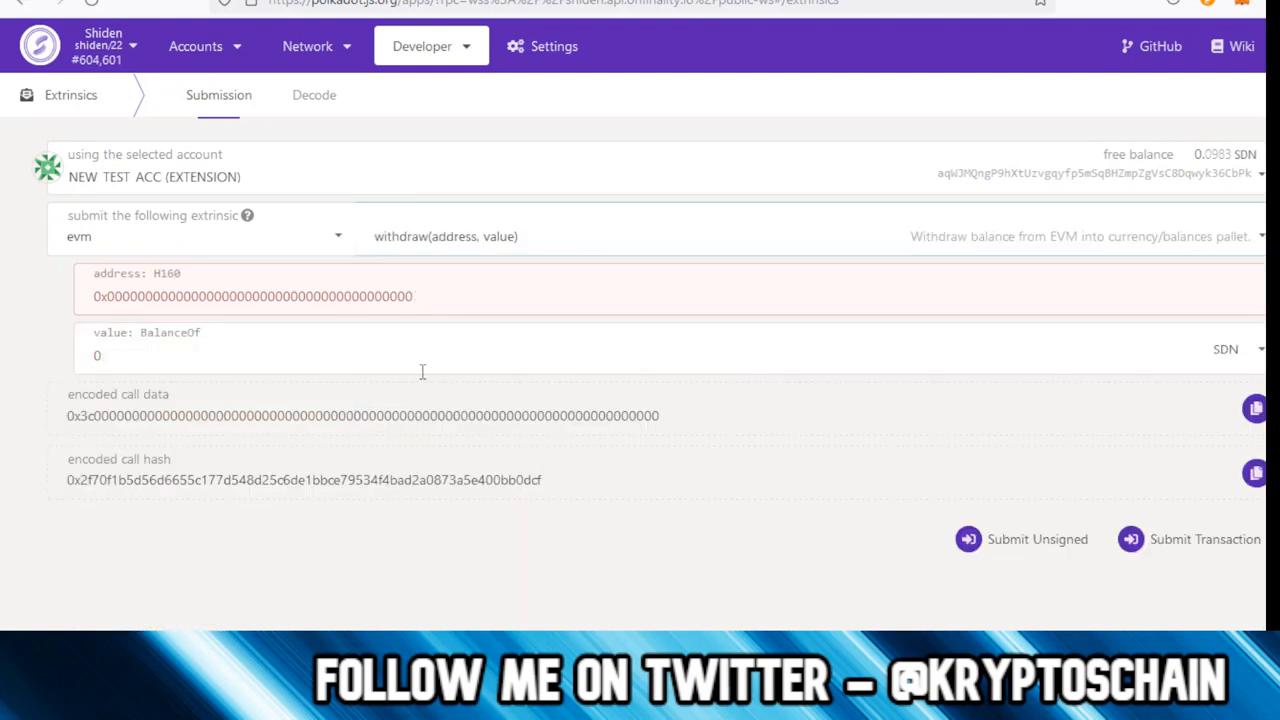
mouse_move(153, 186)
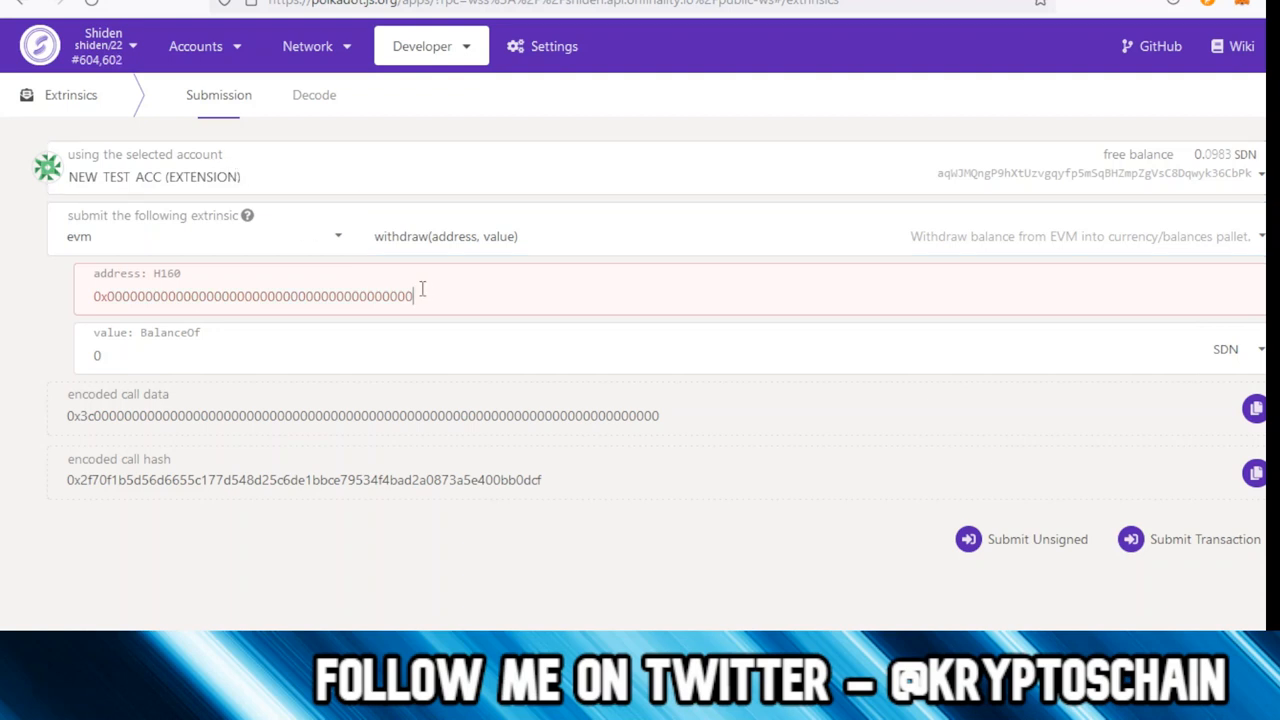
text(0xd8c21cf7ee17ebd500038cacc25c3a4c385631dd)
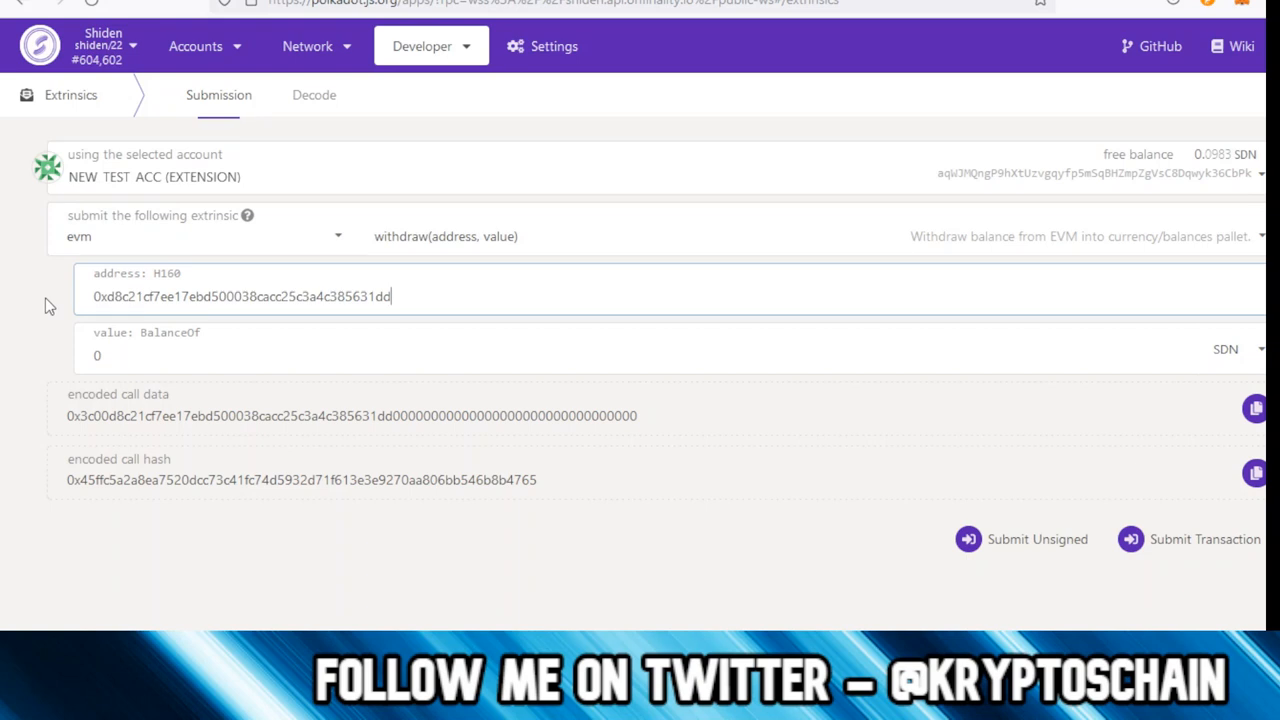
mouse_move(50, 320)
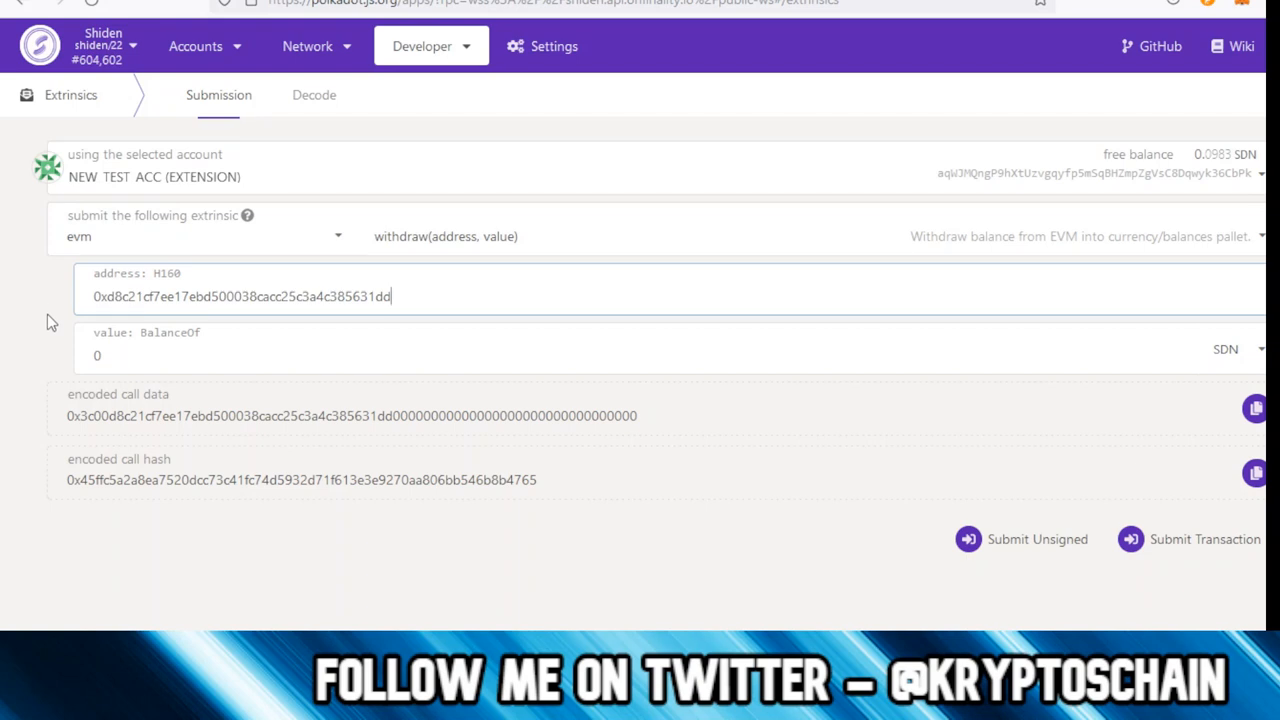
mouse_move(54, 334)
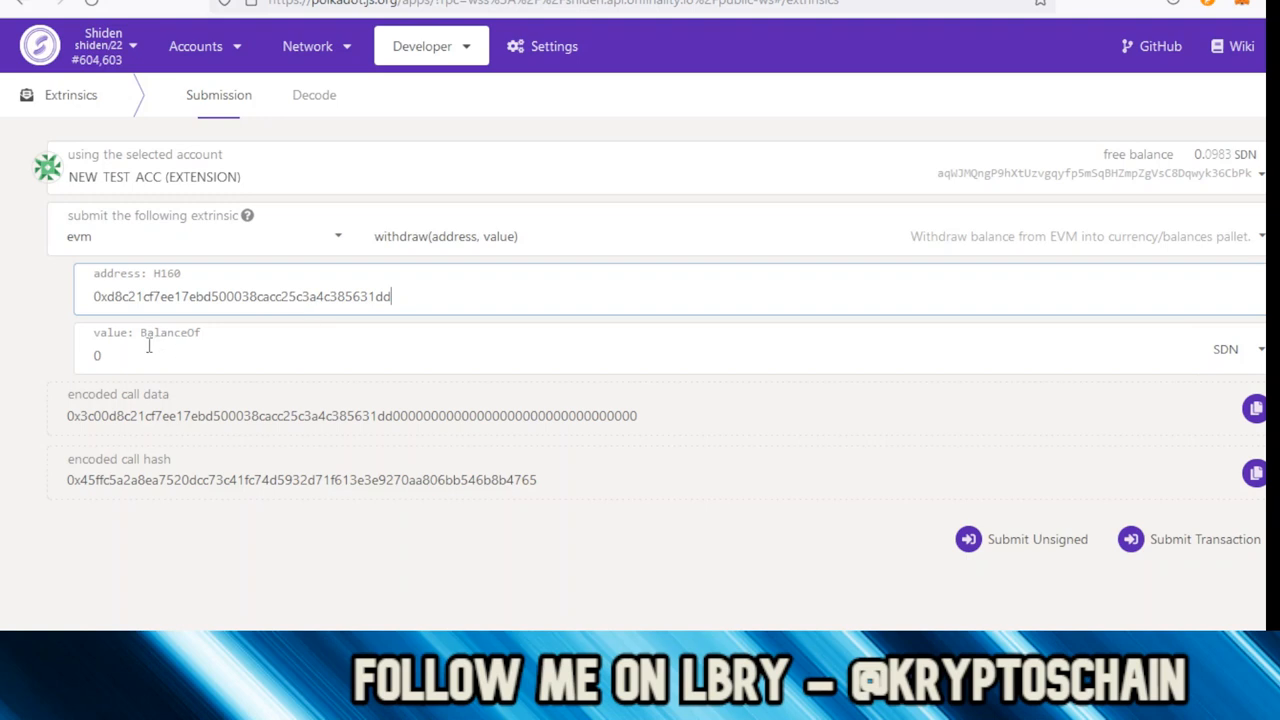
click(143, 349)
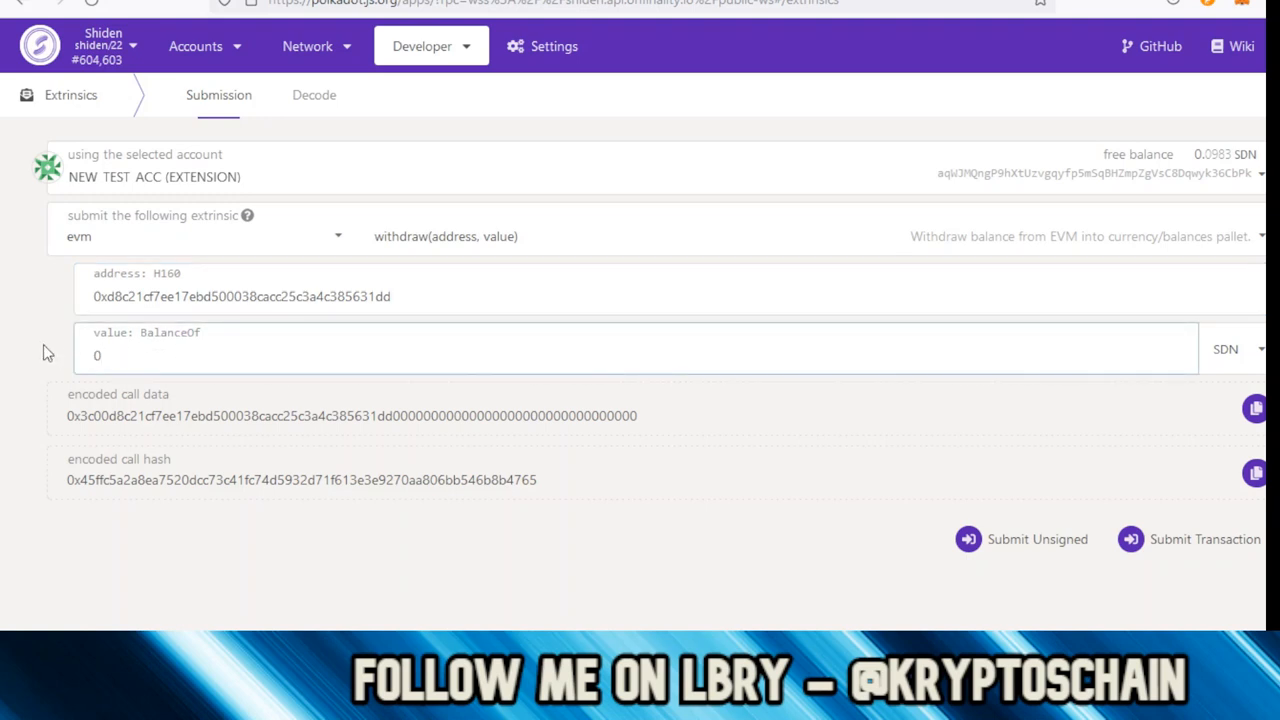
text(0.1)
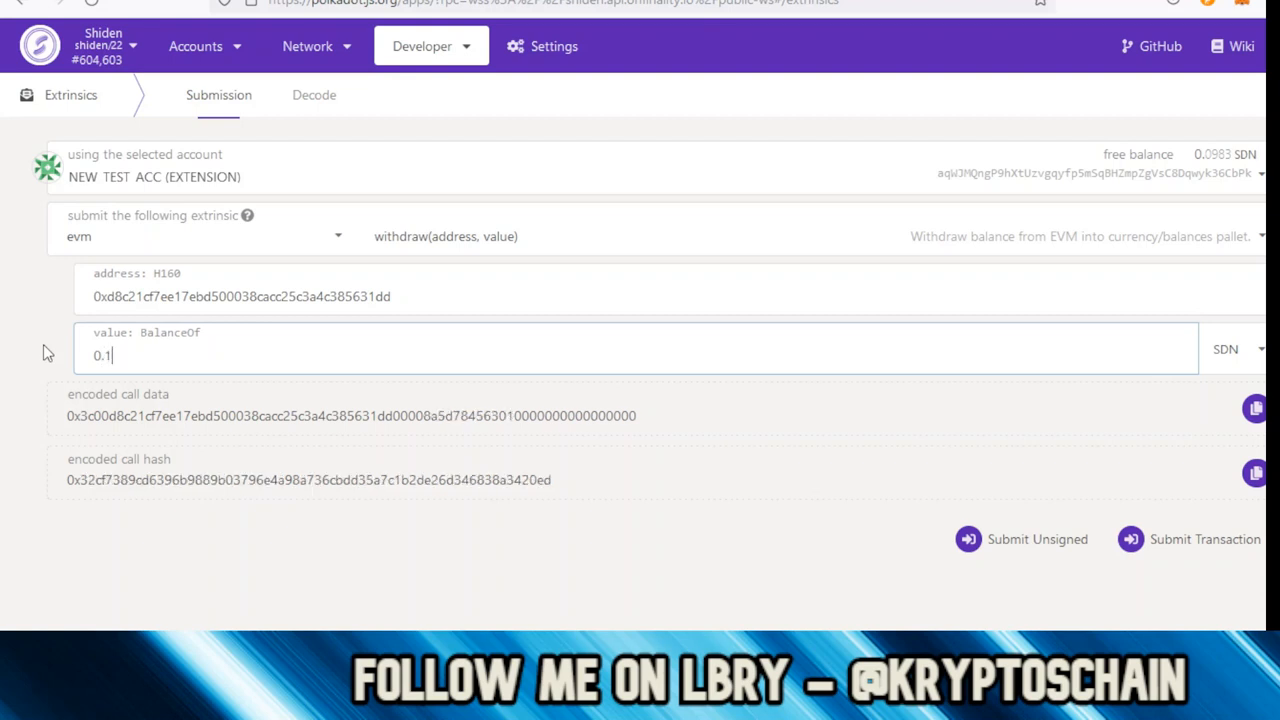
mouse_move(1205, 539)
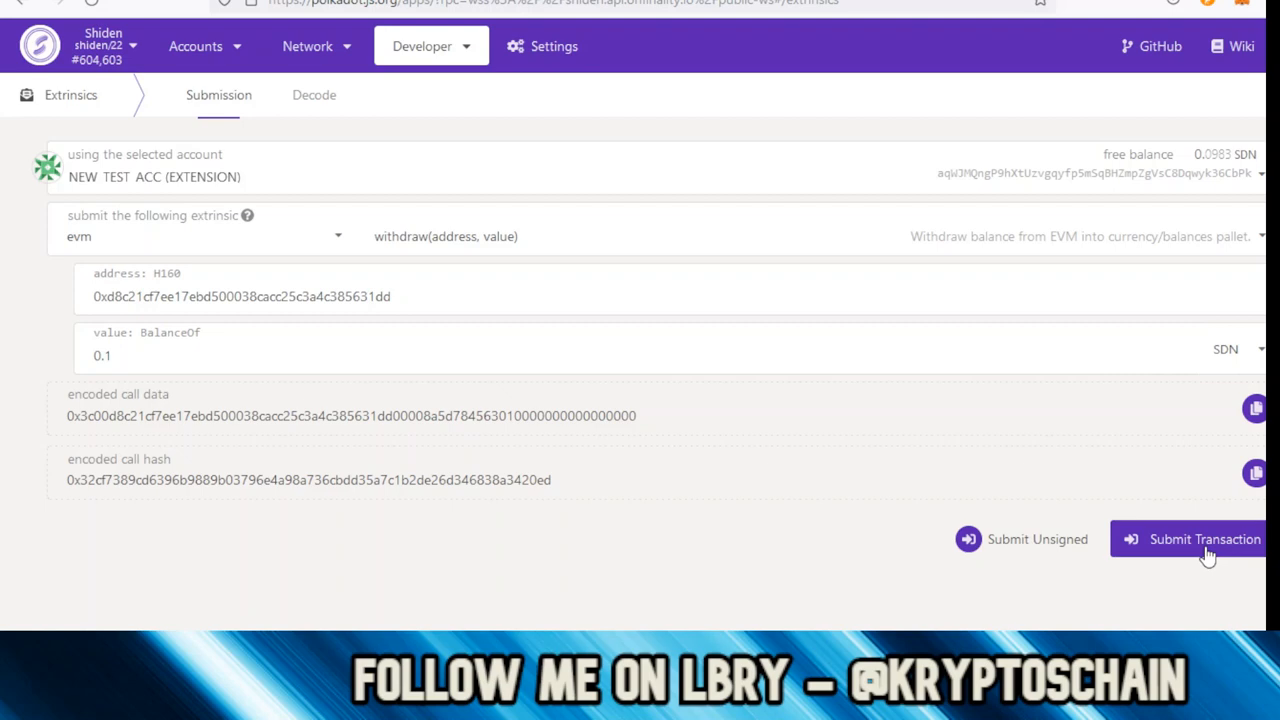
- Sign and submit the 0.1 SDN evm withdraw, which fails with InsufficientBalance
click(1204, 539)
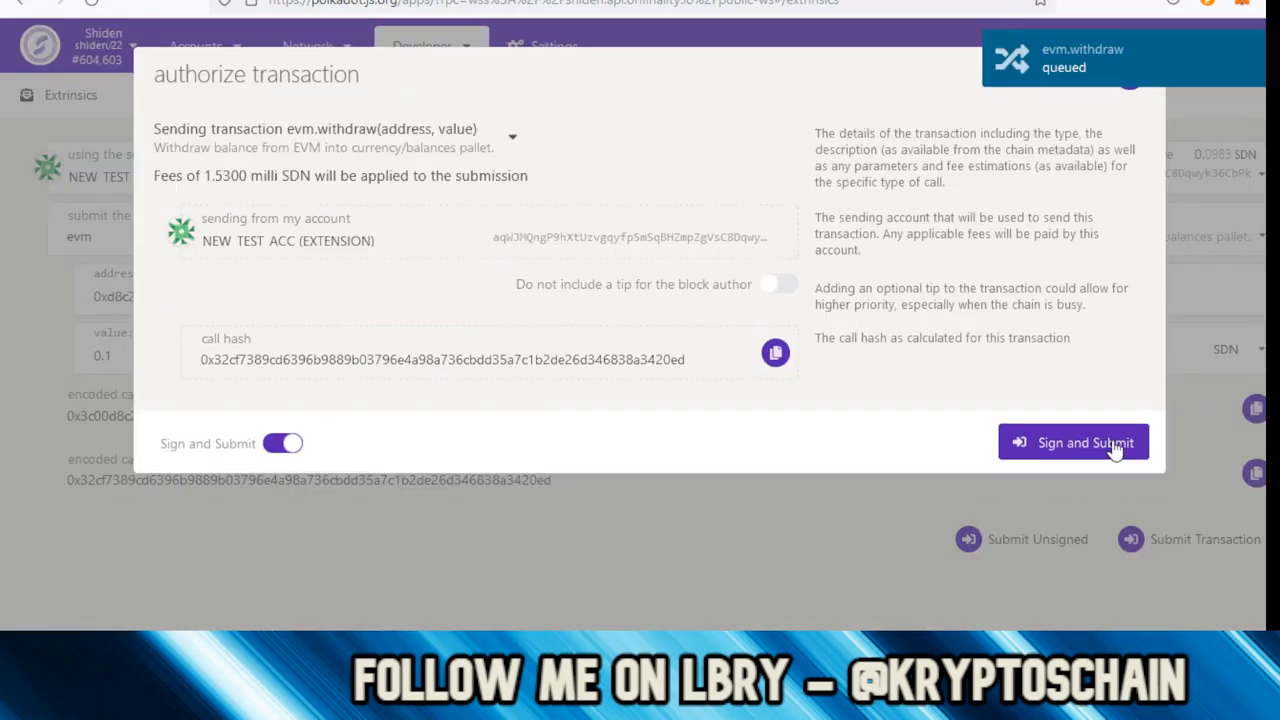
click(1073, 442)
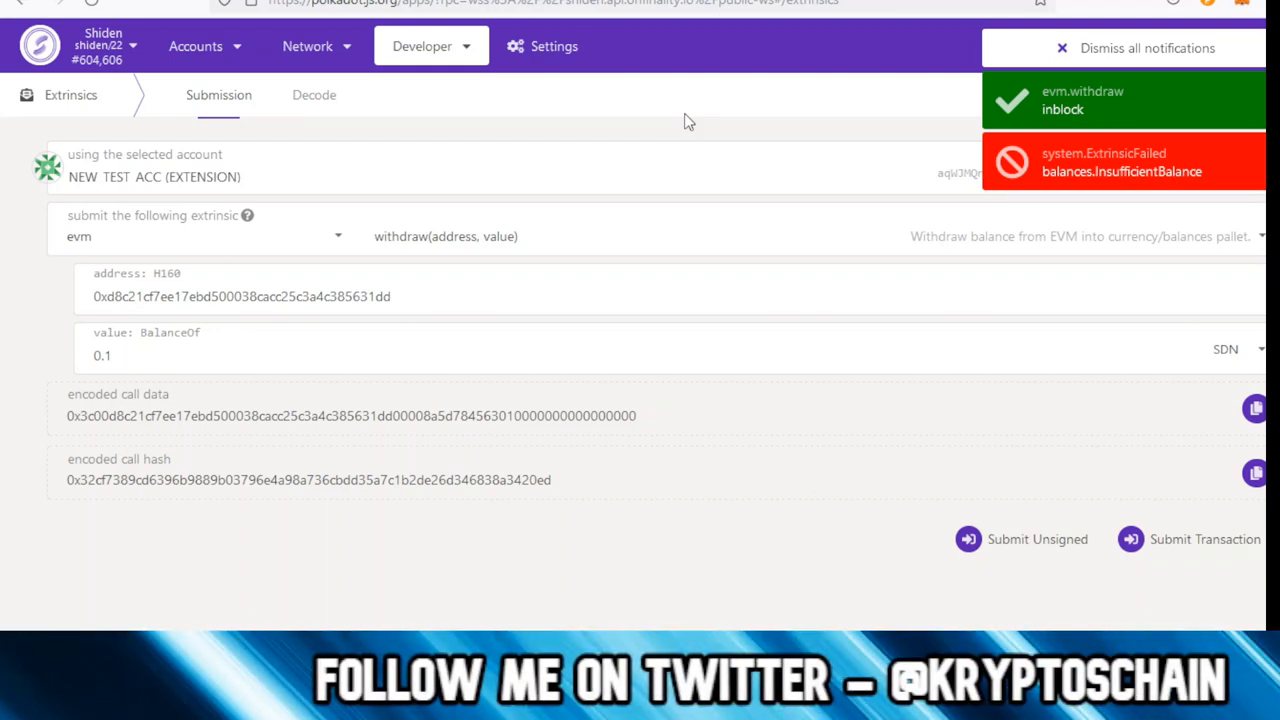
mouse_move(597, 378)
text(0.09)
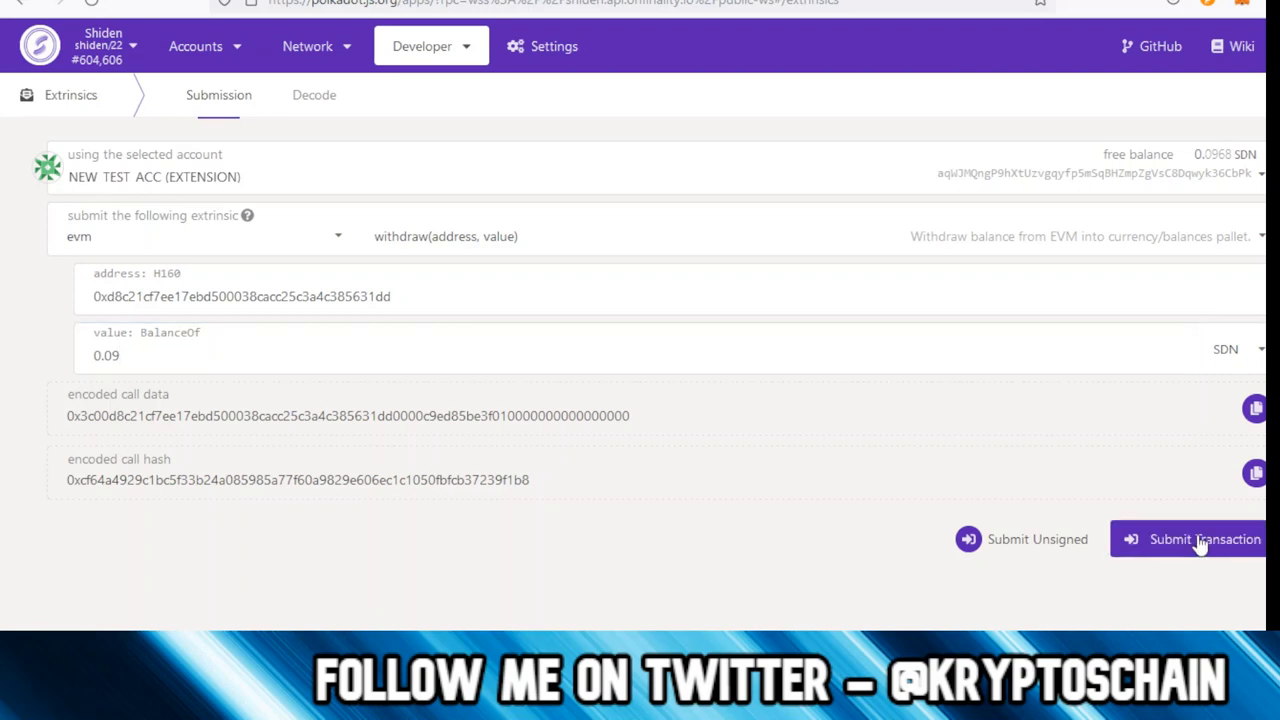
- Submit the 0.09 SDN withdrawal and check NEW_TEST_ACC's balance in Accounts
click(1204, 539)
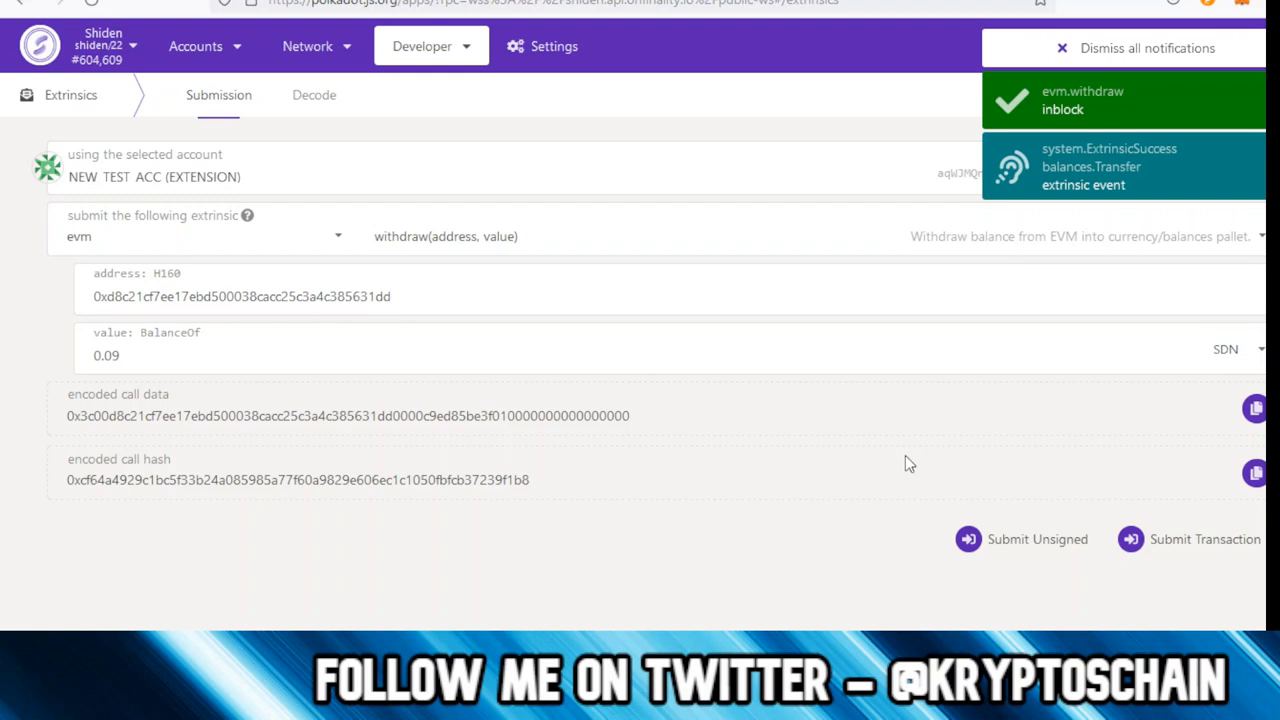
mouse_move(904, 504)
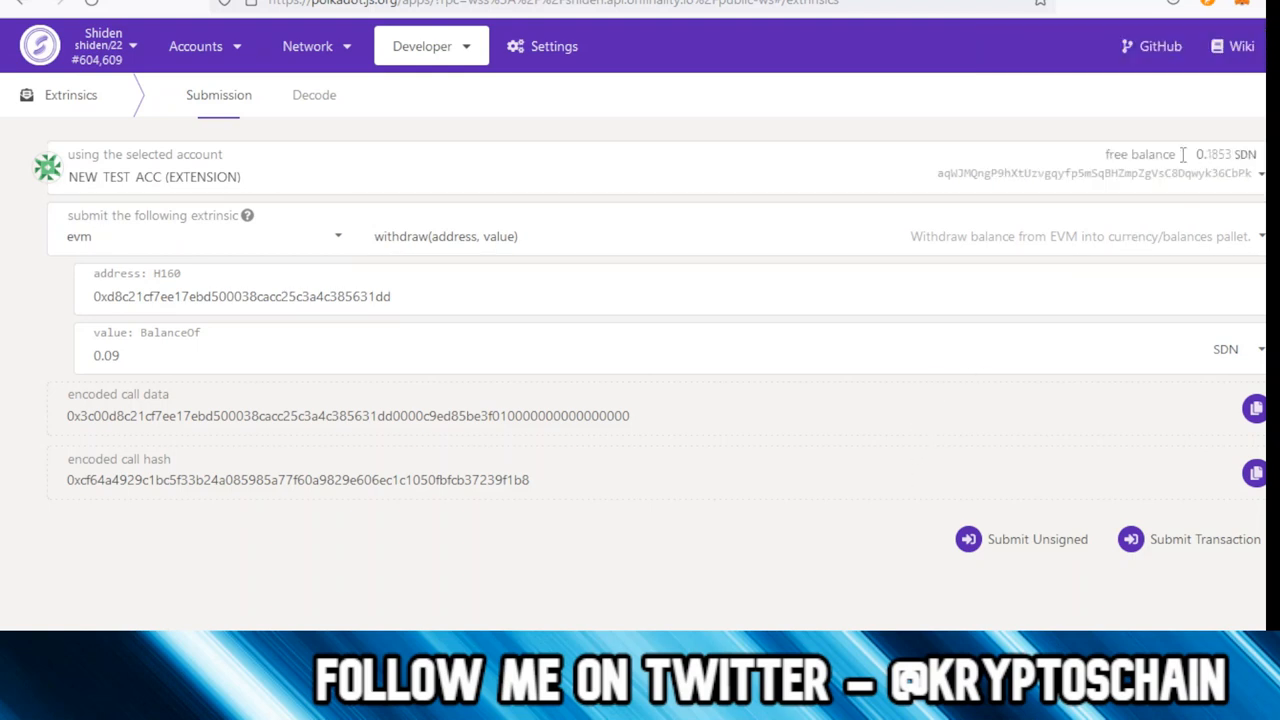
click(195, 46)
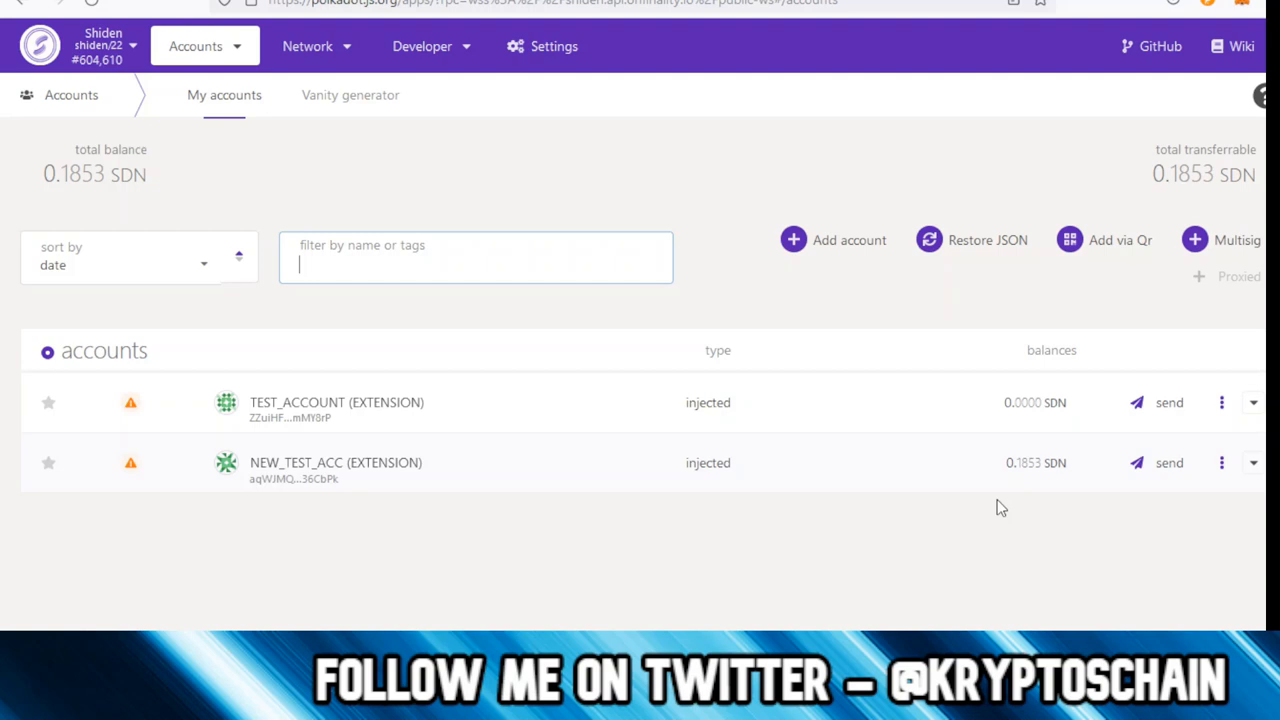
mouse_move(978, 511)
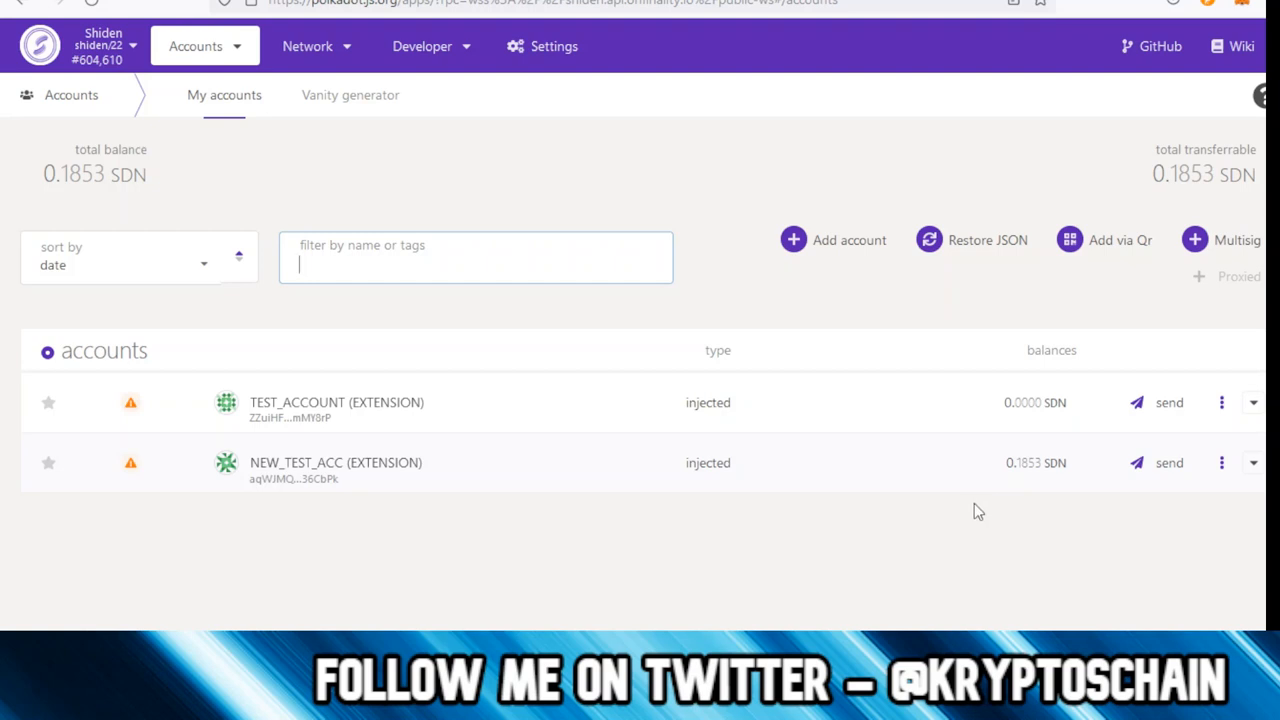